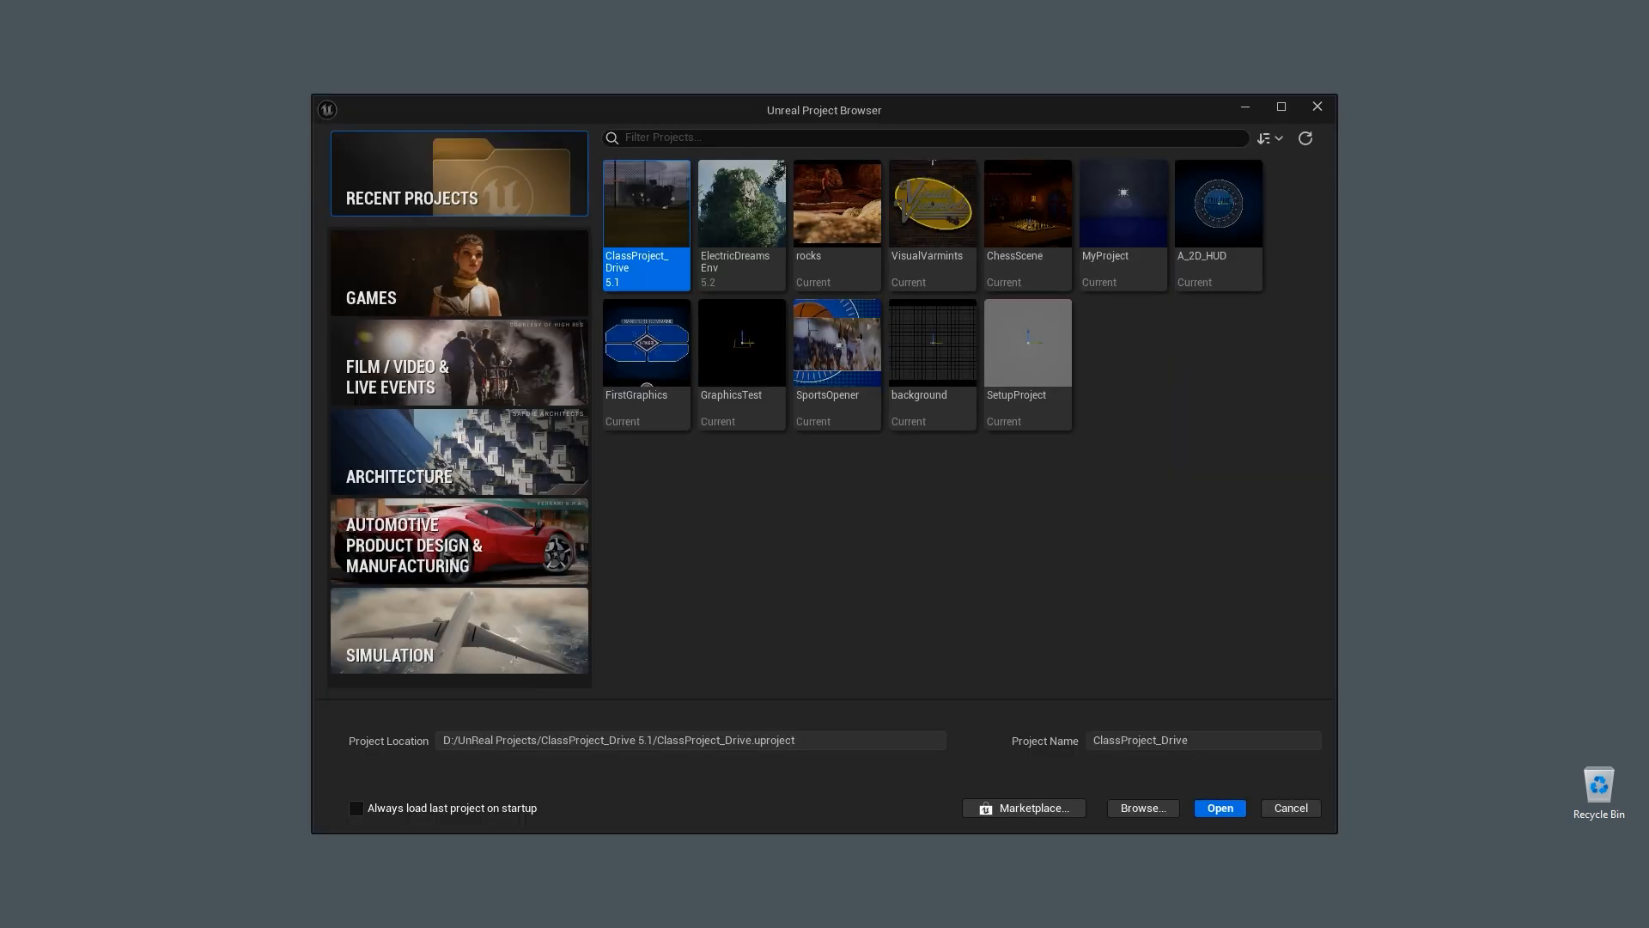
mouse_move(461, 371)
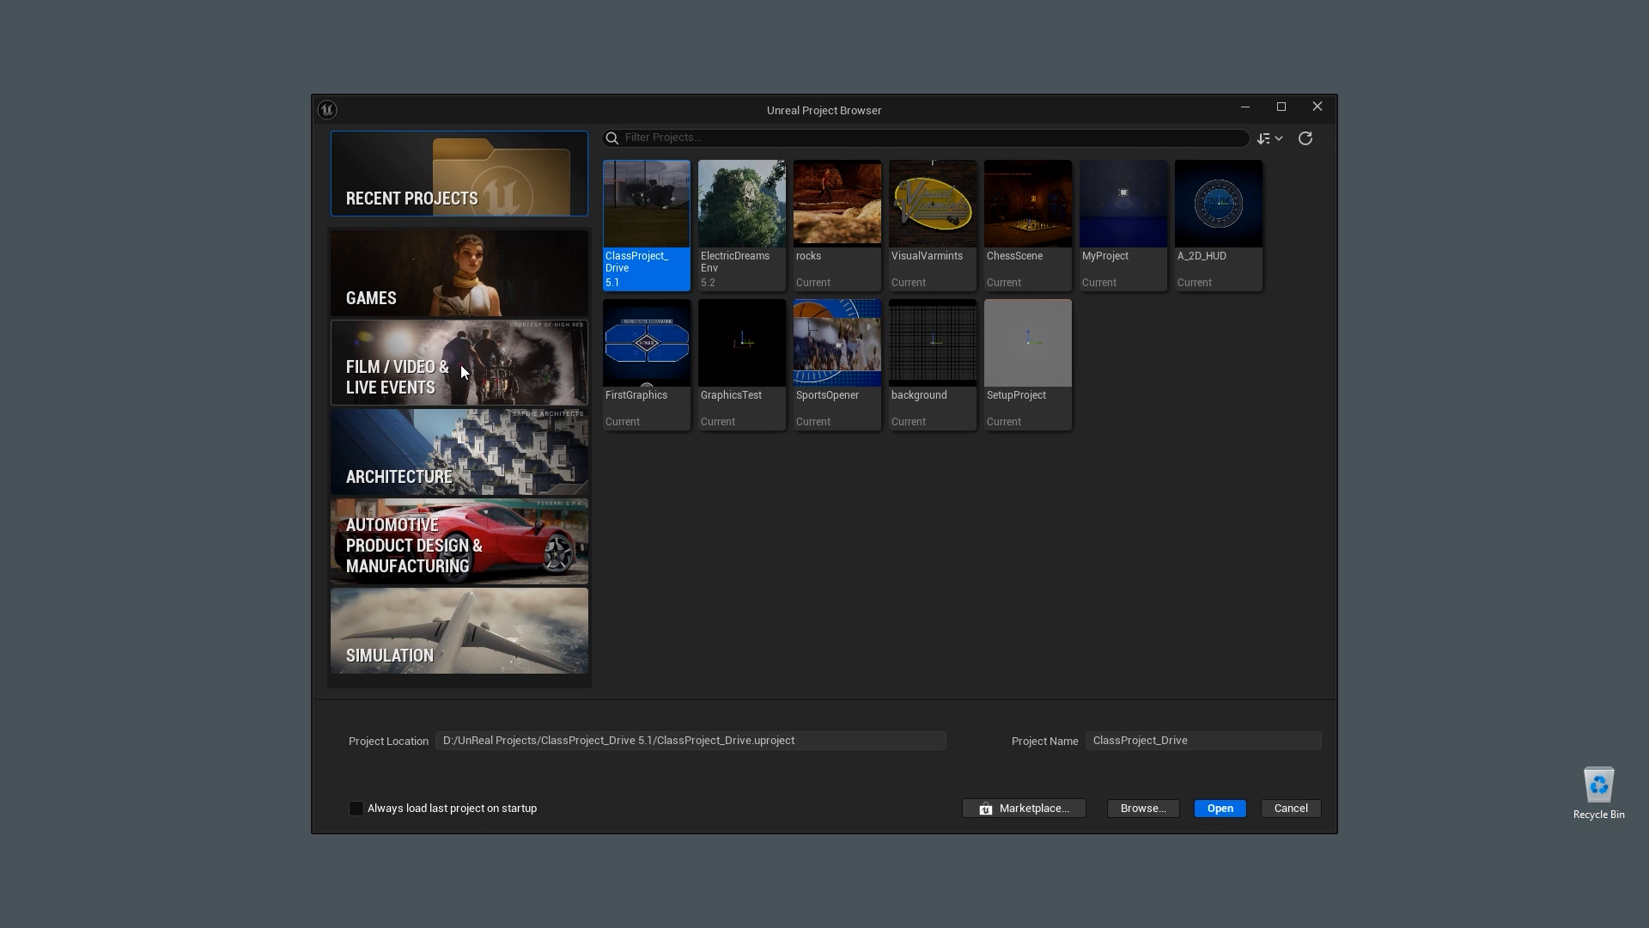
Step: Choose the Film/Video & Live Events Blank template with raytracing on and name it SetupProject1
click(459, 376)
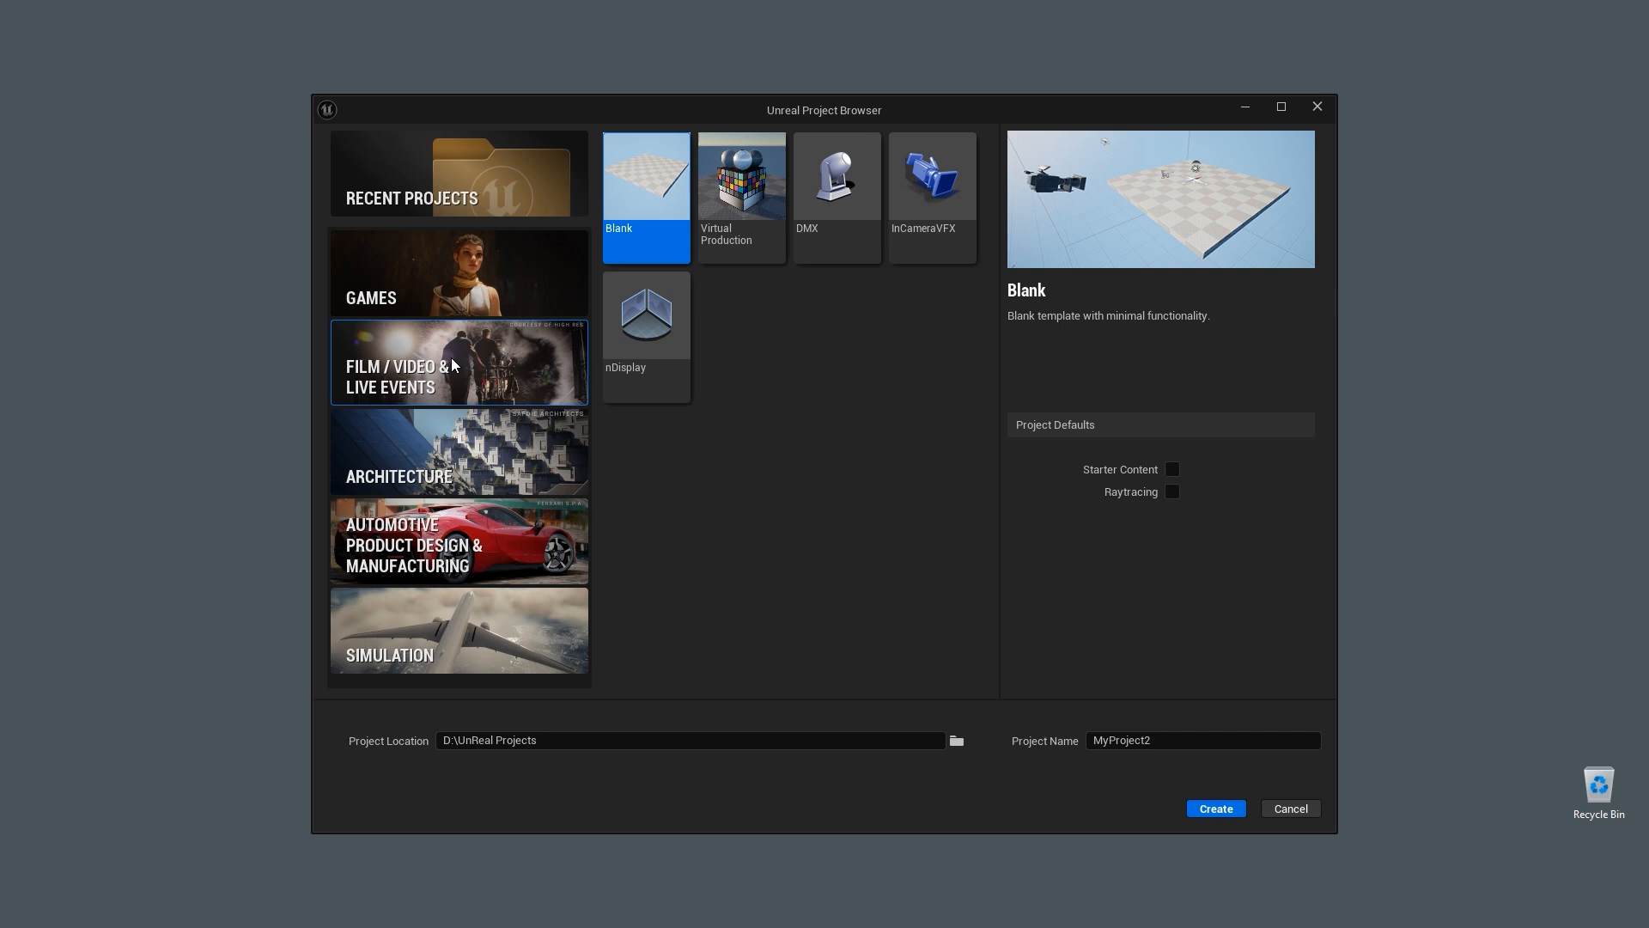
mouse_move(1091, 461)
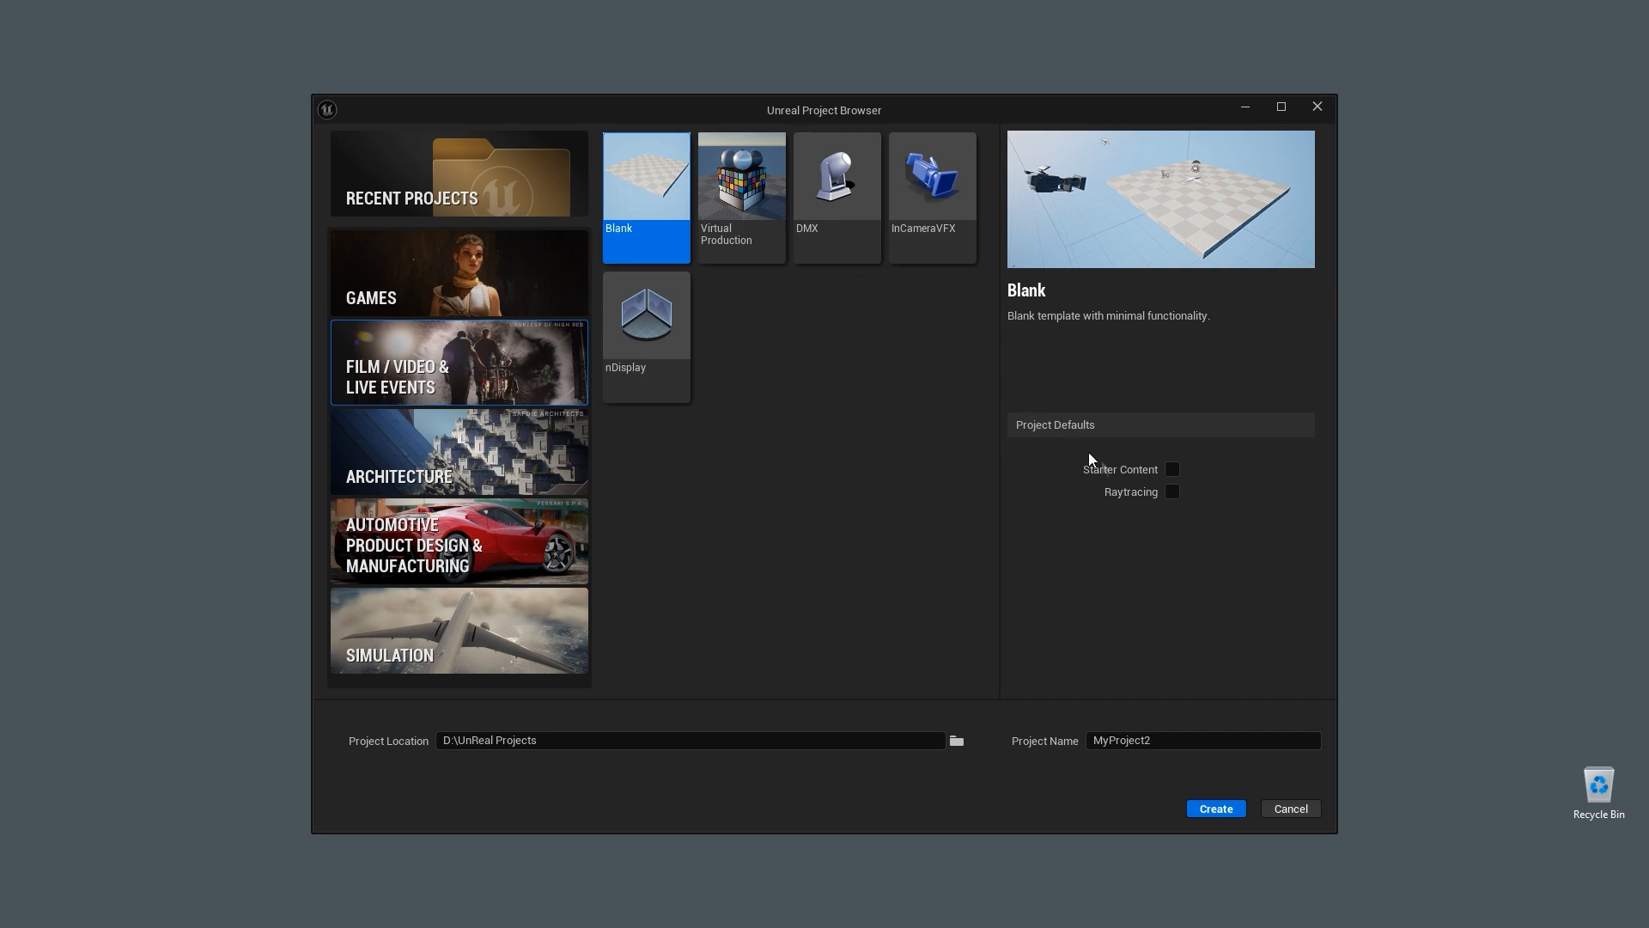
click(1172, 492)
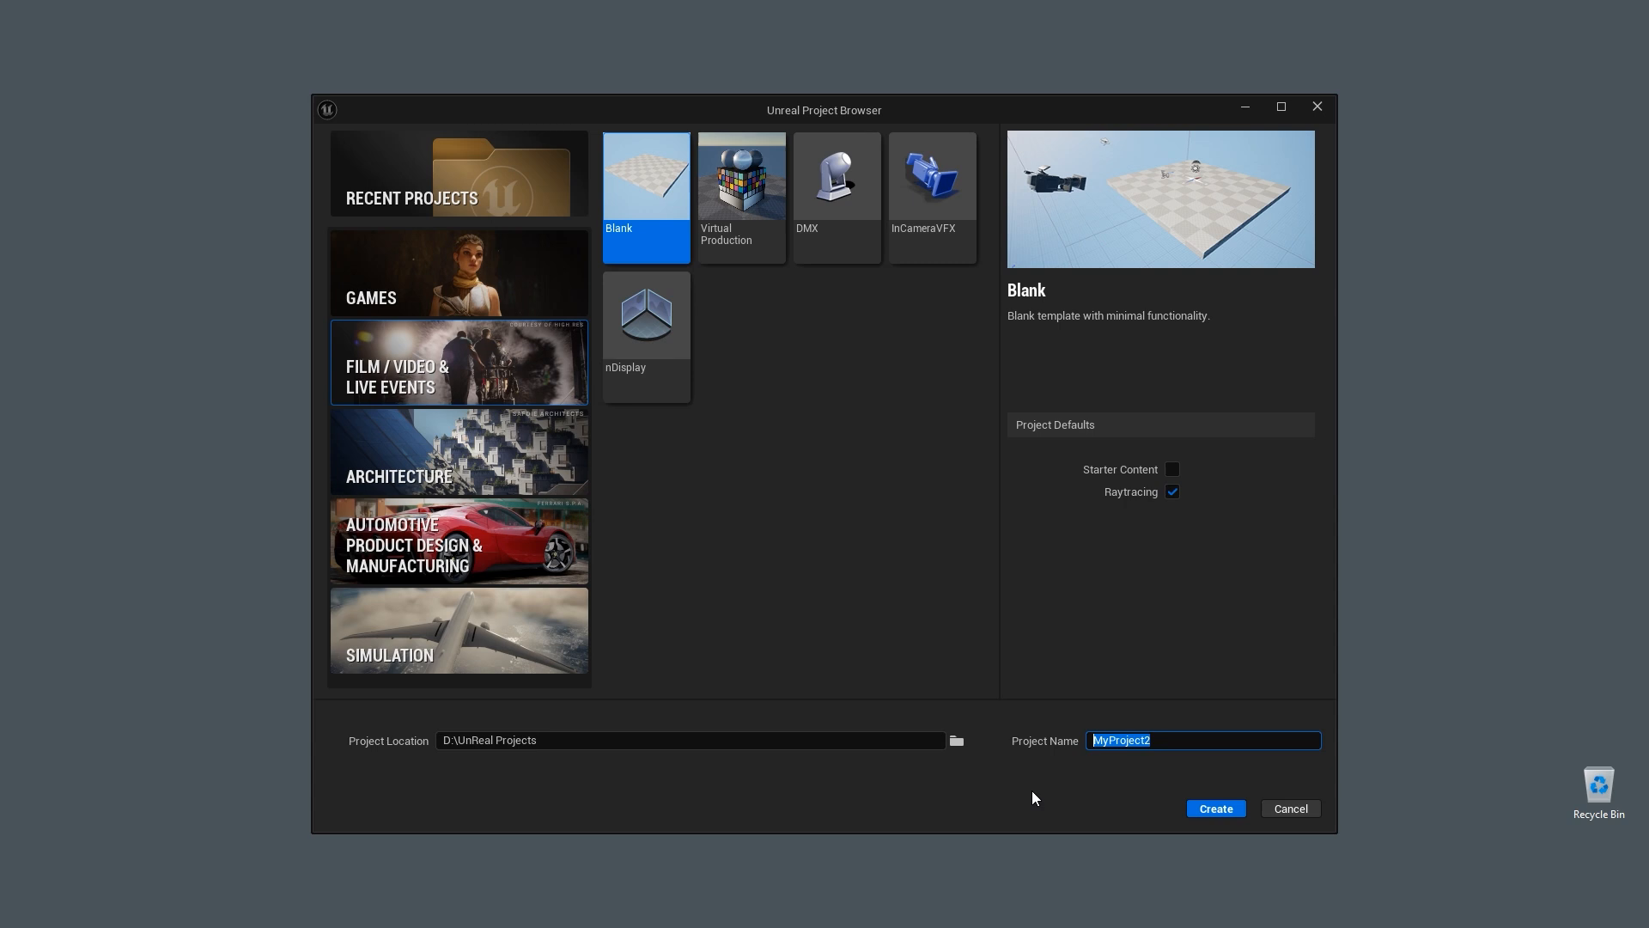
text(Setup)
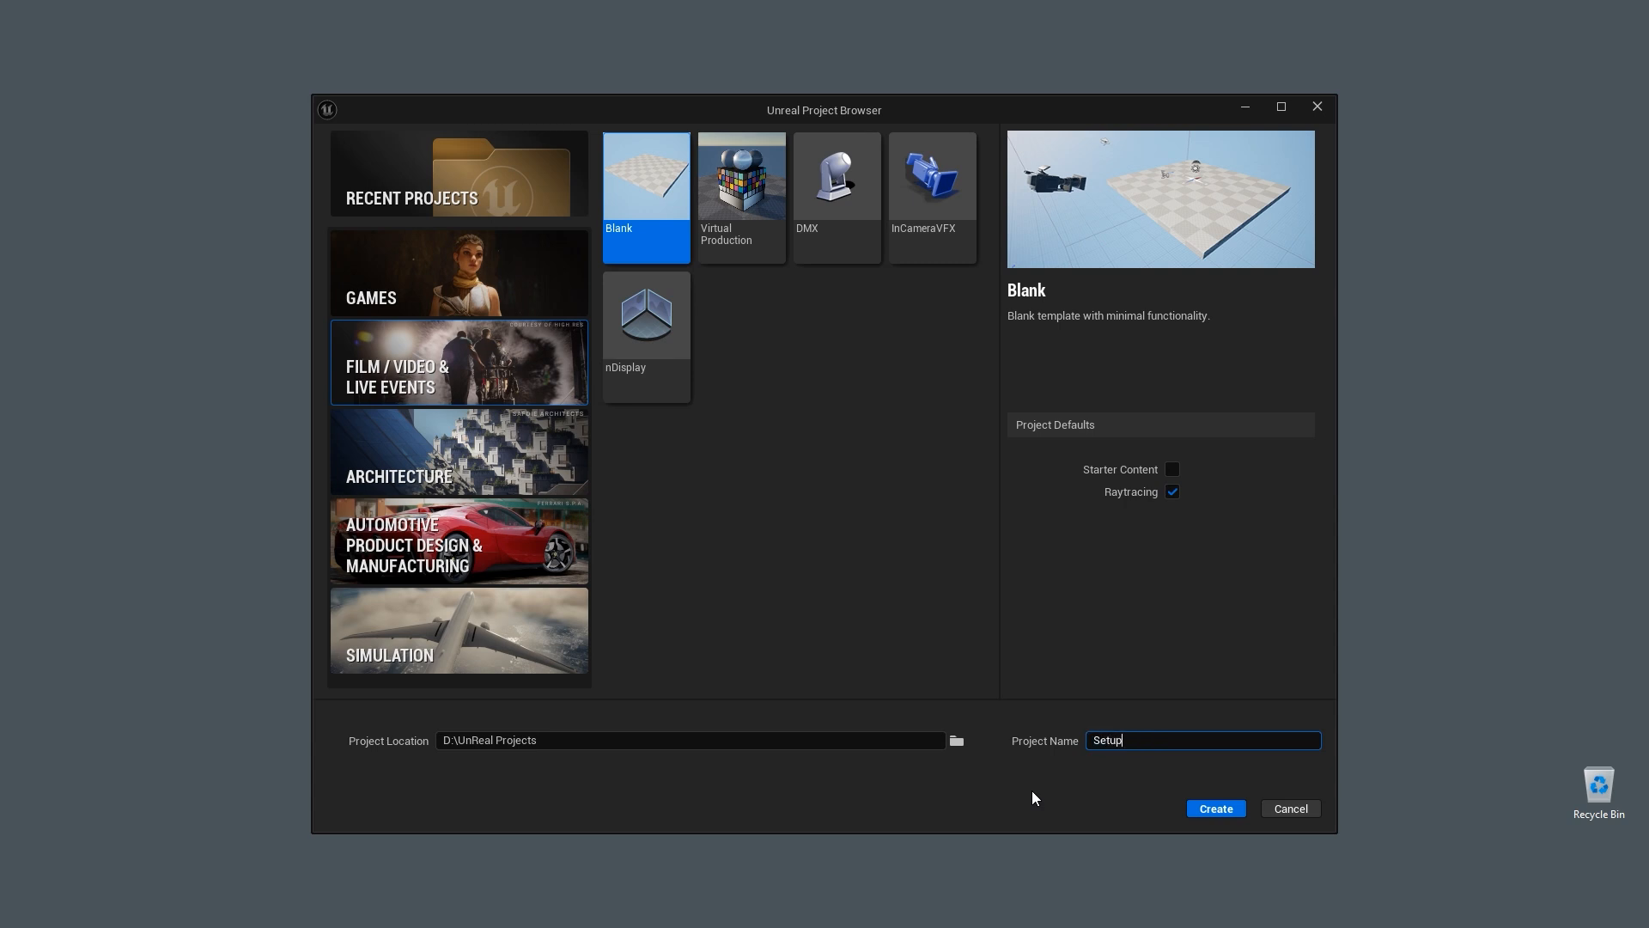
text(Project1)
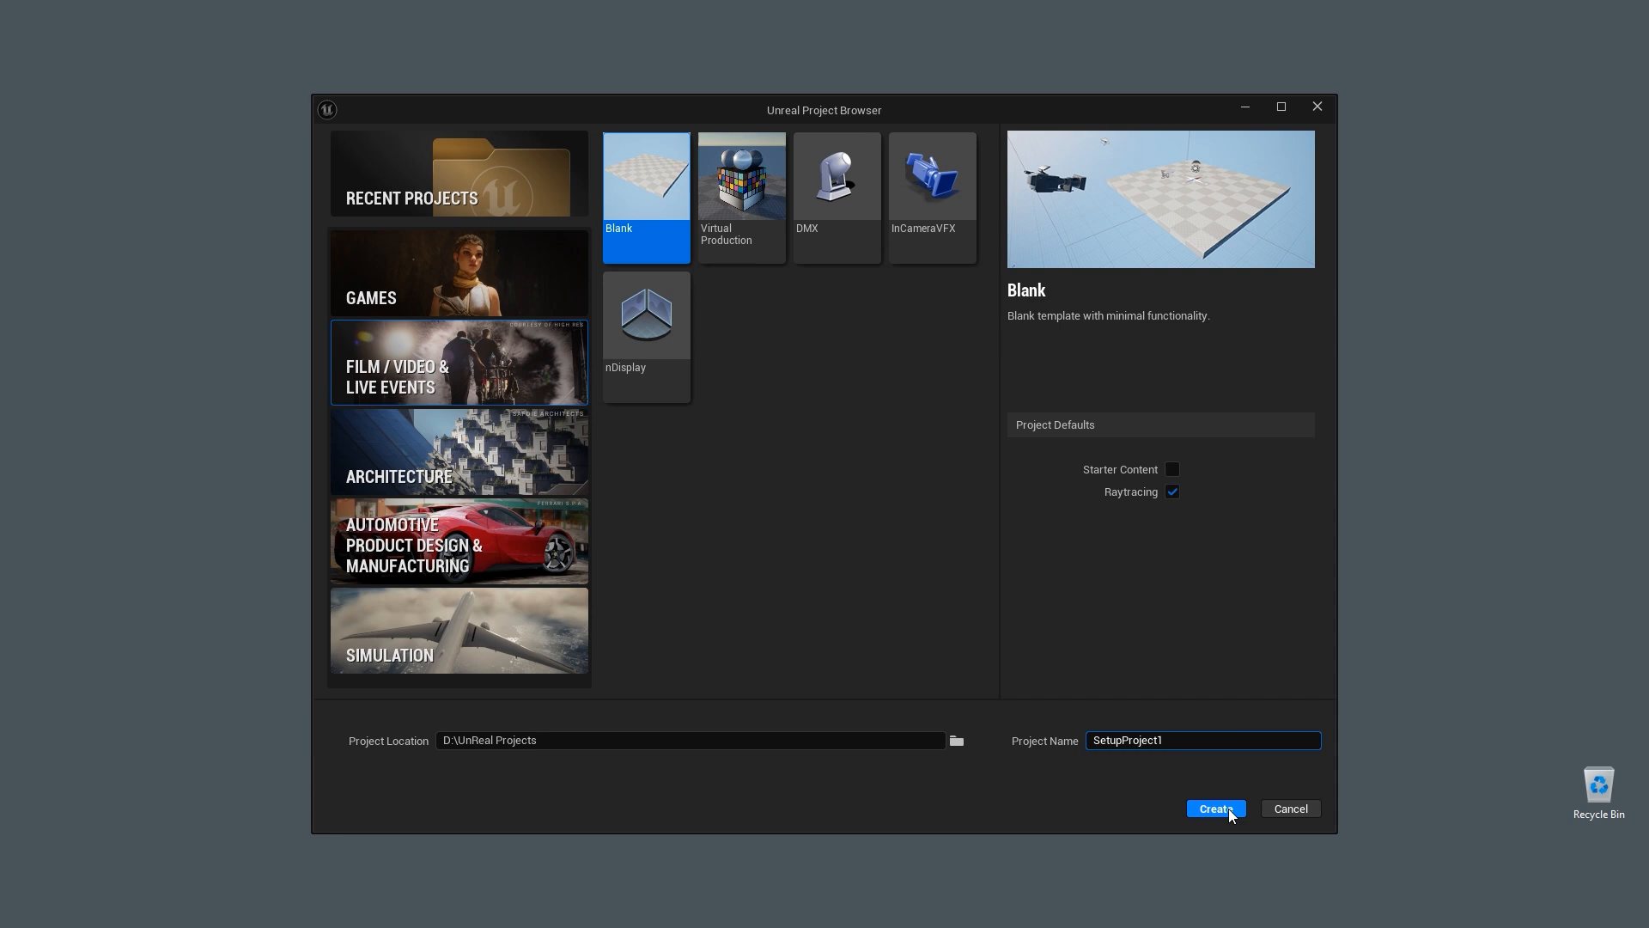
Step: Create SetupProject1, let its blank level open, and bring up the Settings dropdown
click(1215, 808)
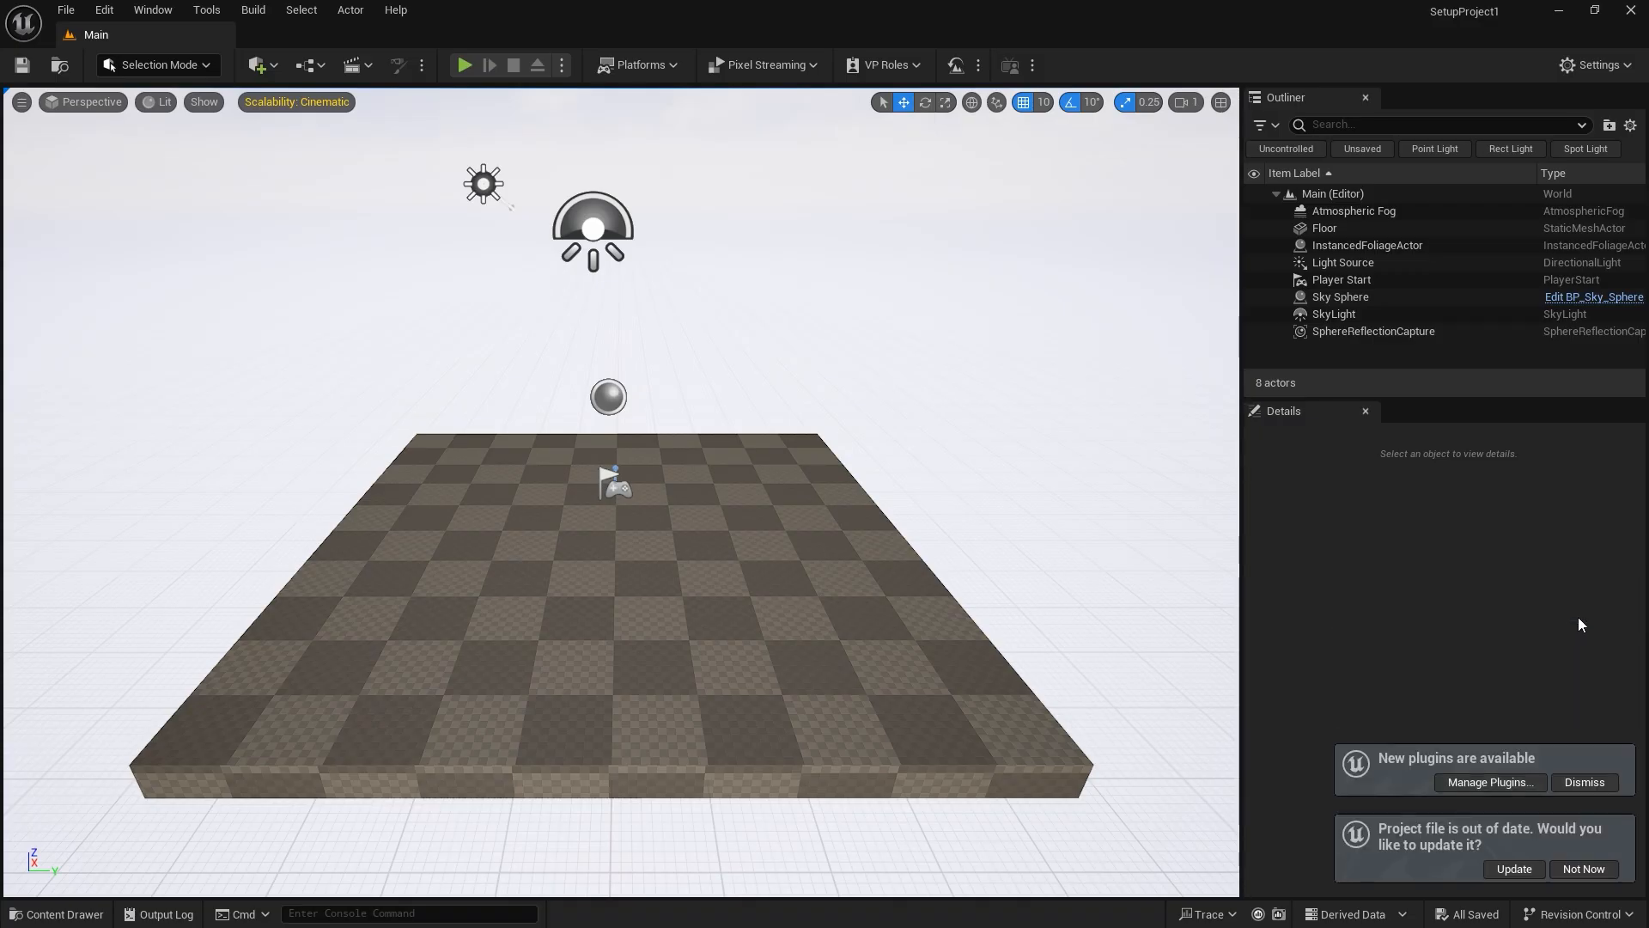
click(1582, 782)
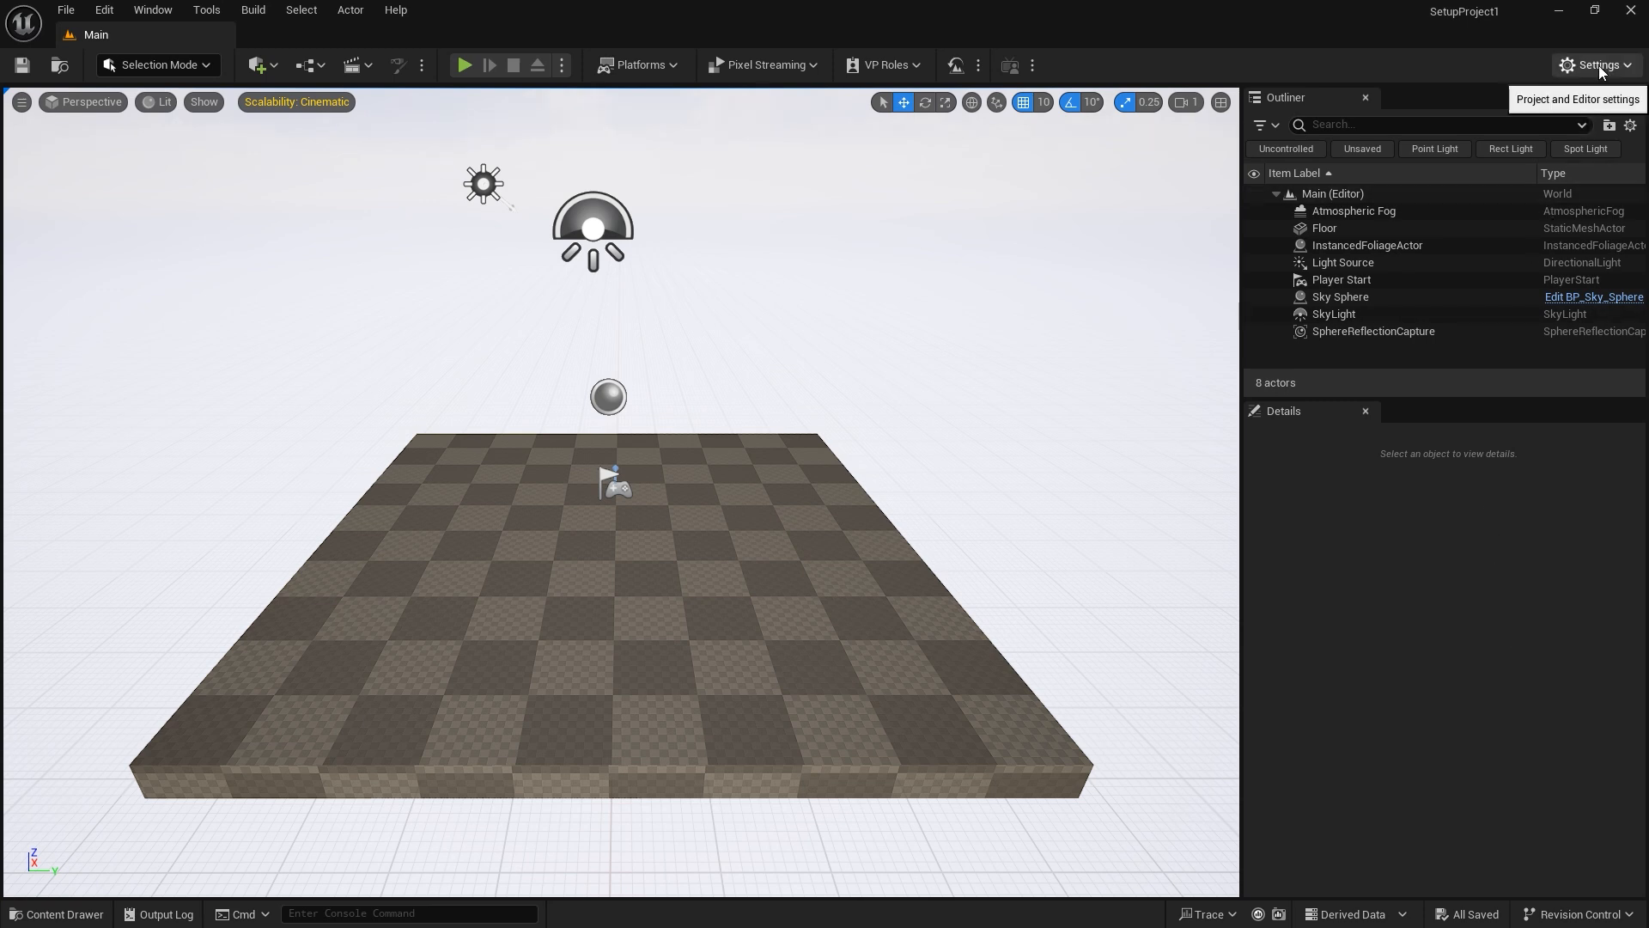
click(1595, 65)
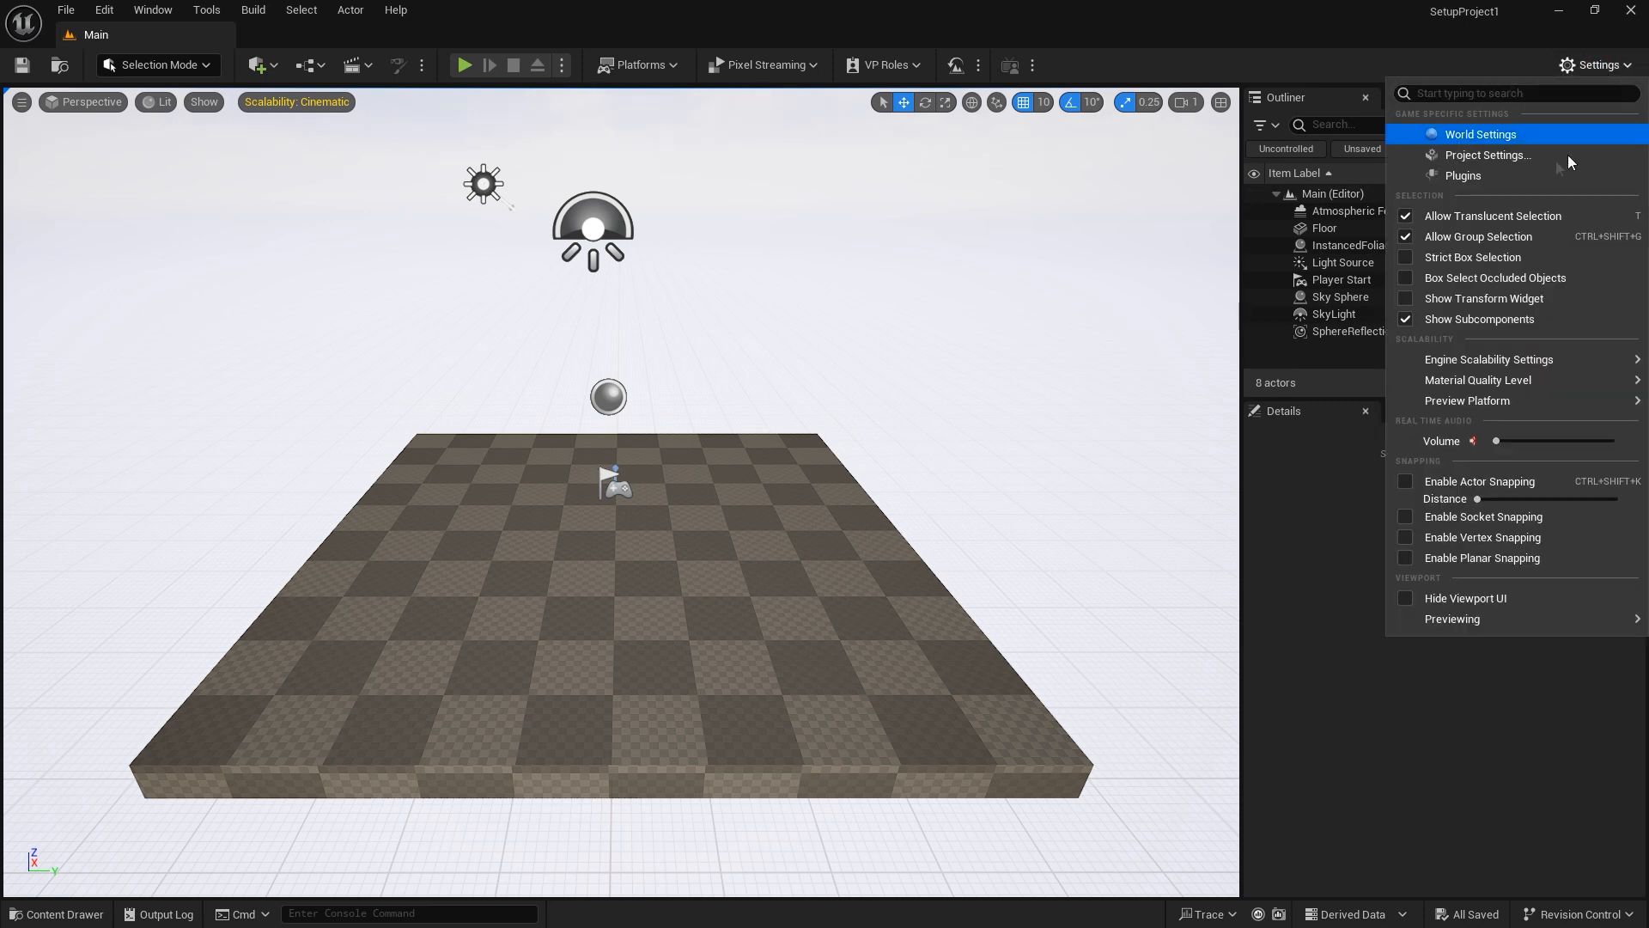
mouse_move(1466, 176)
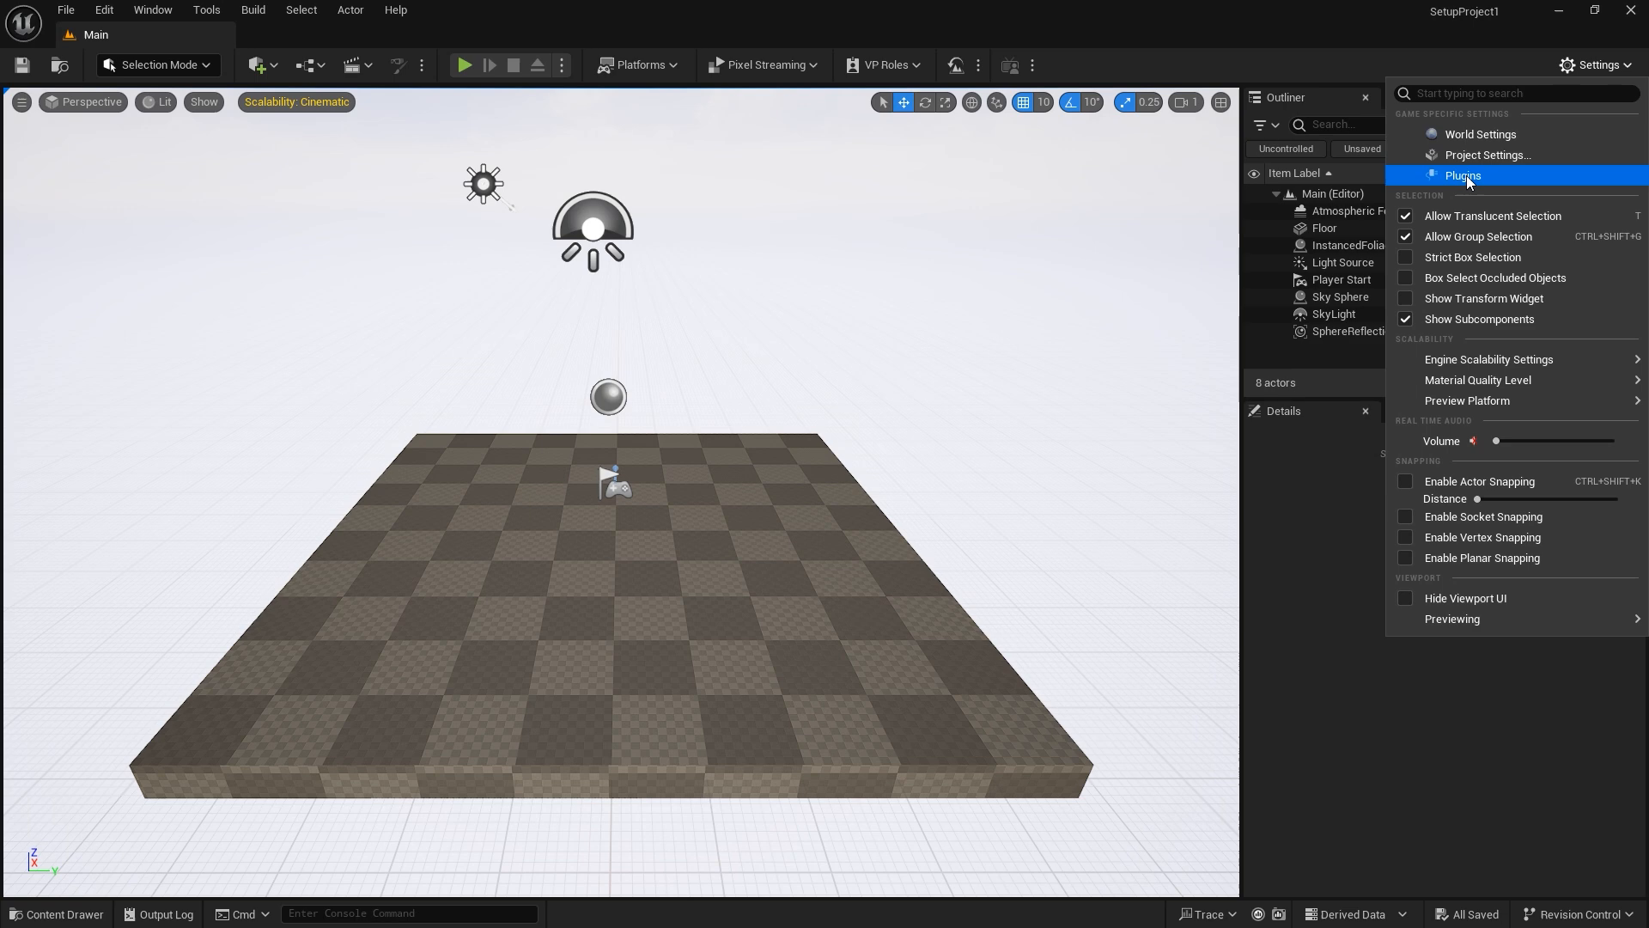
Step: Enable the experimental Motion Design plugin from the Plugins browser and restart the editor
click(1464, 176)
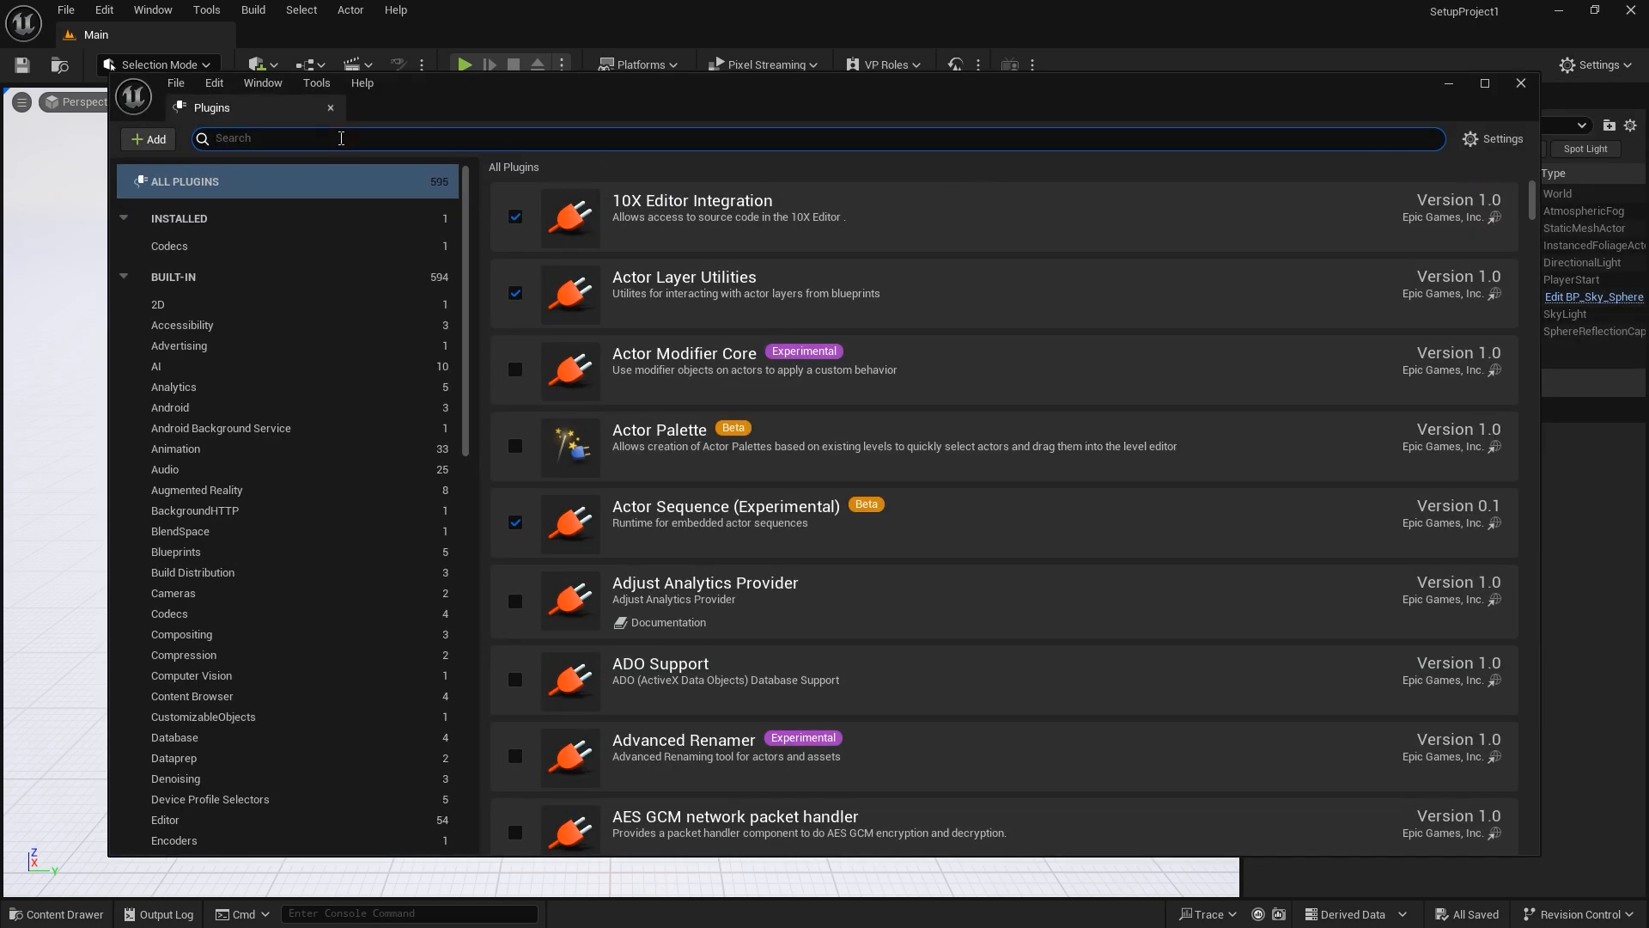
text(Motion desig)
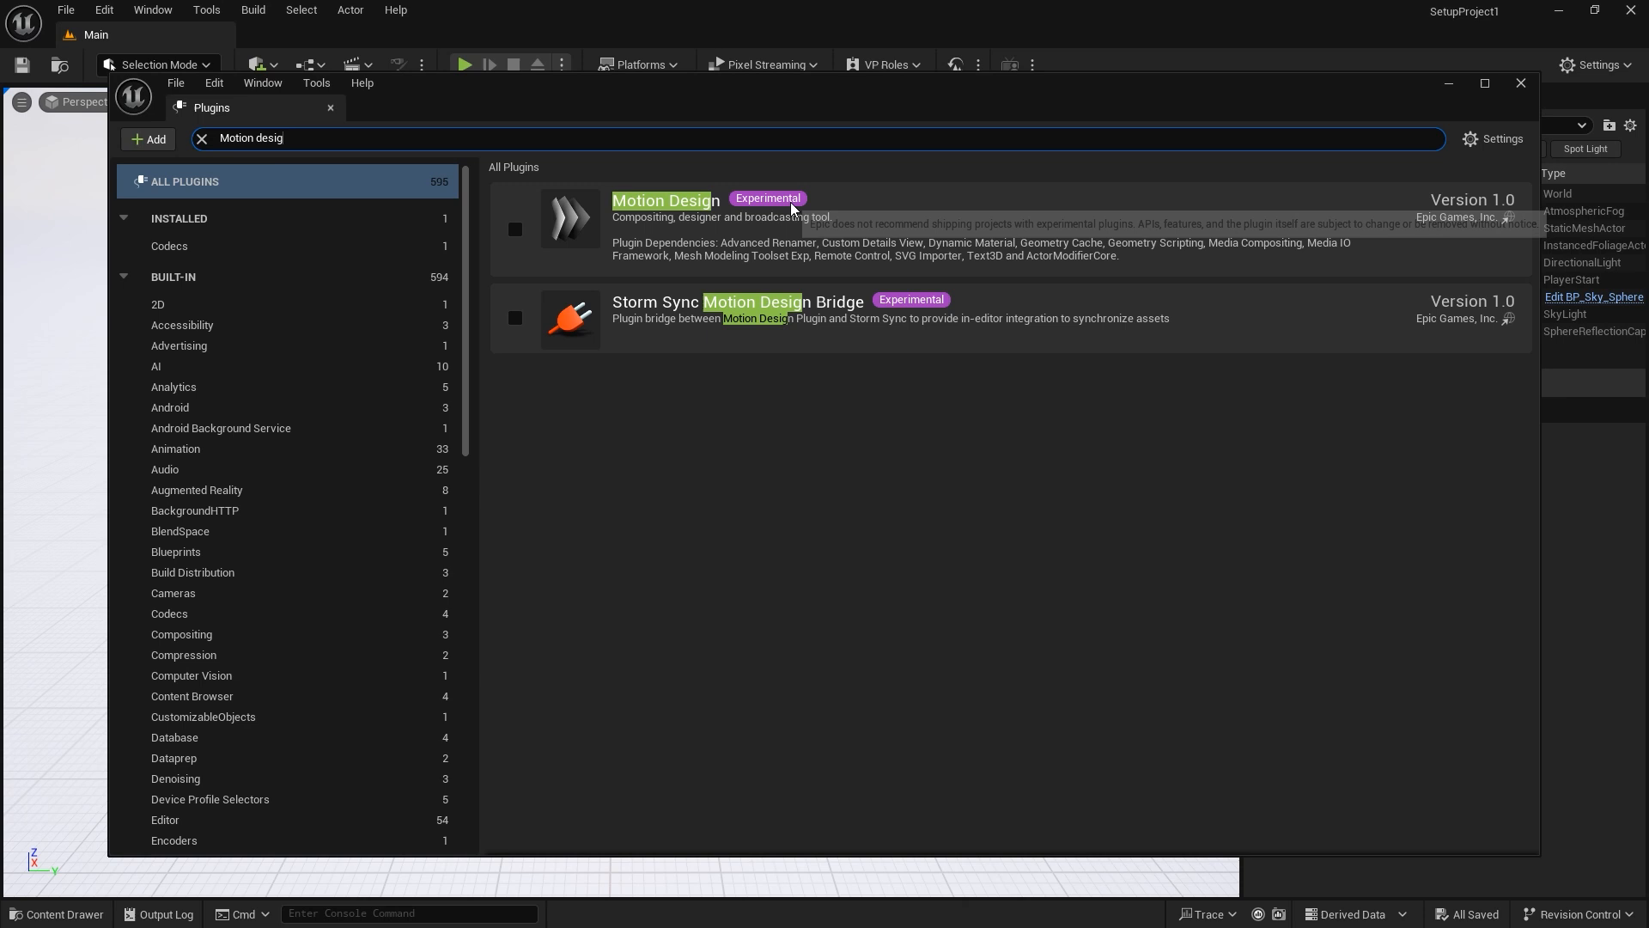
click(514, 228)
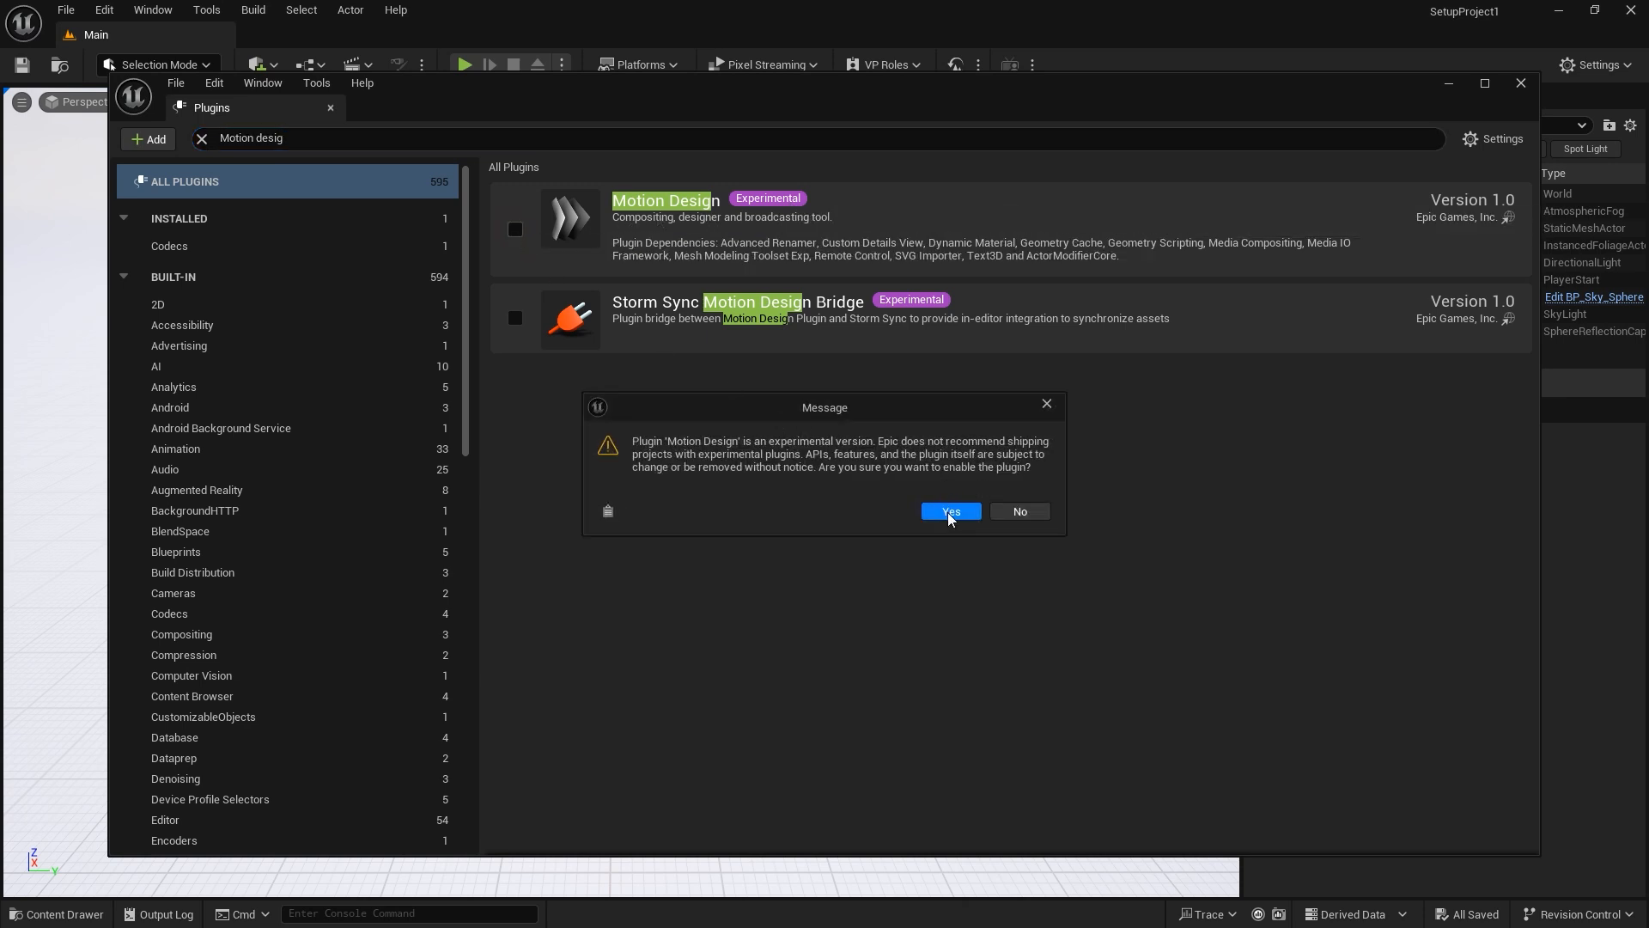
click(949, 512)
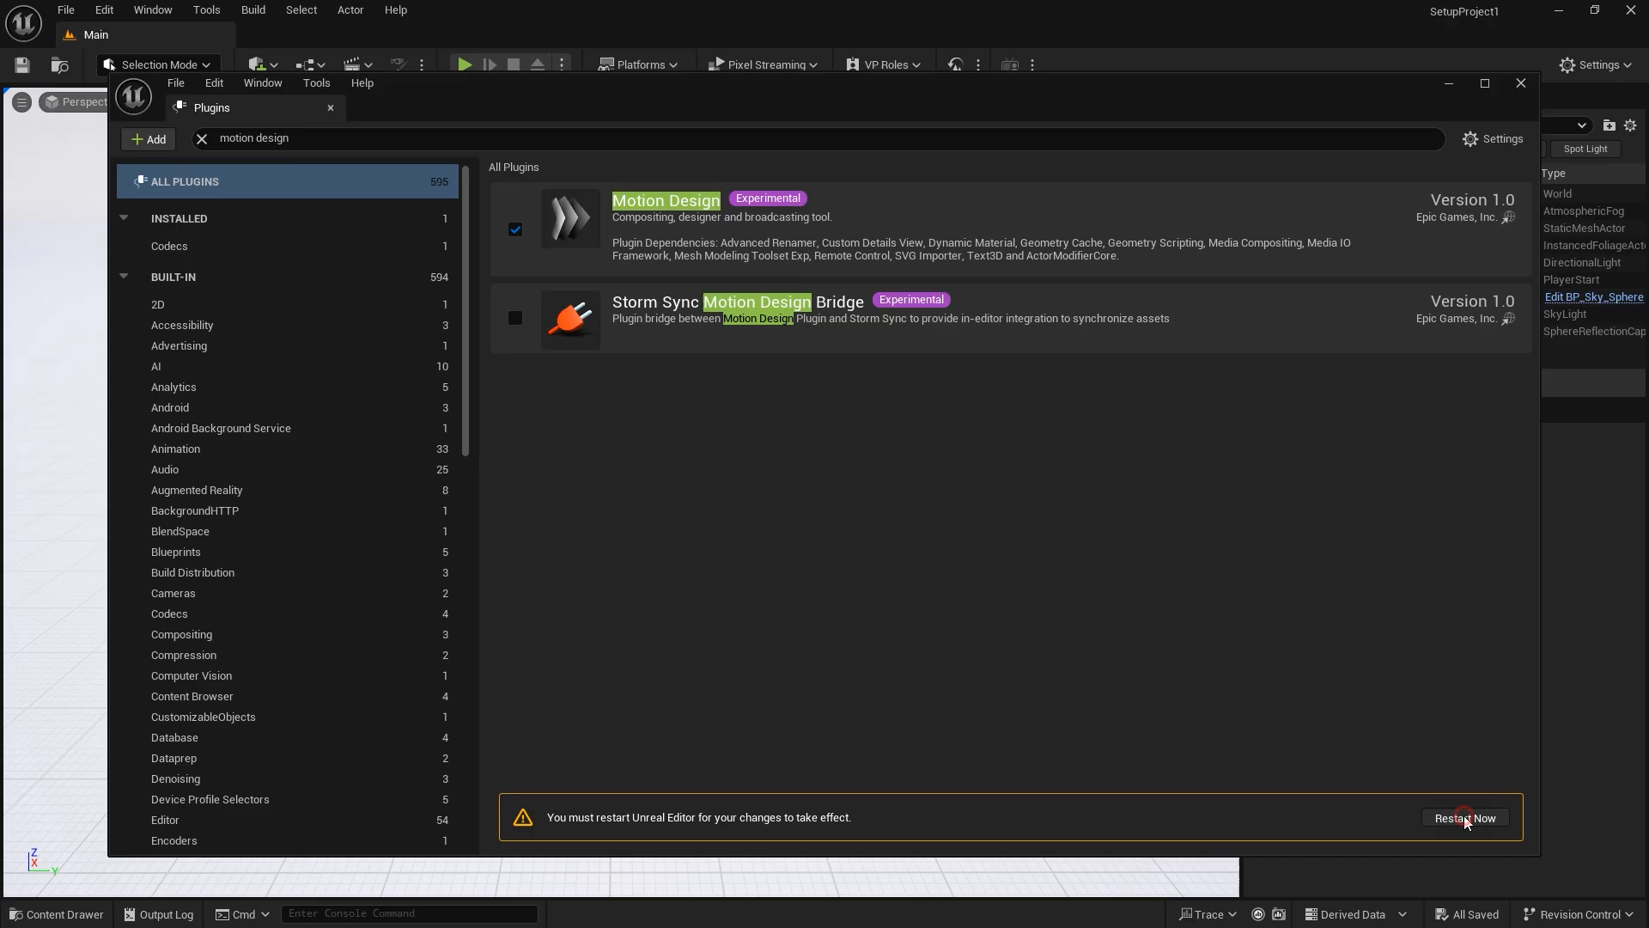
click(1464, 818)
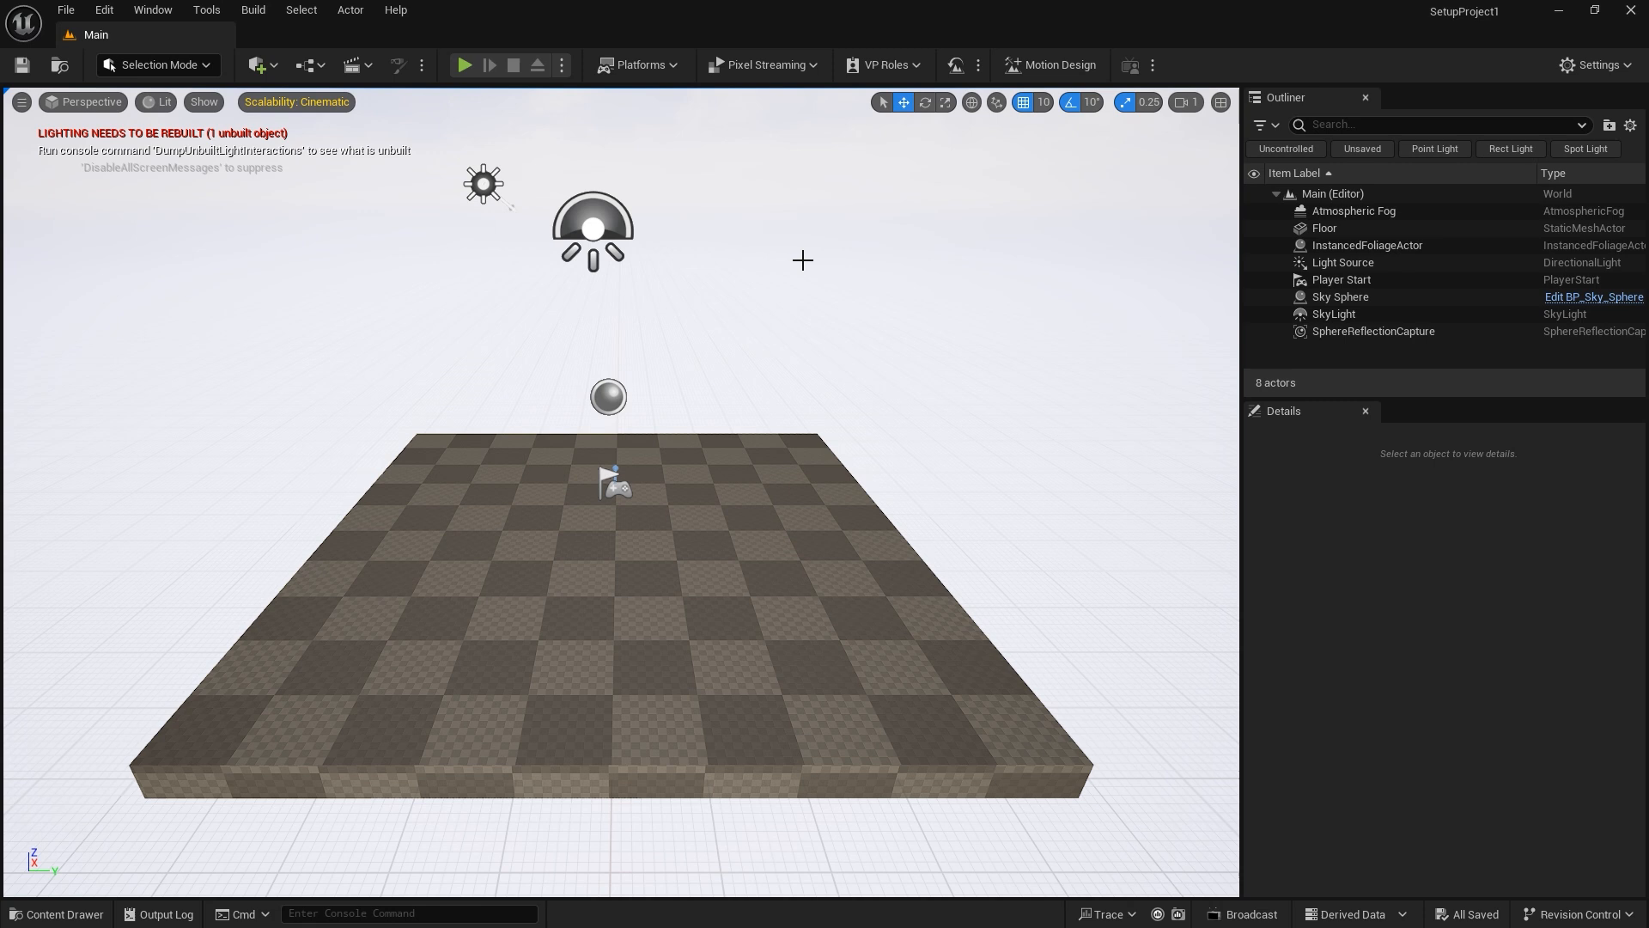
mouse_move(326, 184)
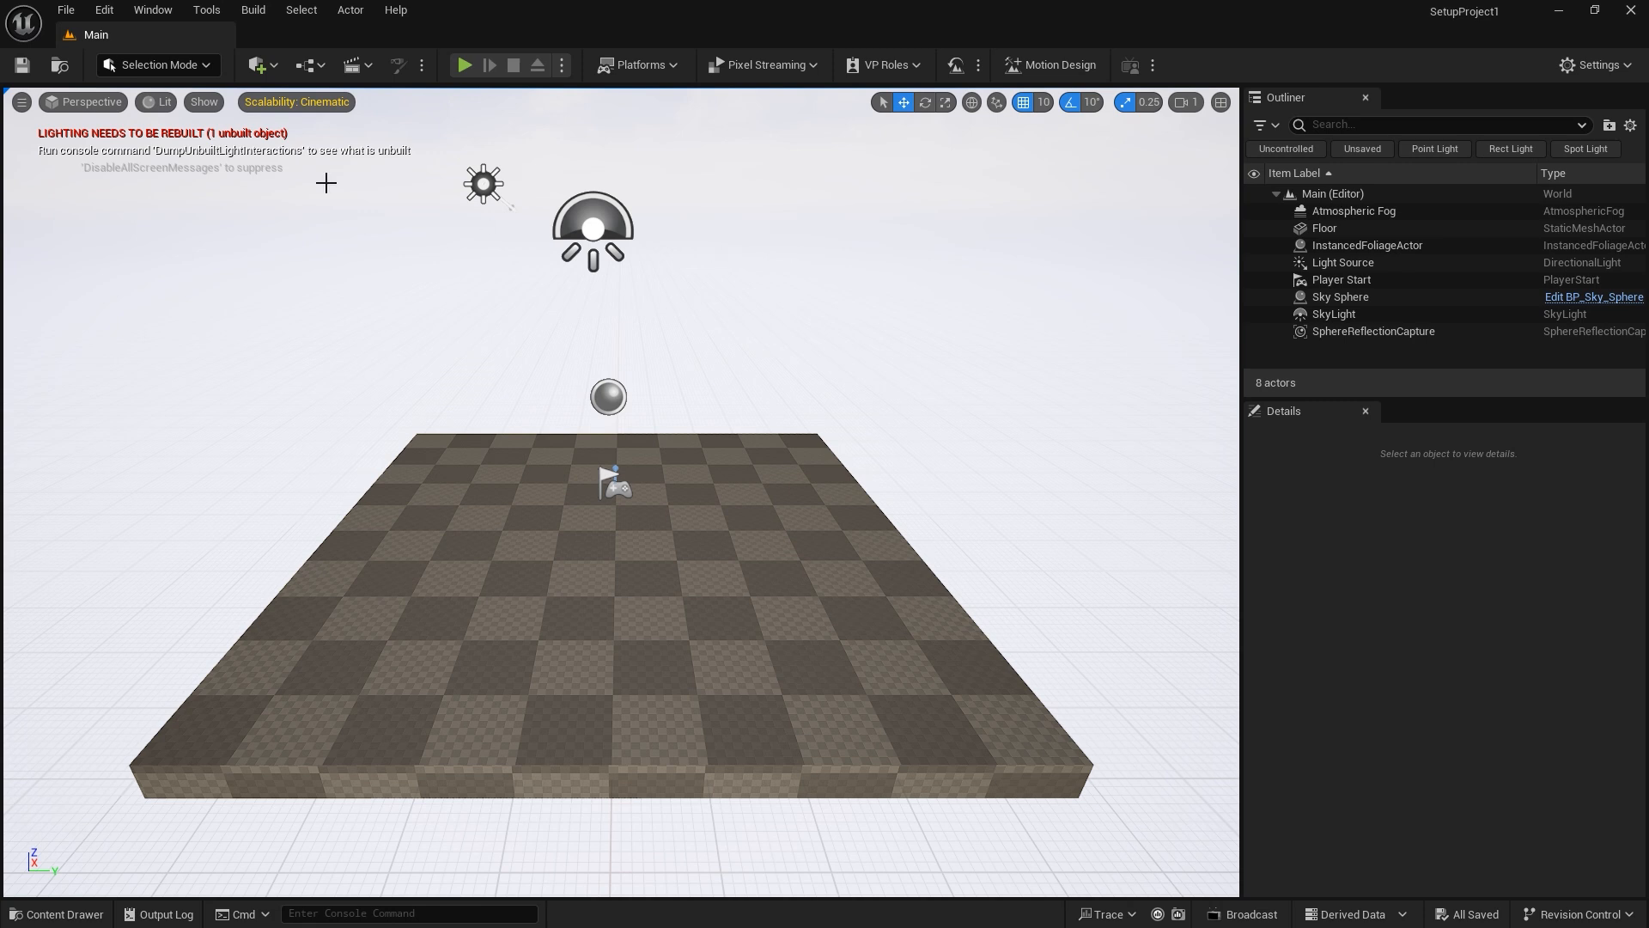
Step: Switch the level editor from Selection Mode to Motion Design mode
click(156, 64)
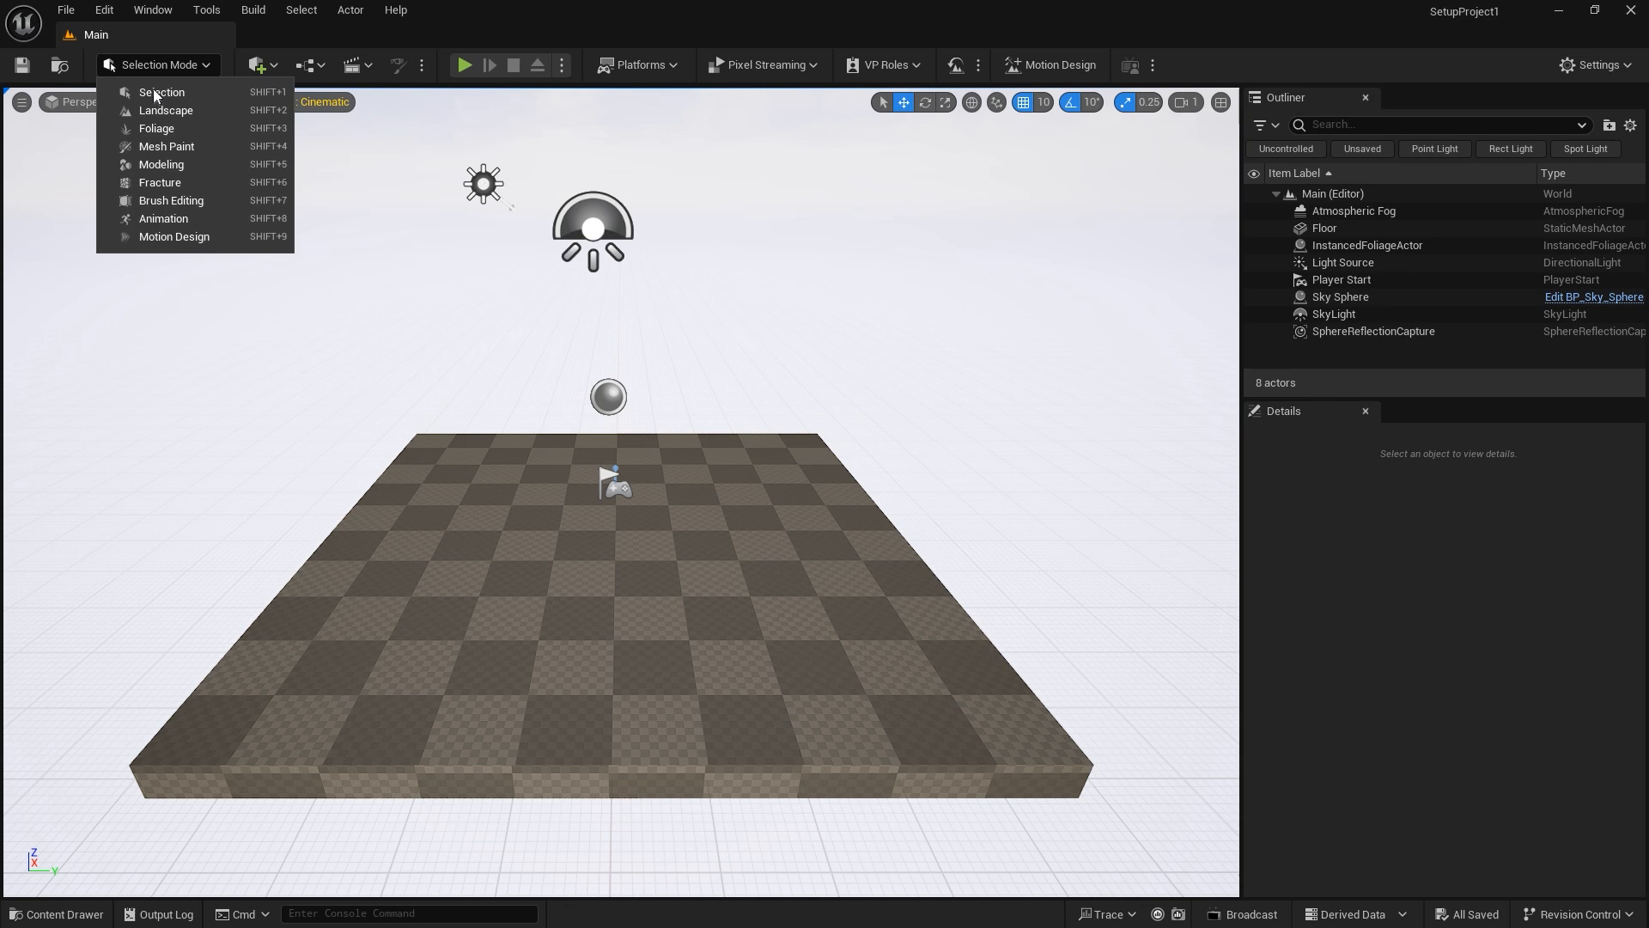
mouse_move(174, 237)
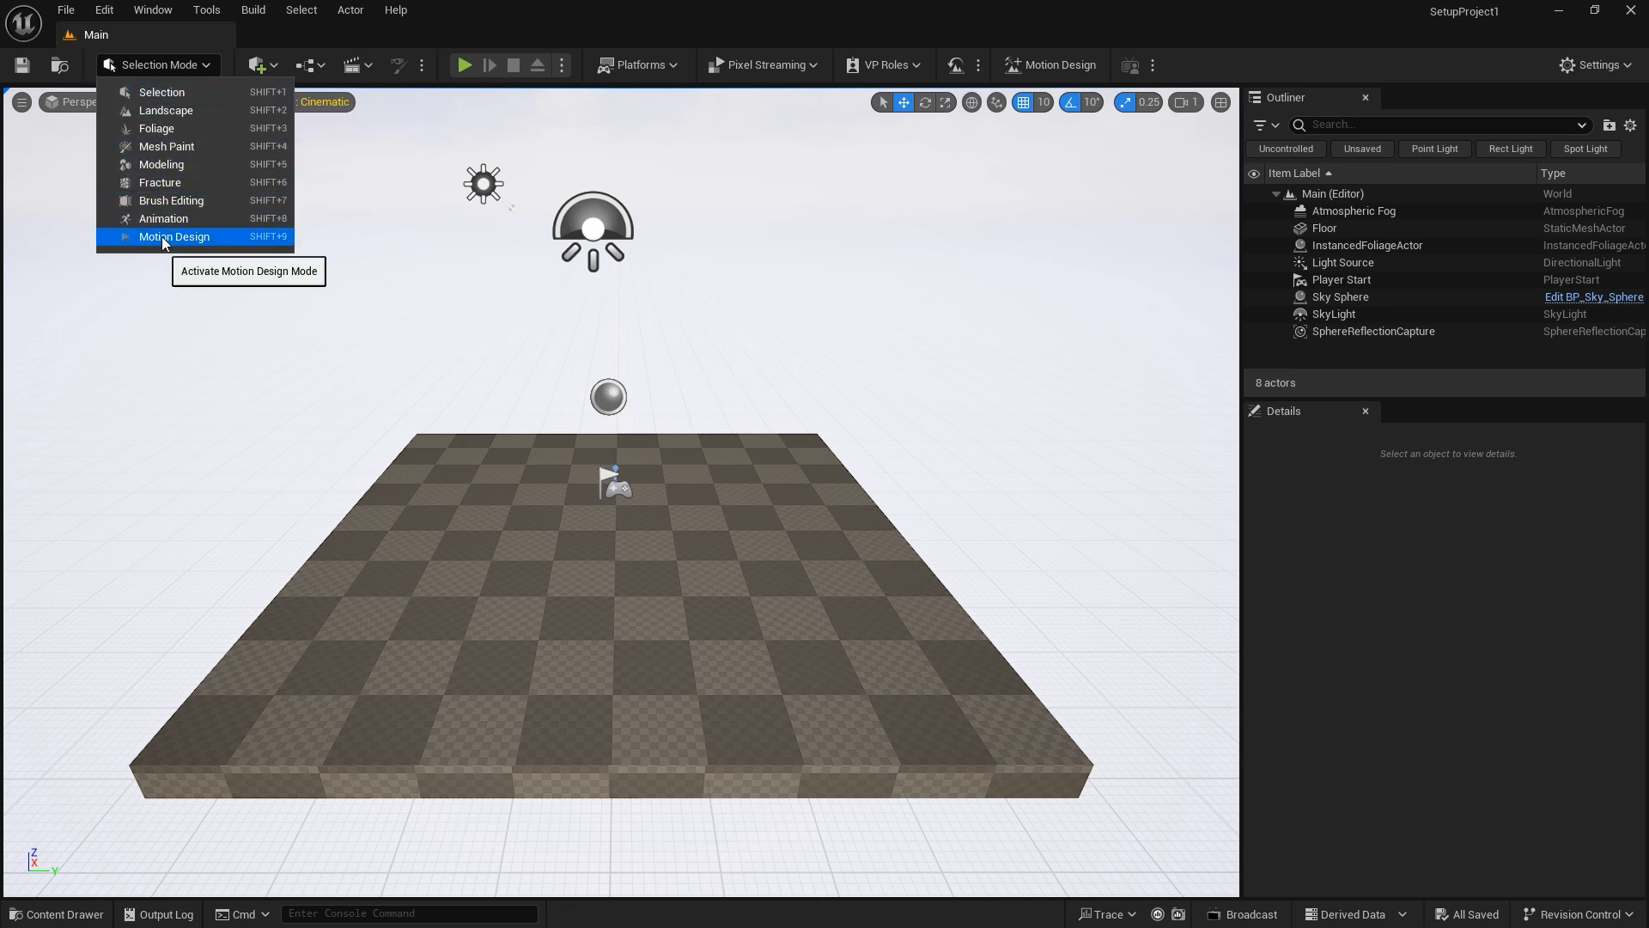
click(174, 235)
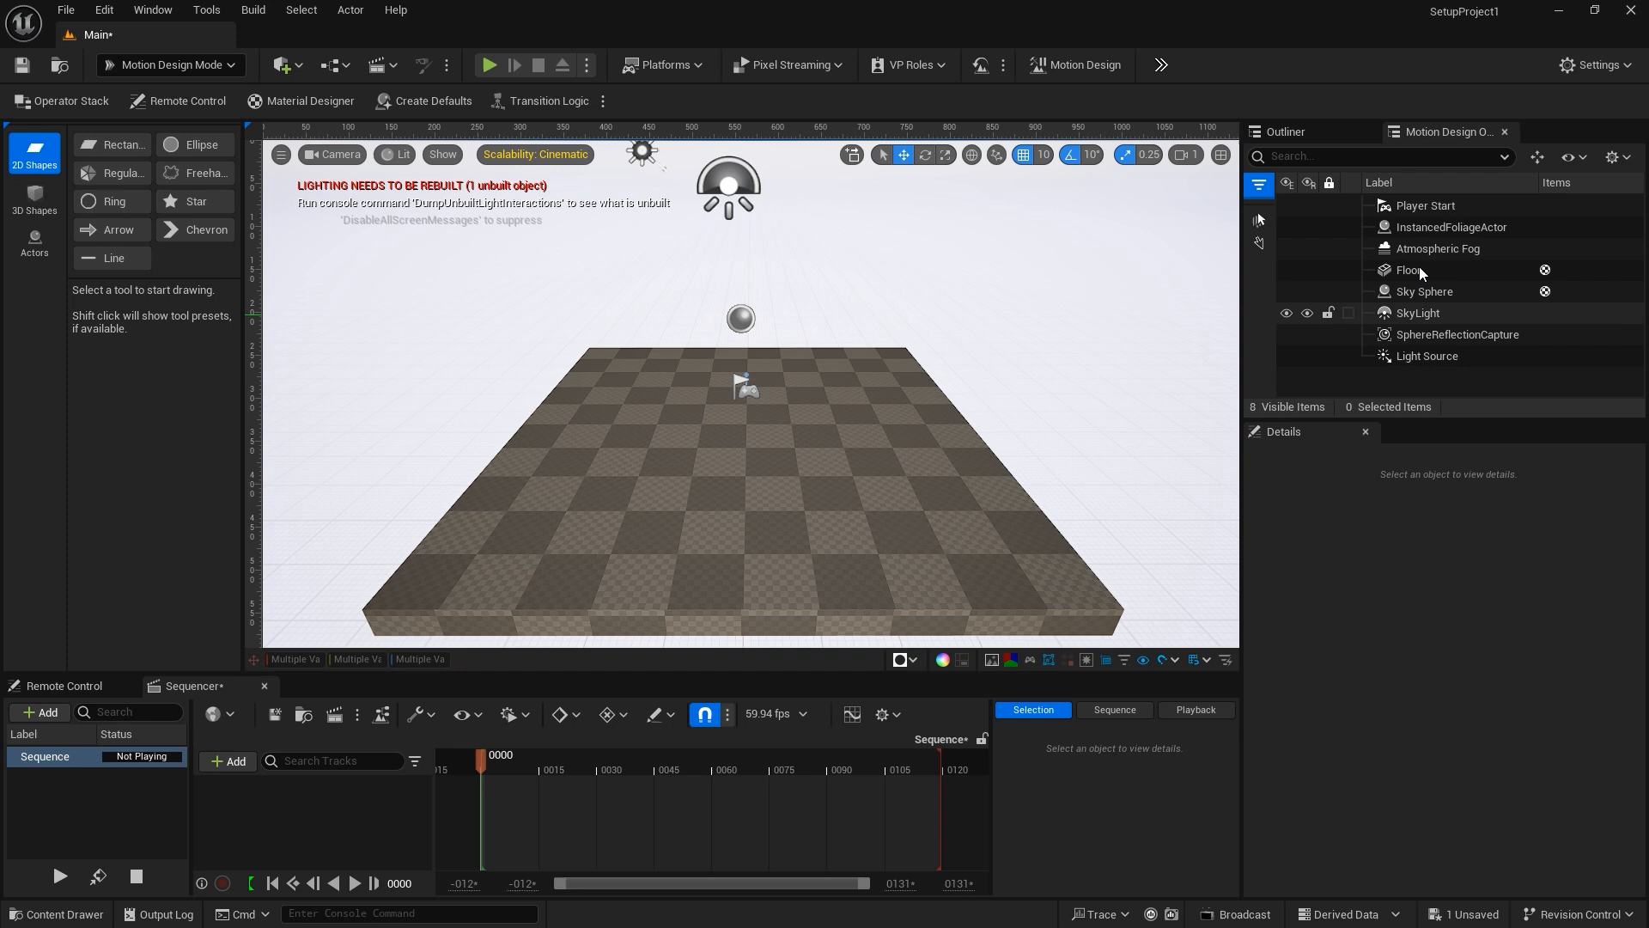
Step: Delete every default actor from the level except the Floor
click(1426, 205)
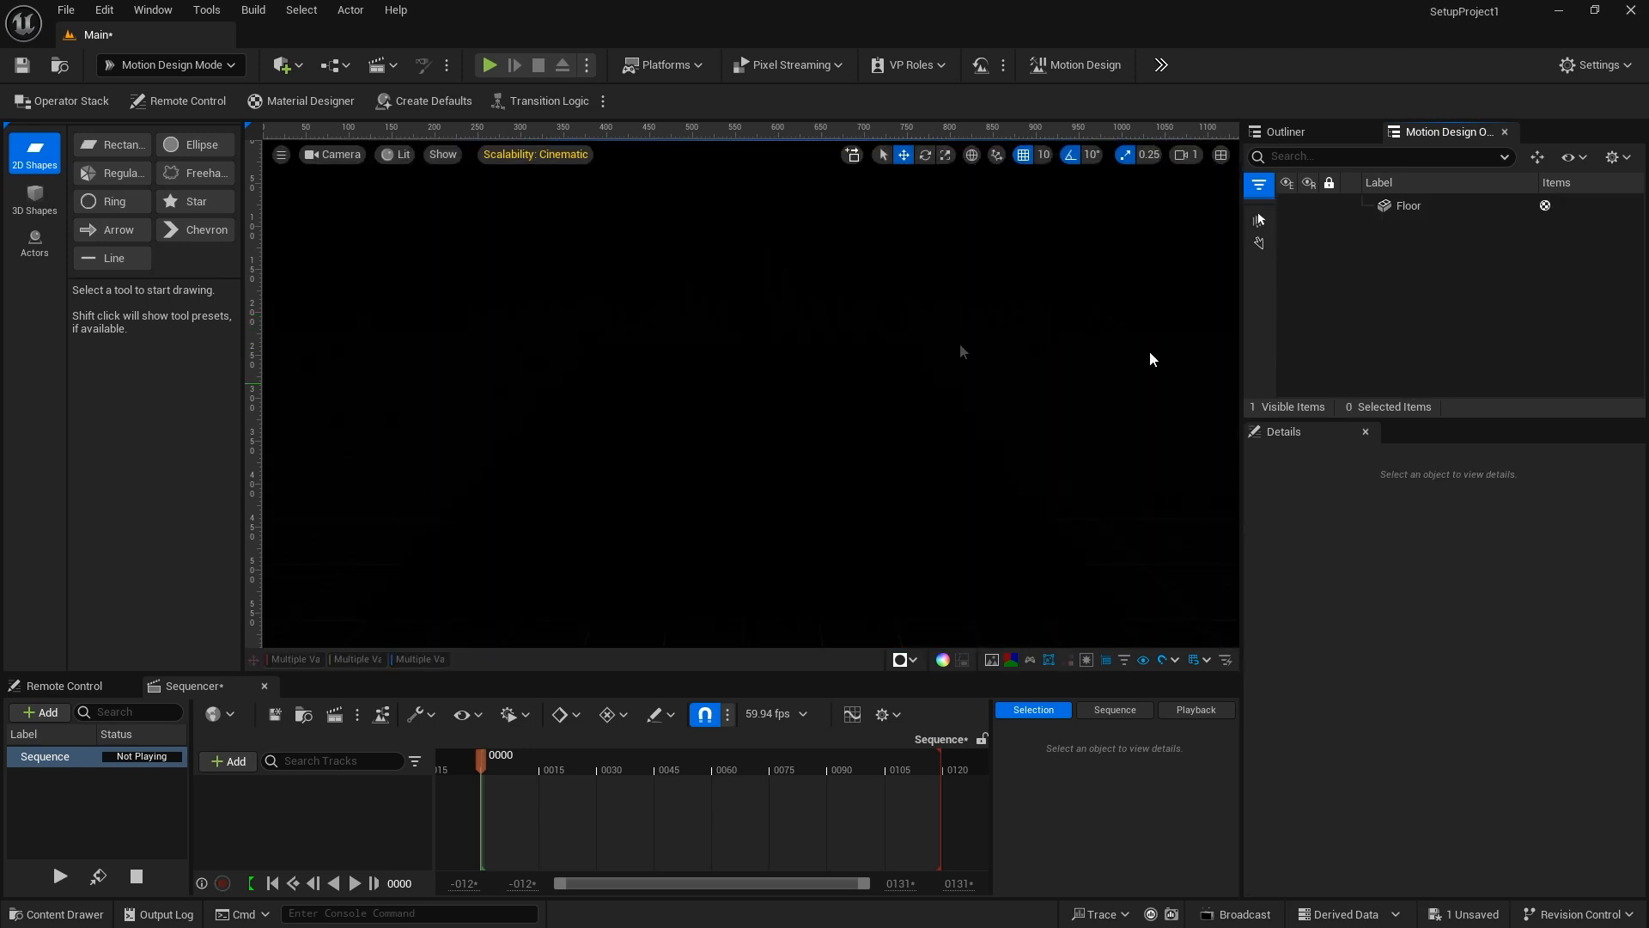
mouse_move(433, 101)
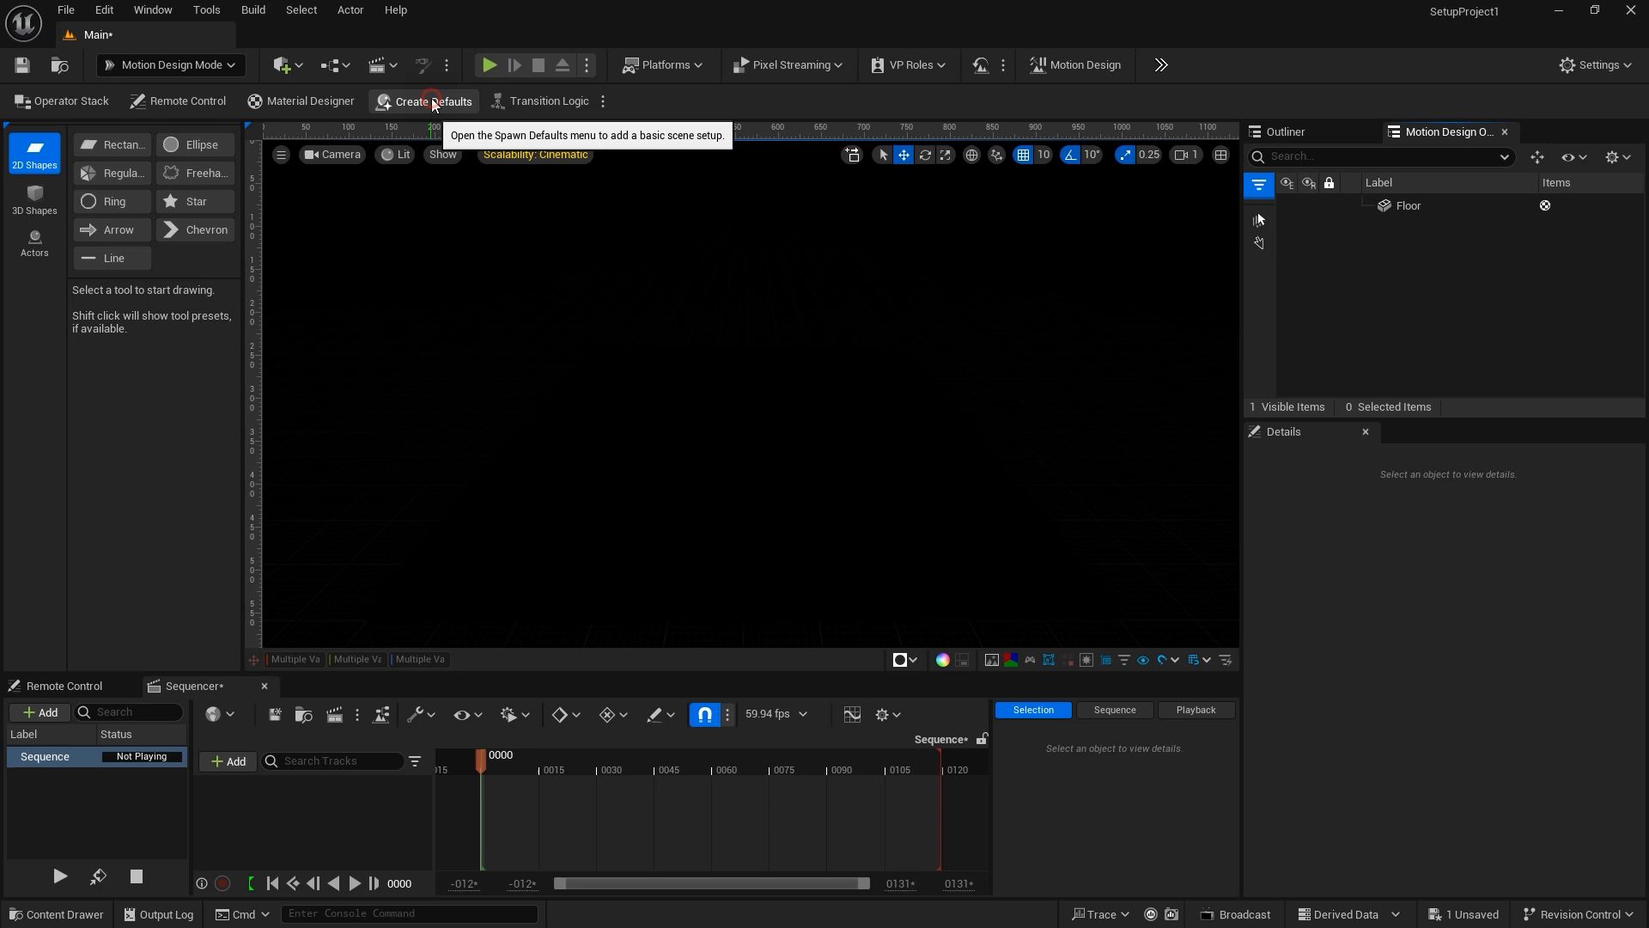
Step: Spawn the Motion Design default scene with root, lights, post process volume and cine camera
click(431, 101)
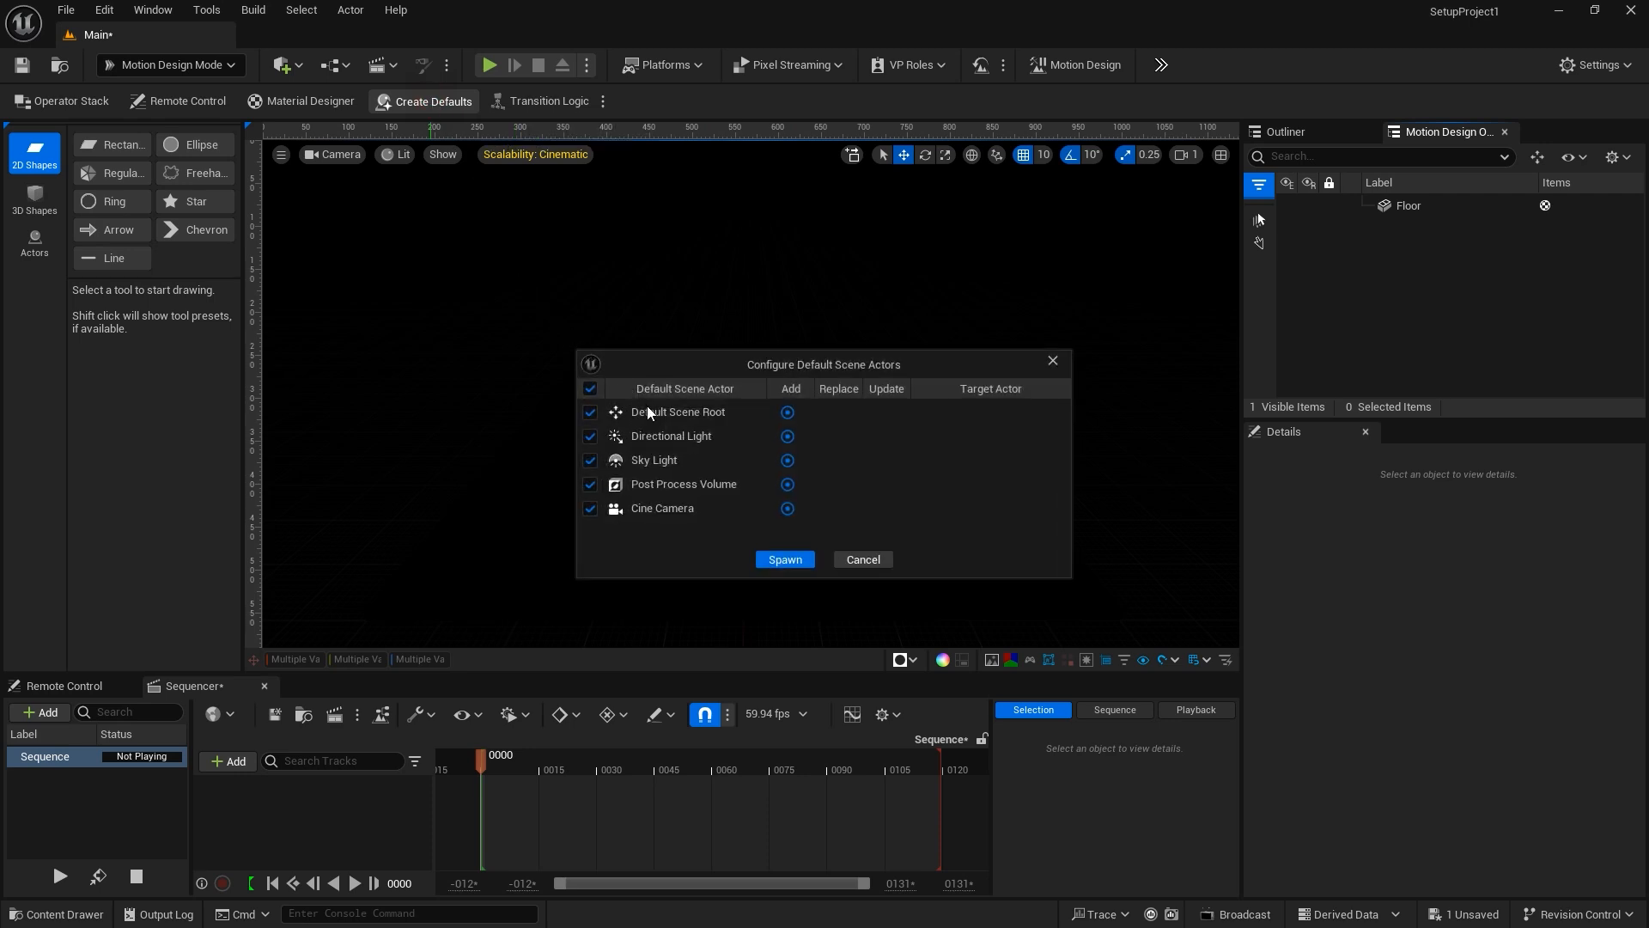
mouse_move(658, 442)
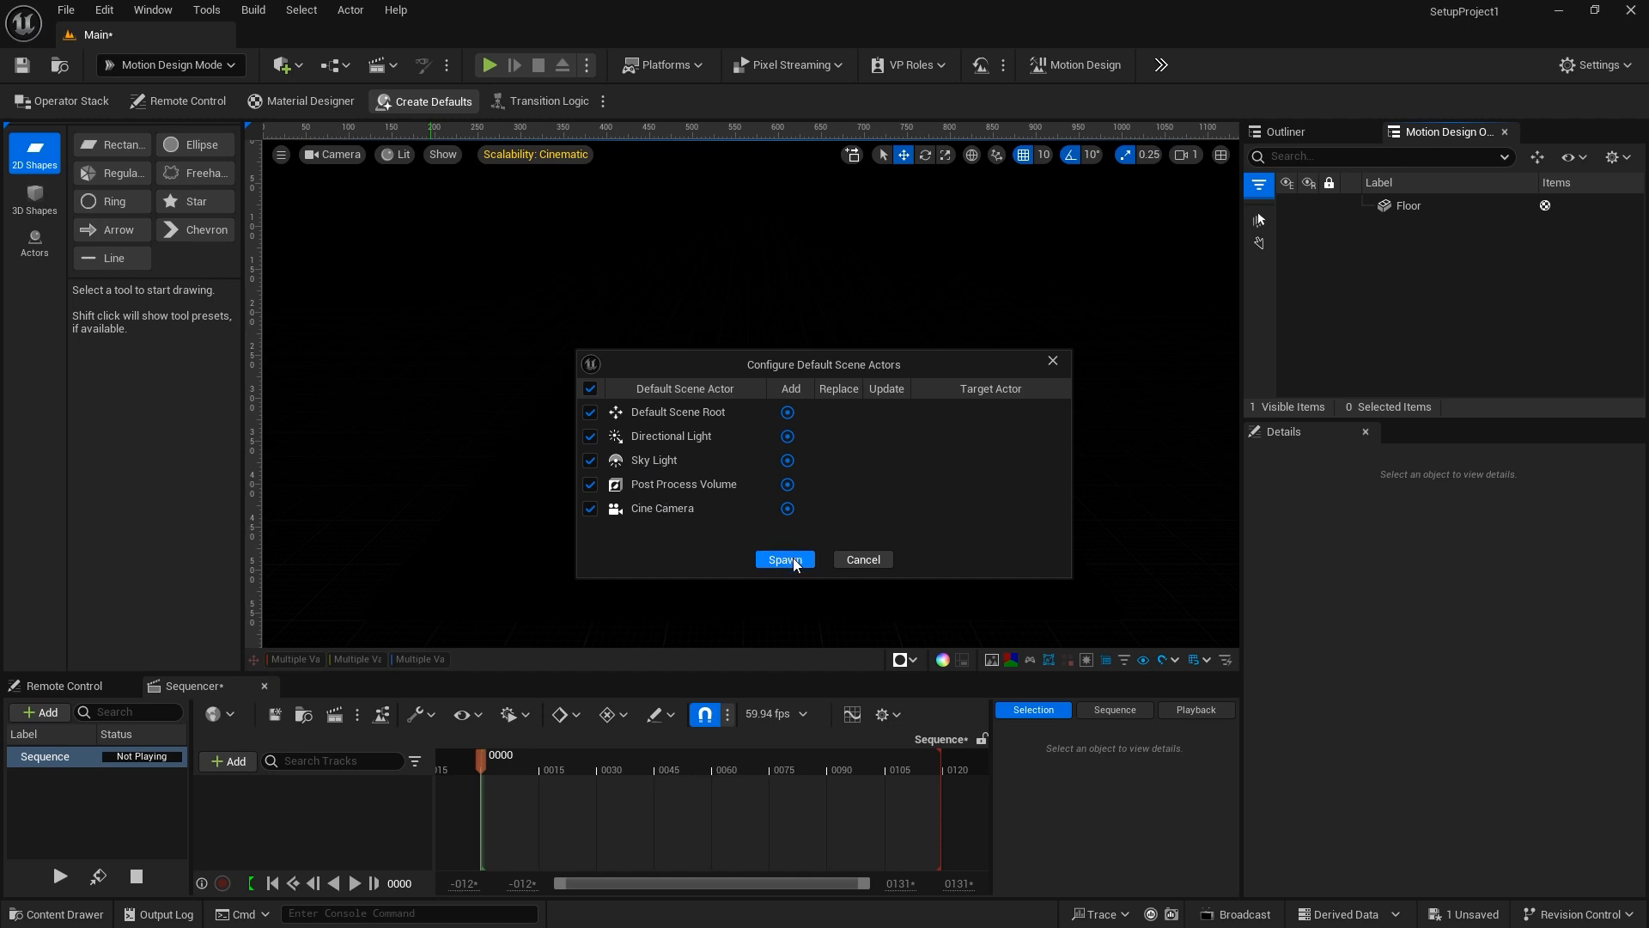
click(783, 558)
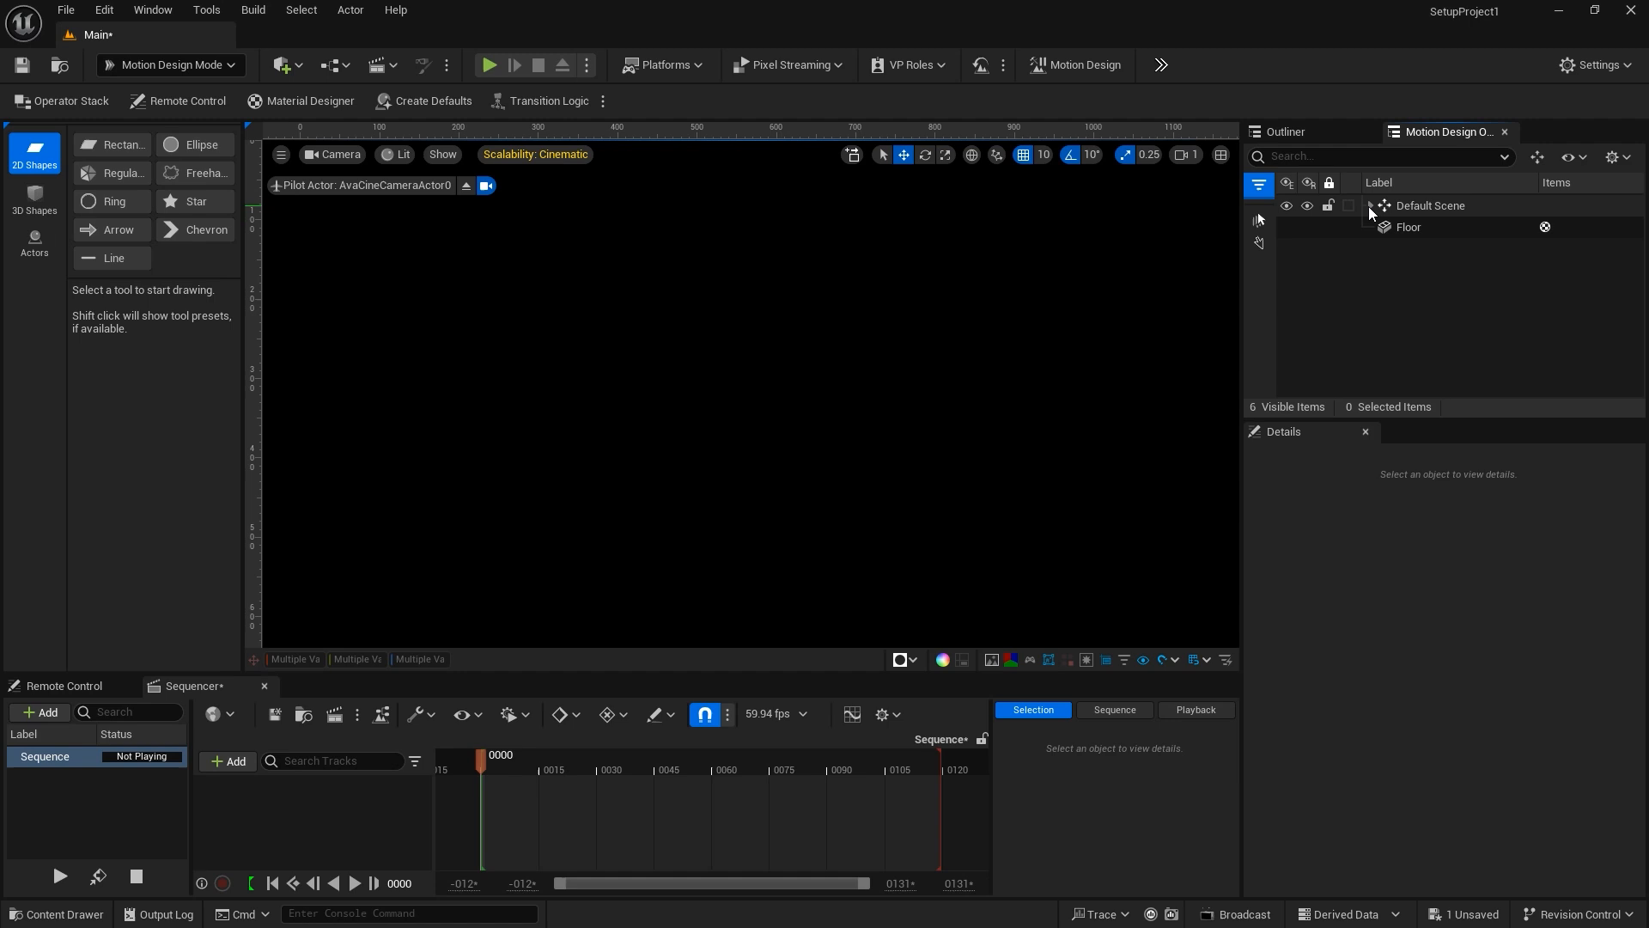
Step: Expand the Default Scene group, inspect the Floor, and select the post process volume
click(1371, 204)
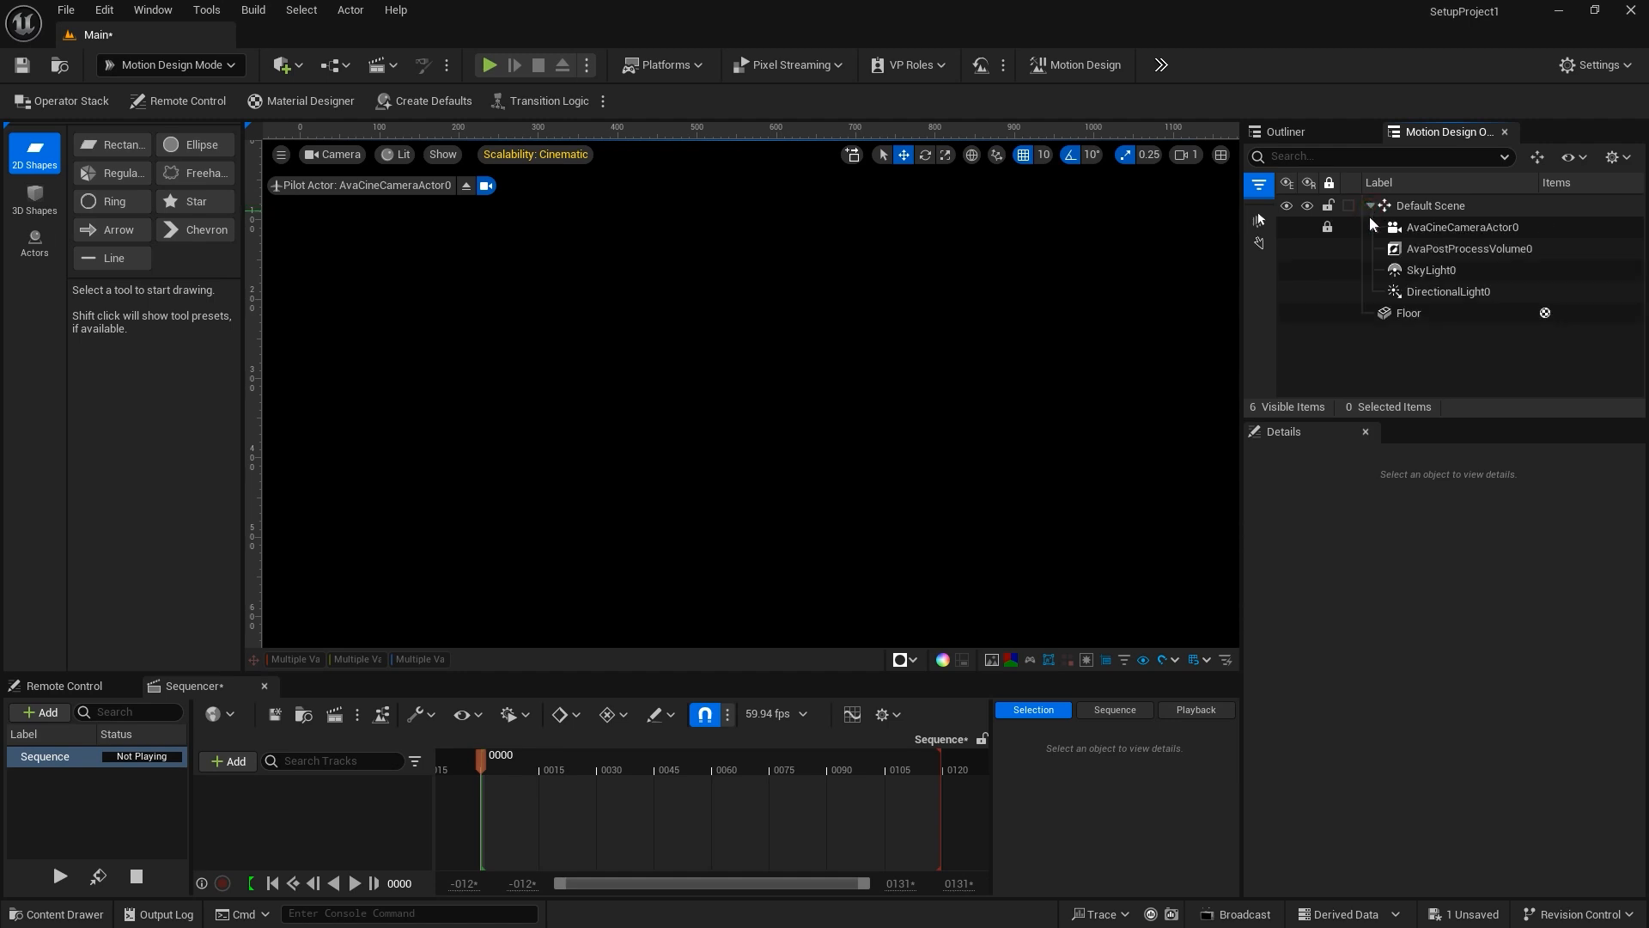
click(1408, 312)
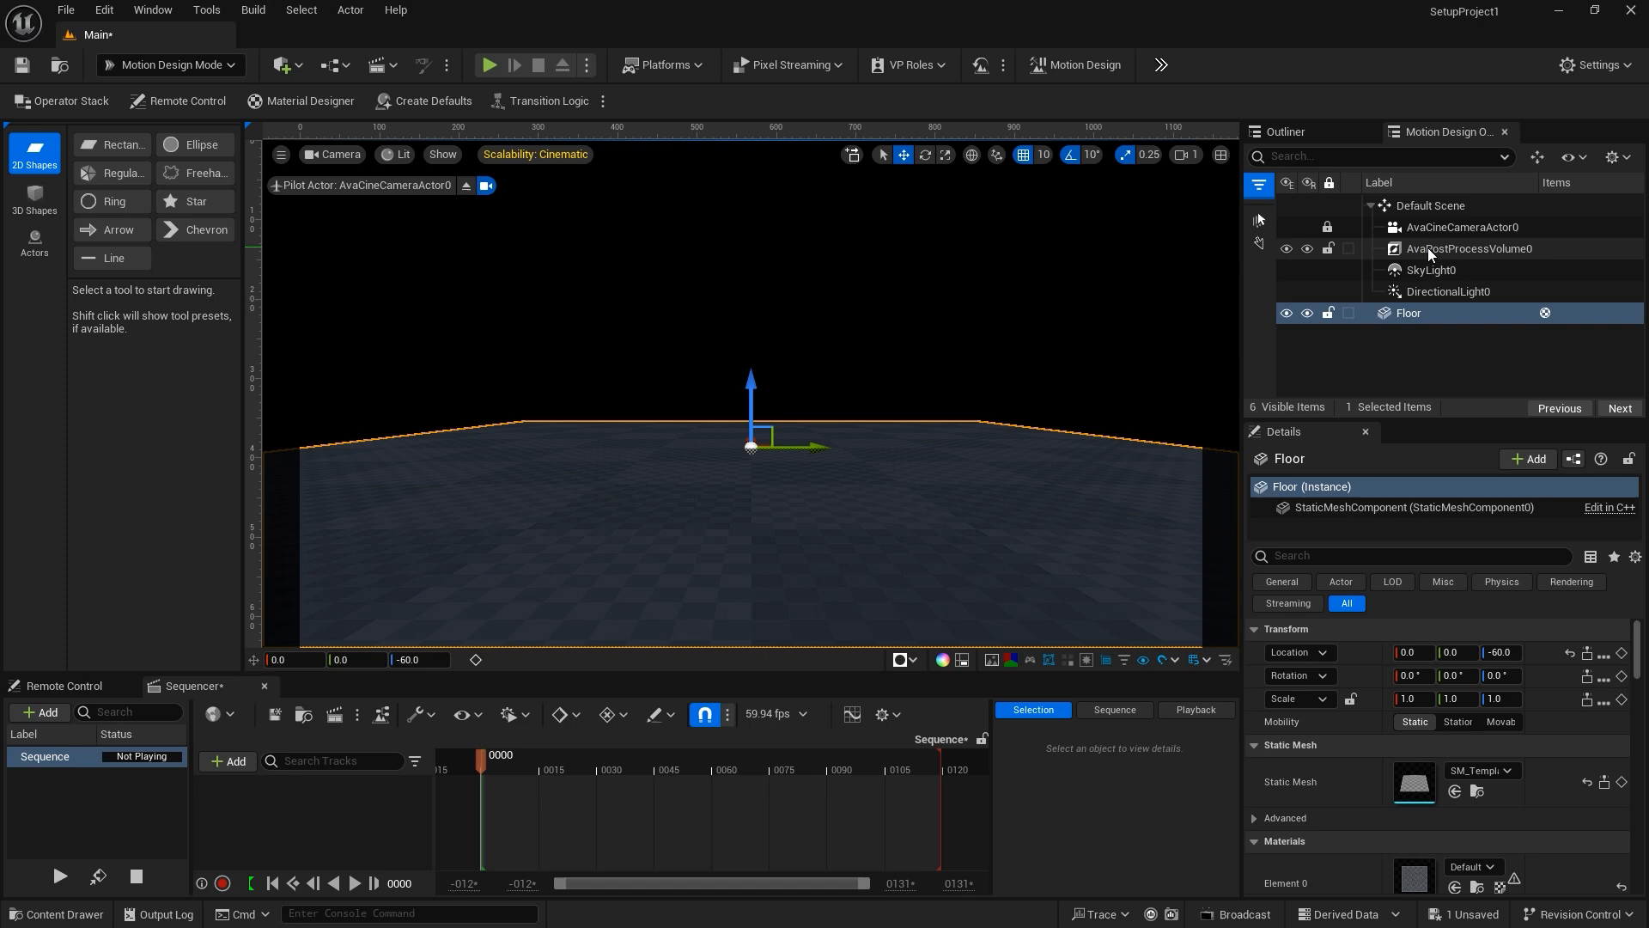
click(1469, 248)
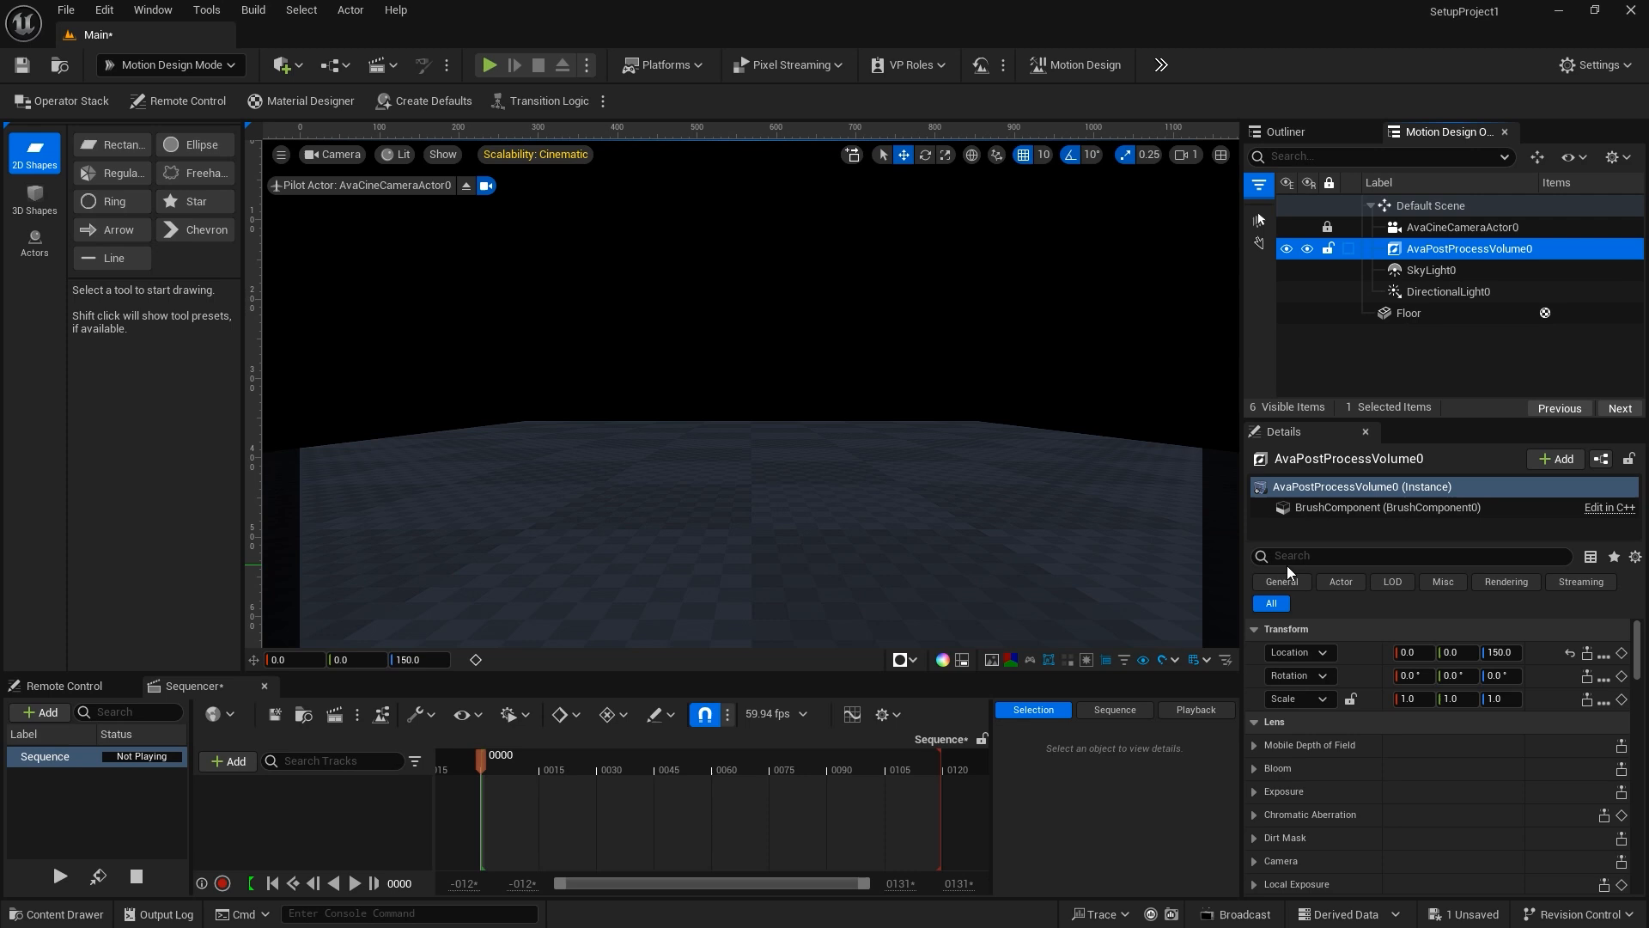
mouse_move(1267, 791)
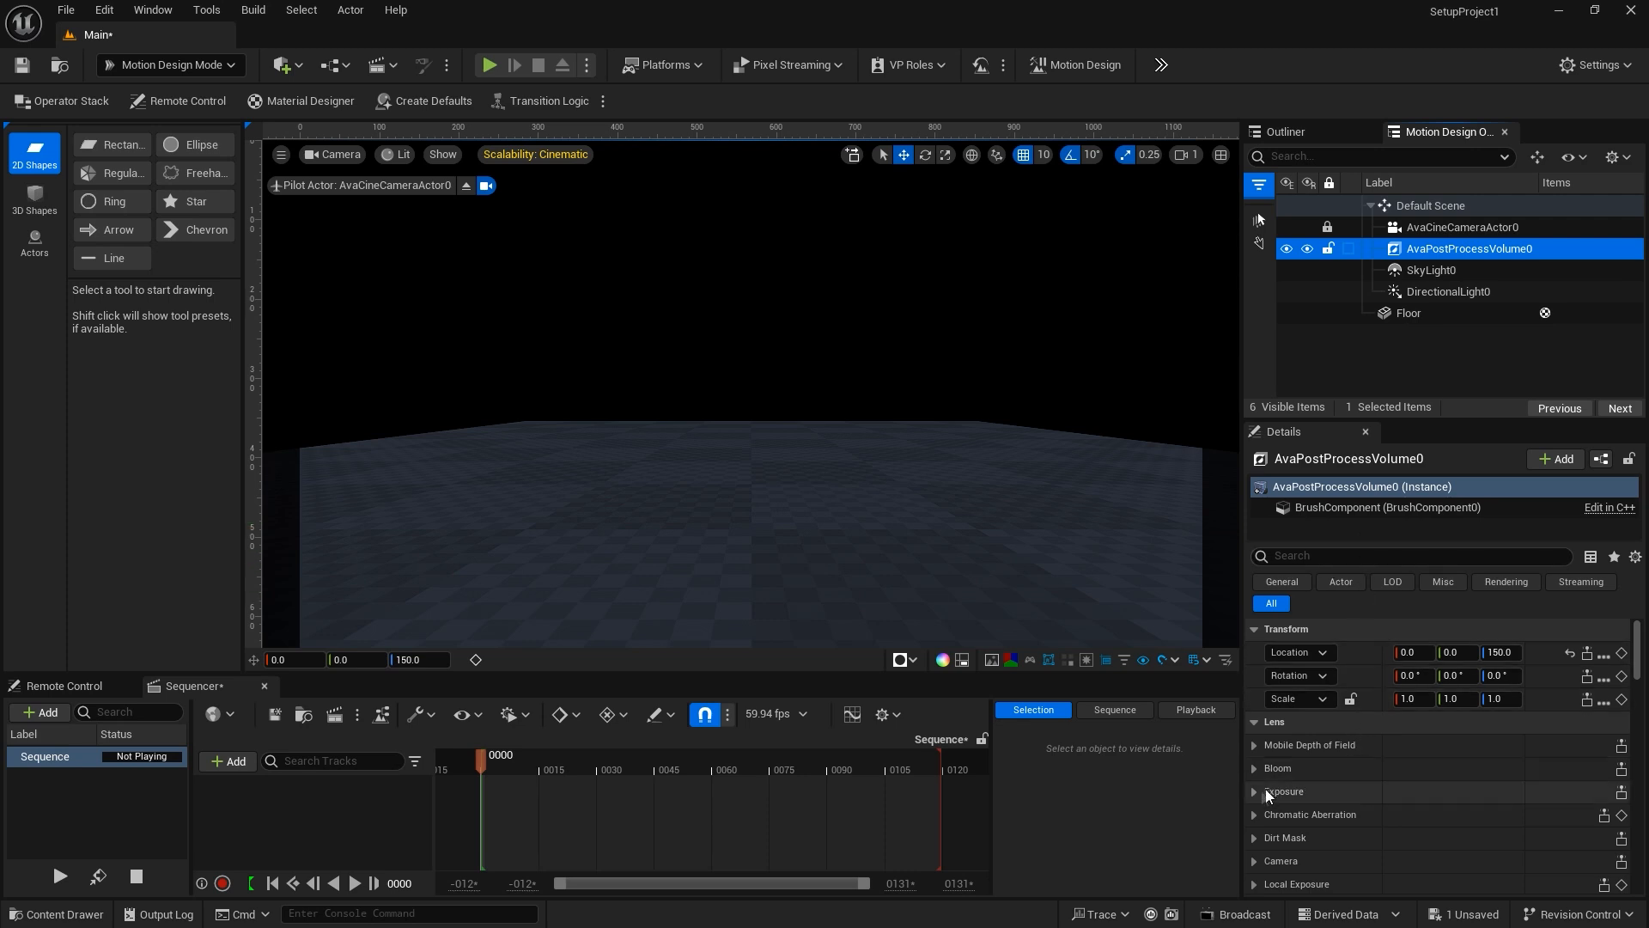
Step: Set the post process volume's exposure to Manual metering with compensation 9.0
click(1255, 791)
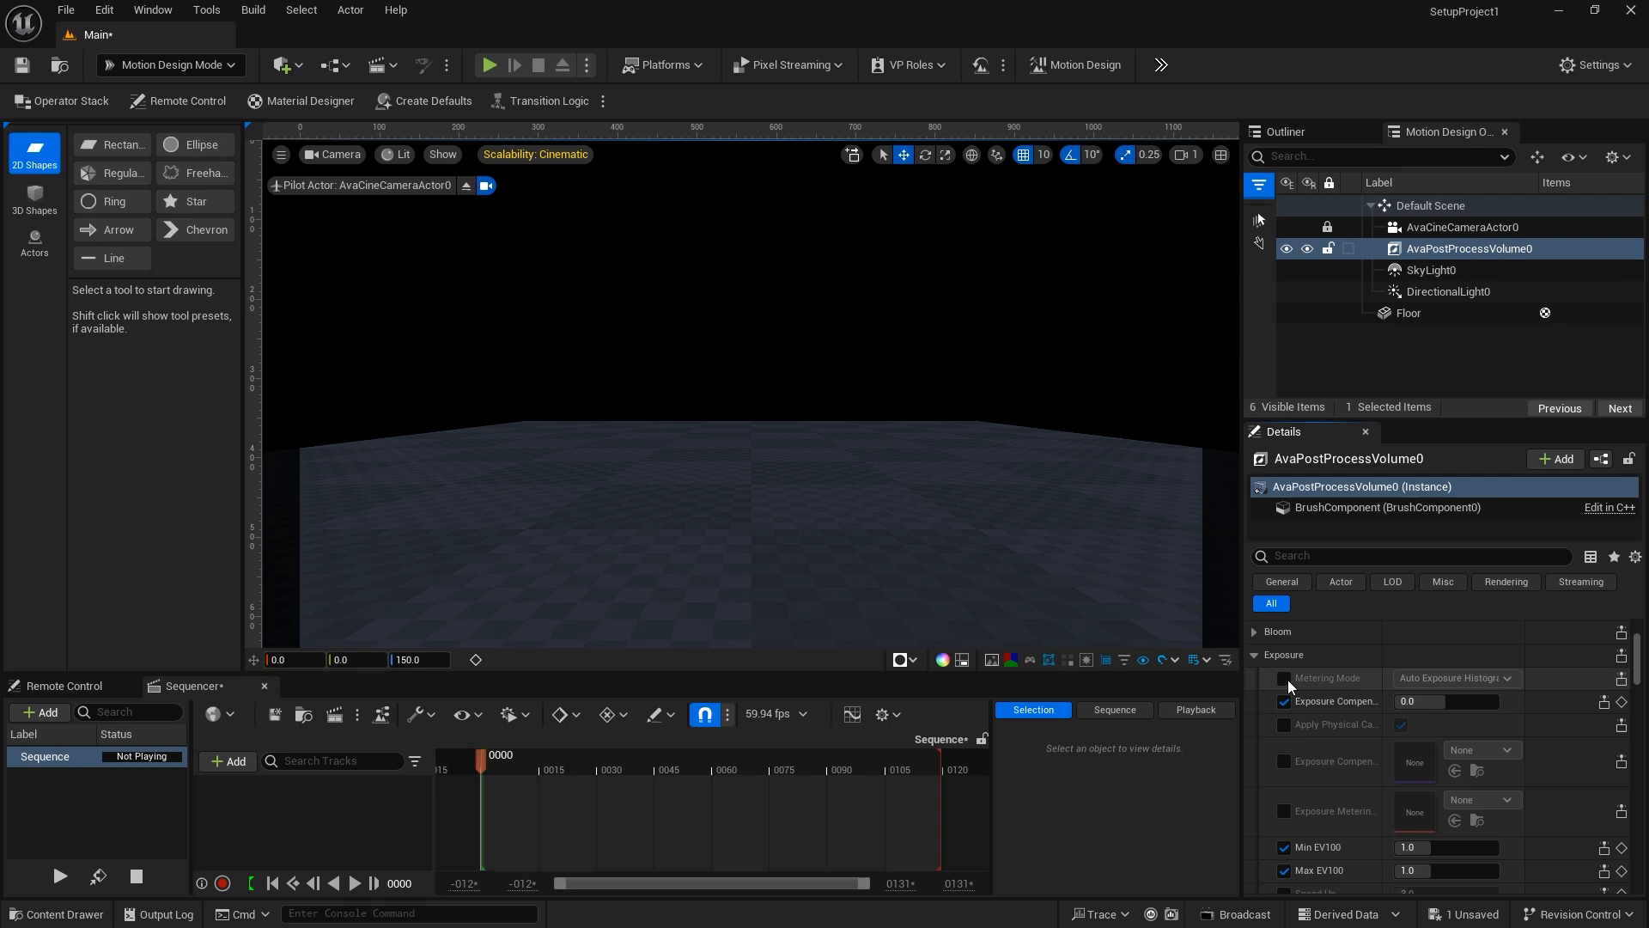
click(1455, 677)
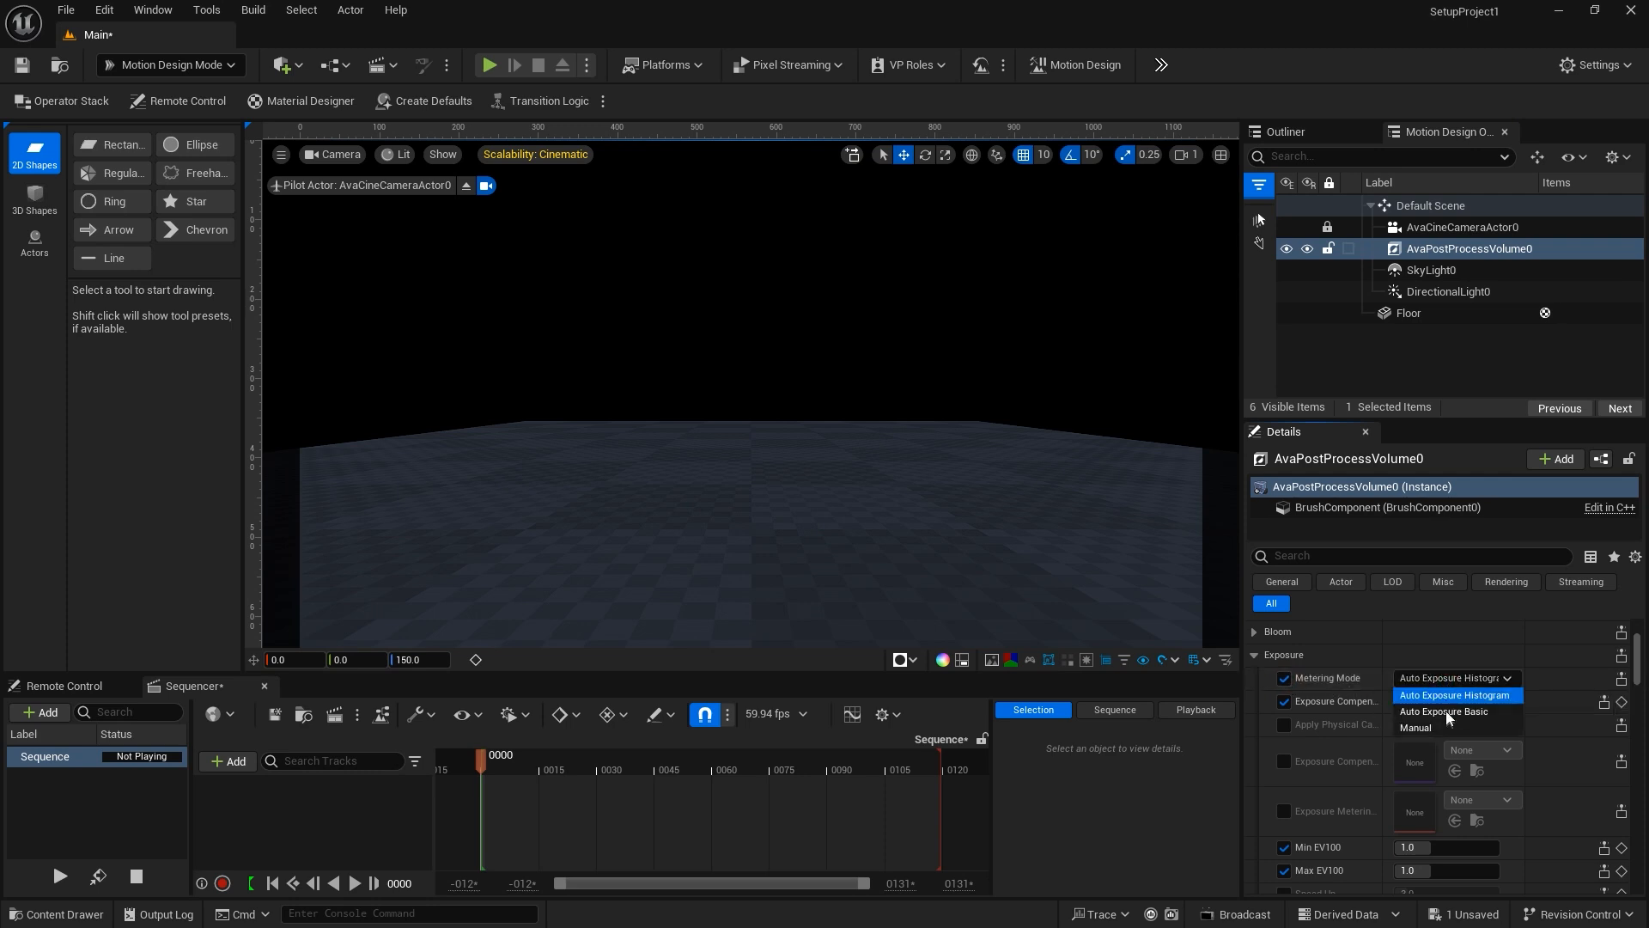
click(1416, 727)
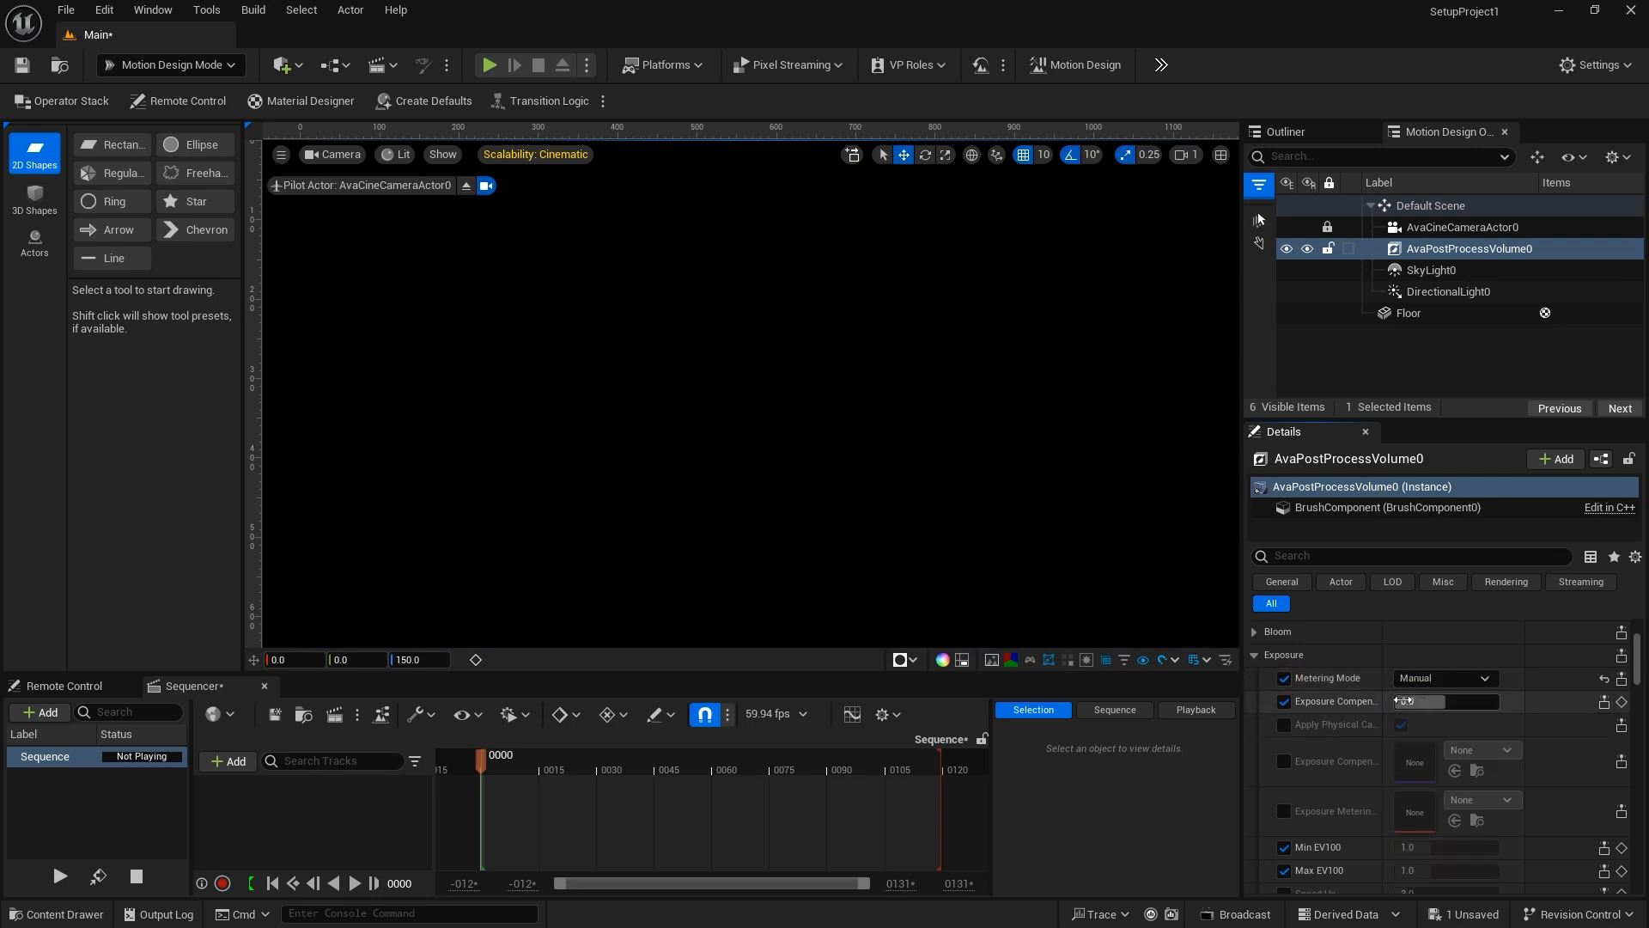
click(1446, 701)
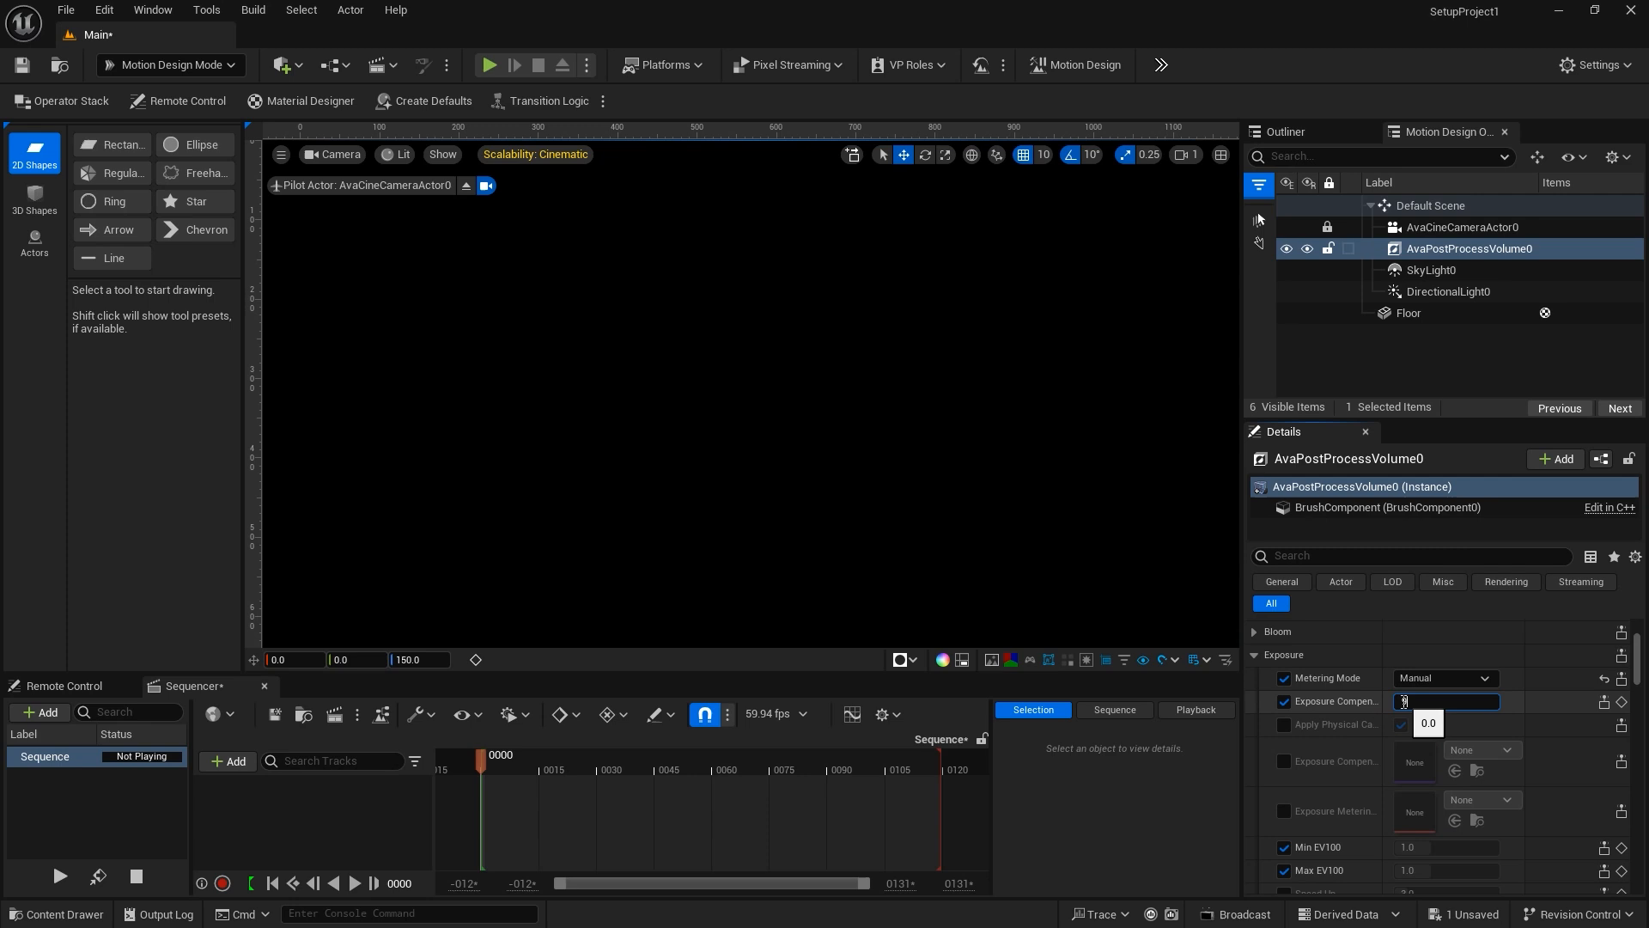
text(9.0)
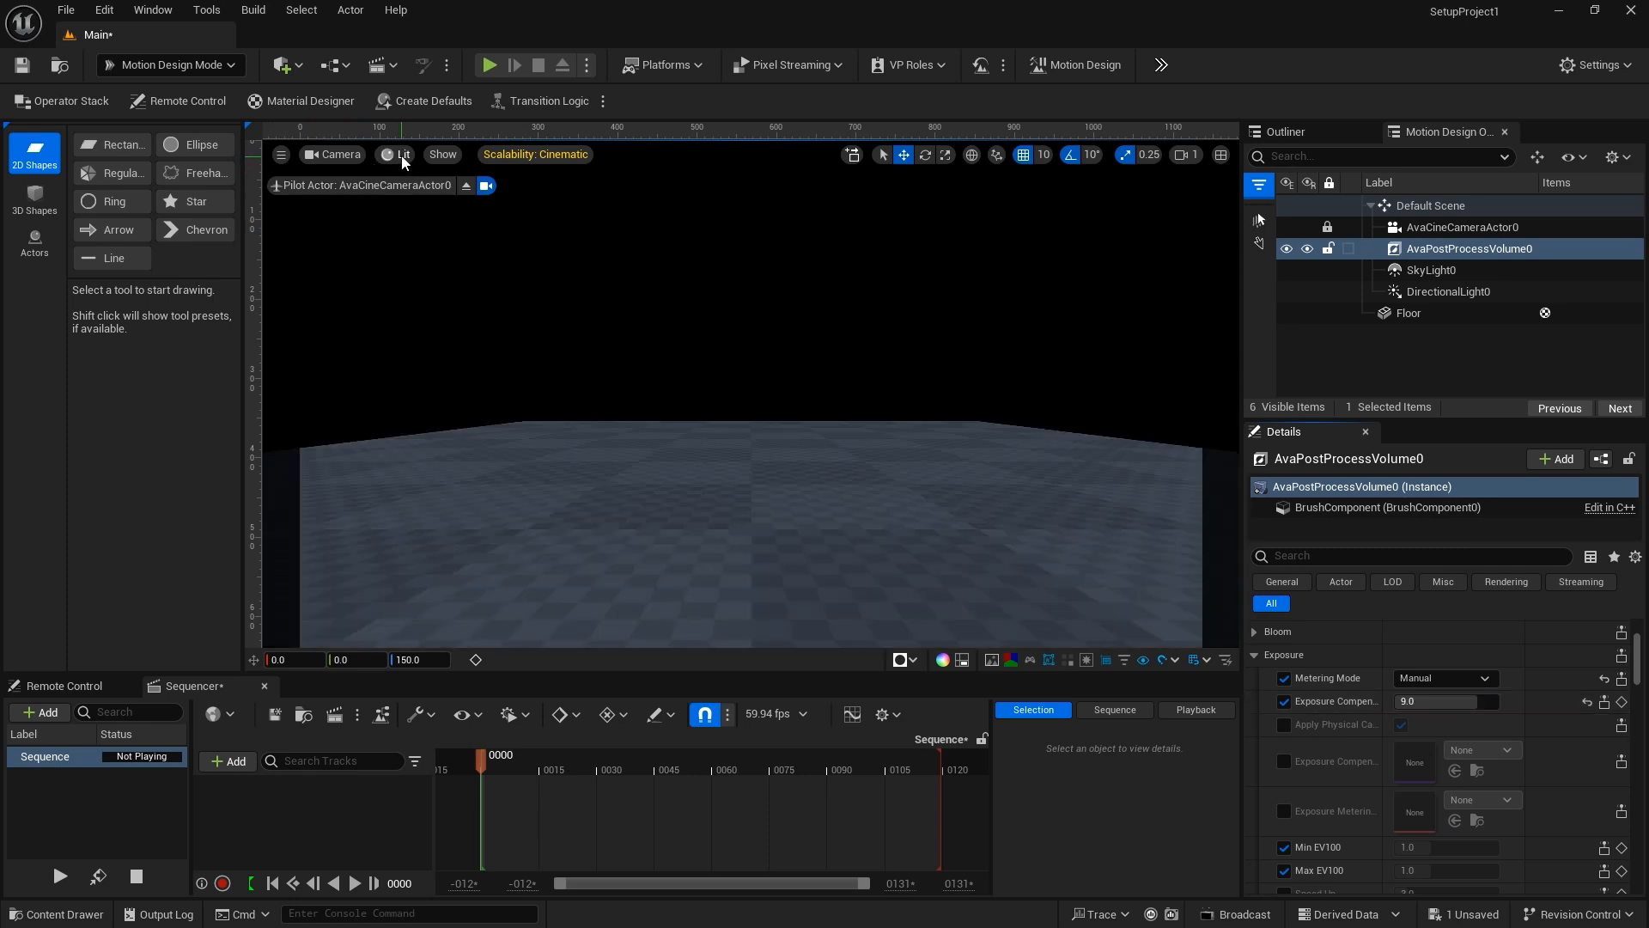
Step: Set the viewport ruler override to a 1920x1080 frame from the Camera menu
click(402, 155)
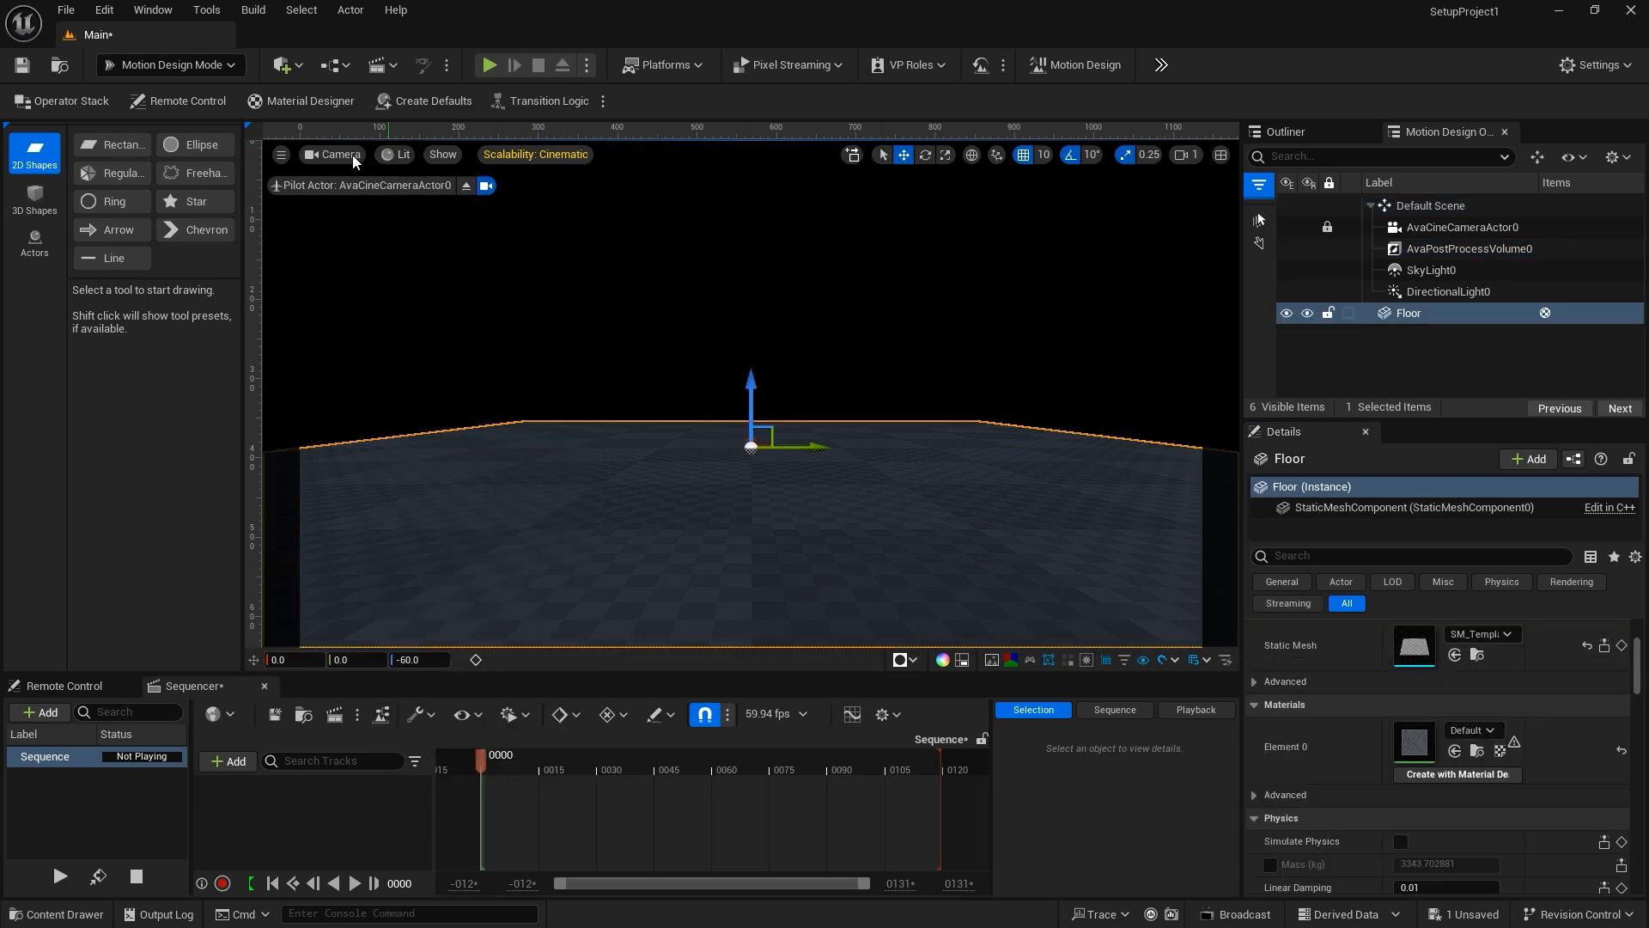
click(336, 155)
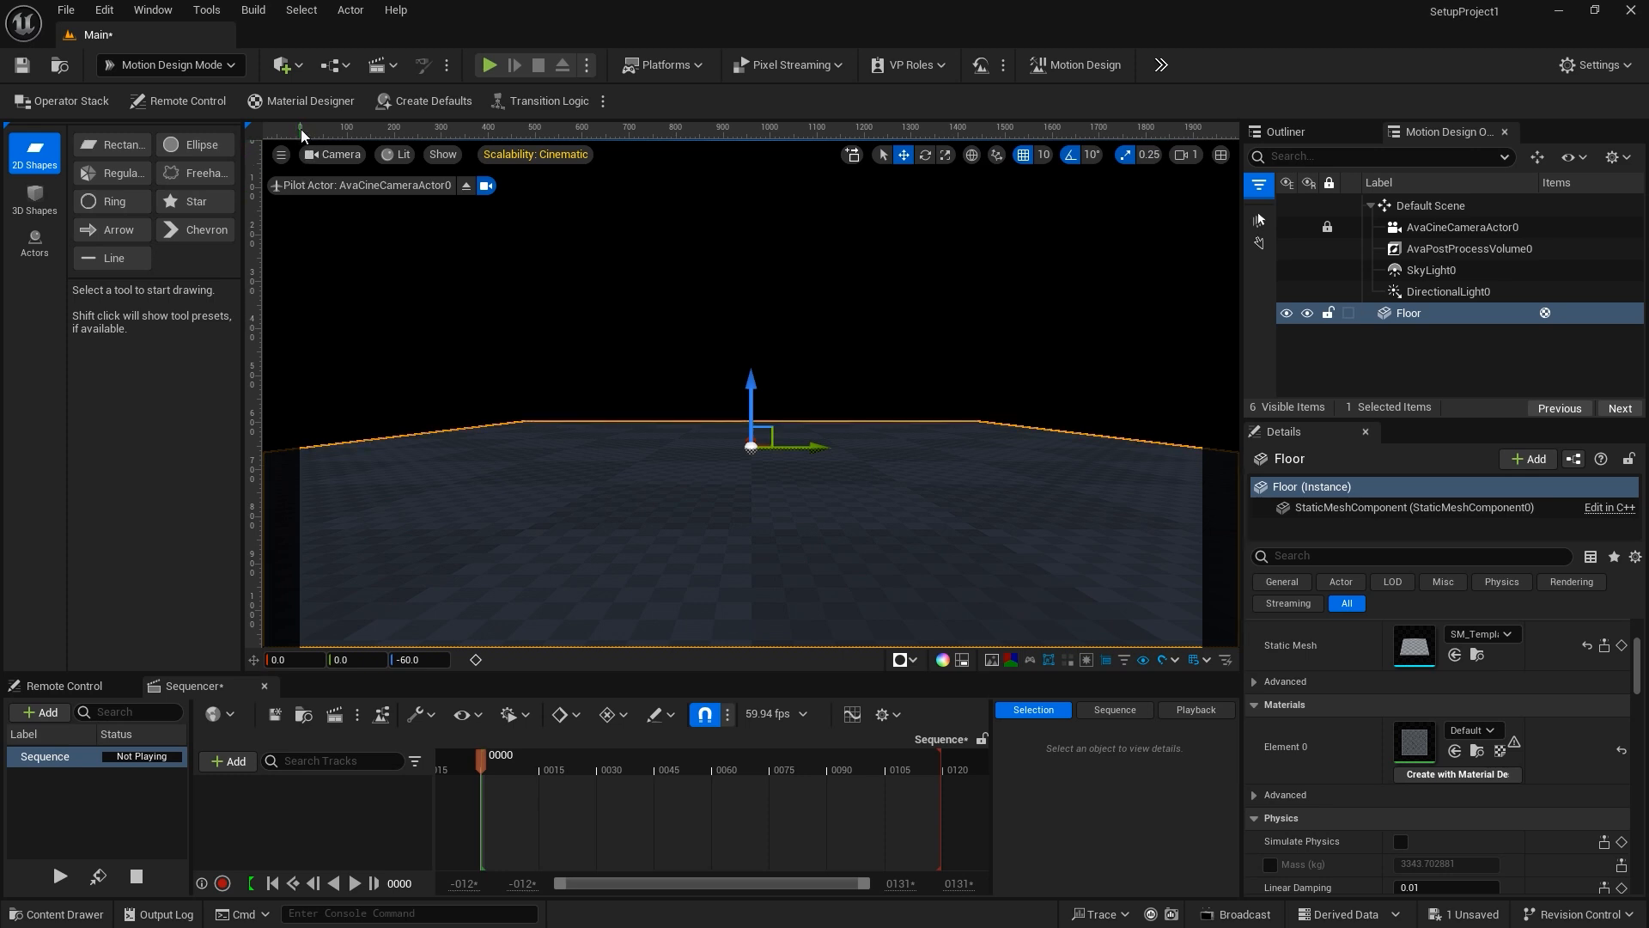
mouse_move(448, 611)
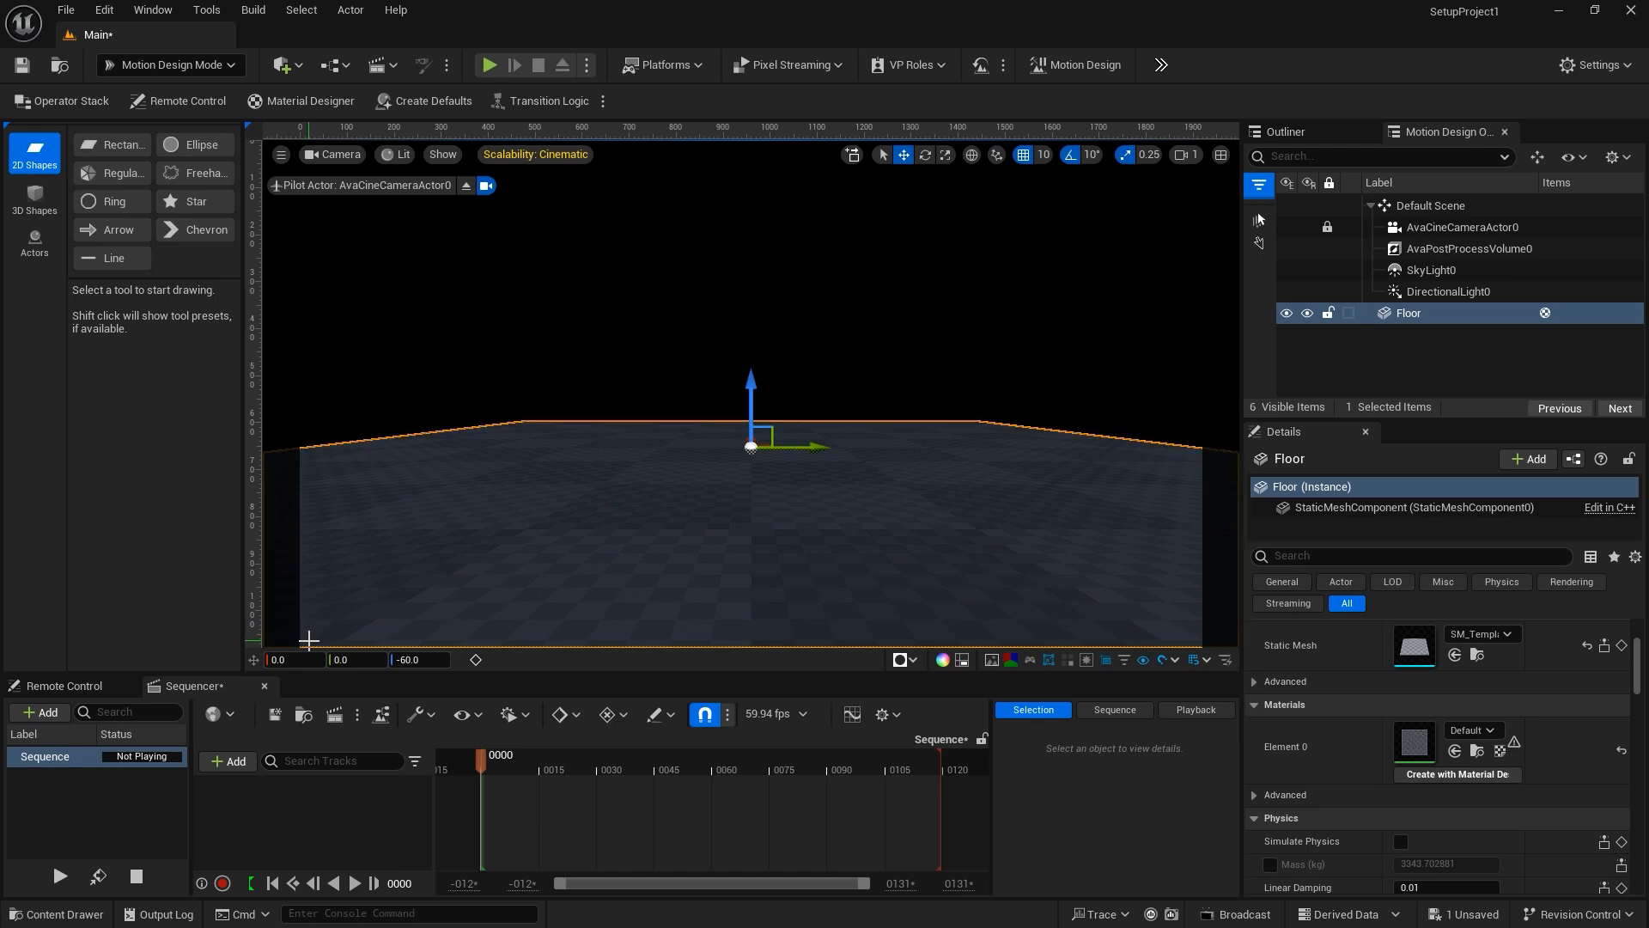
mouse_move(1195, 662)
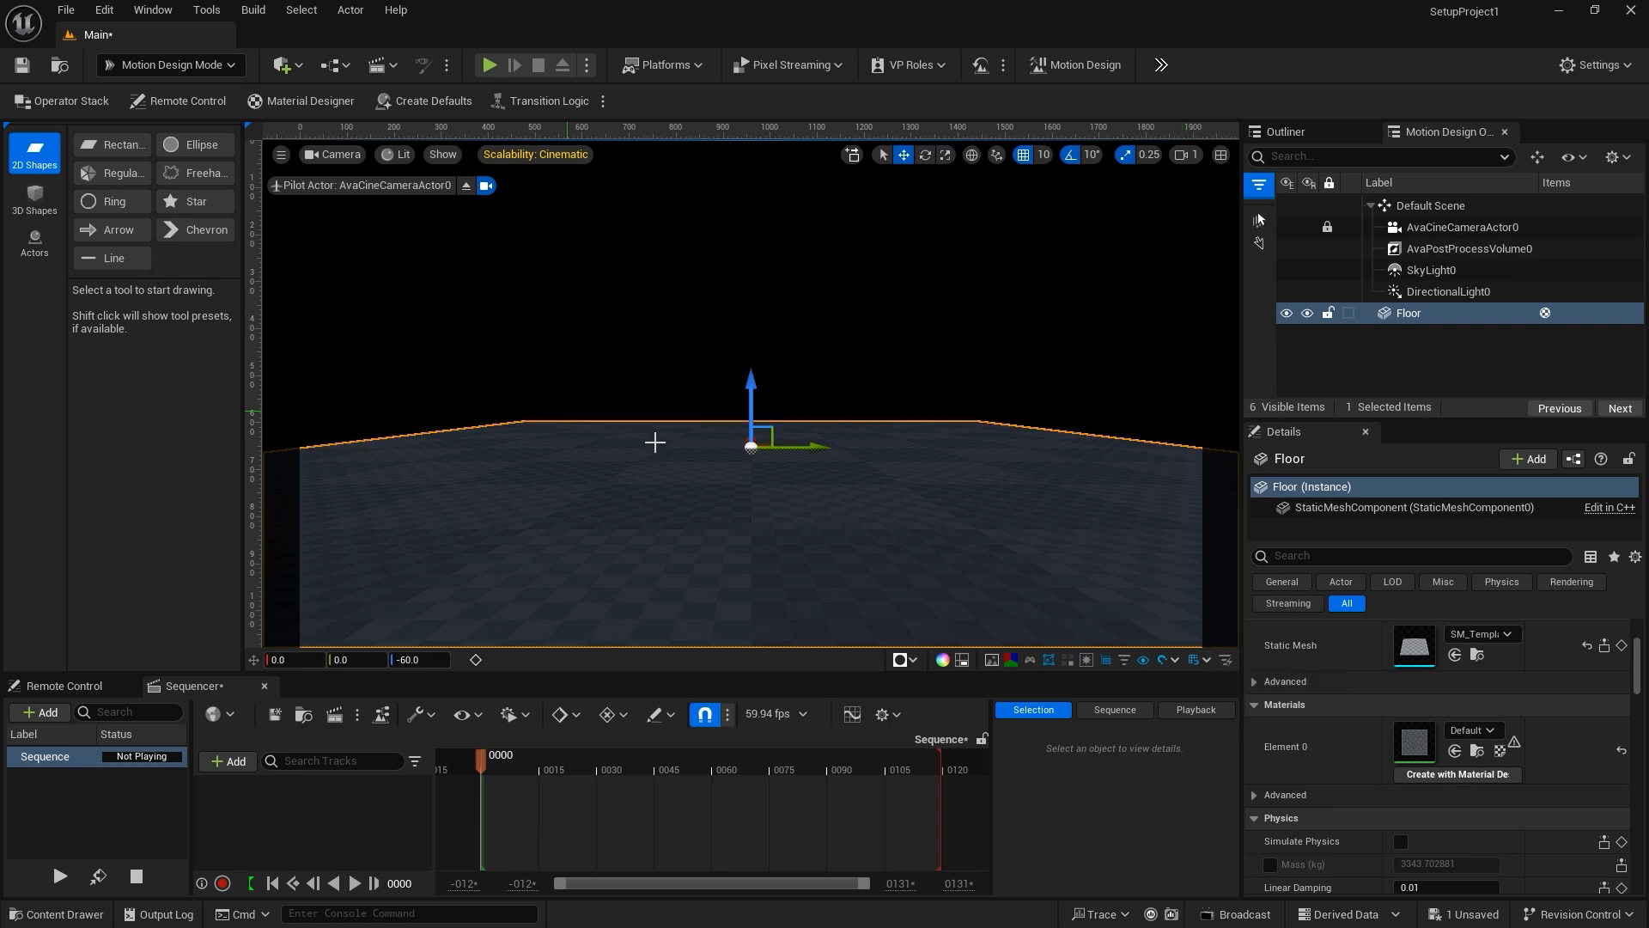
Step: Spawn a default 2D Rectangle at the scene centre and show its Shape properties
click(115, 145)
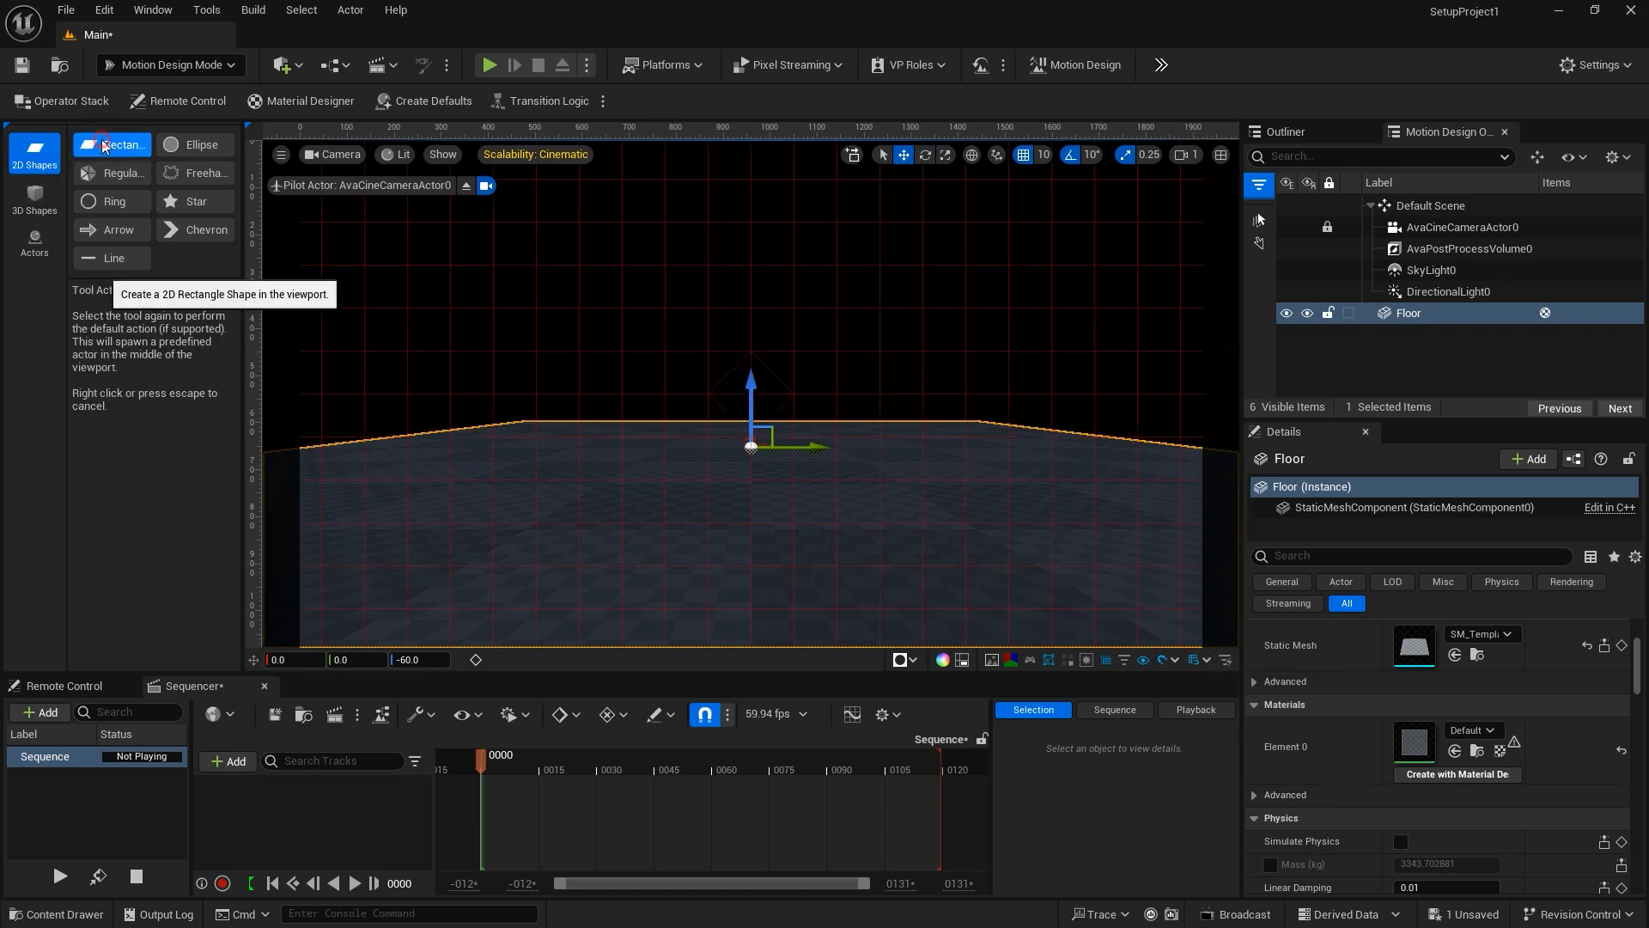
click(119, 144)
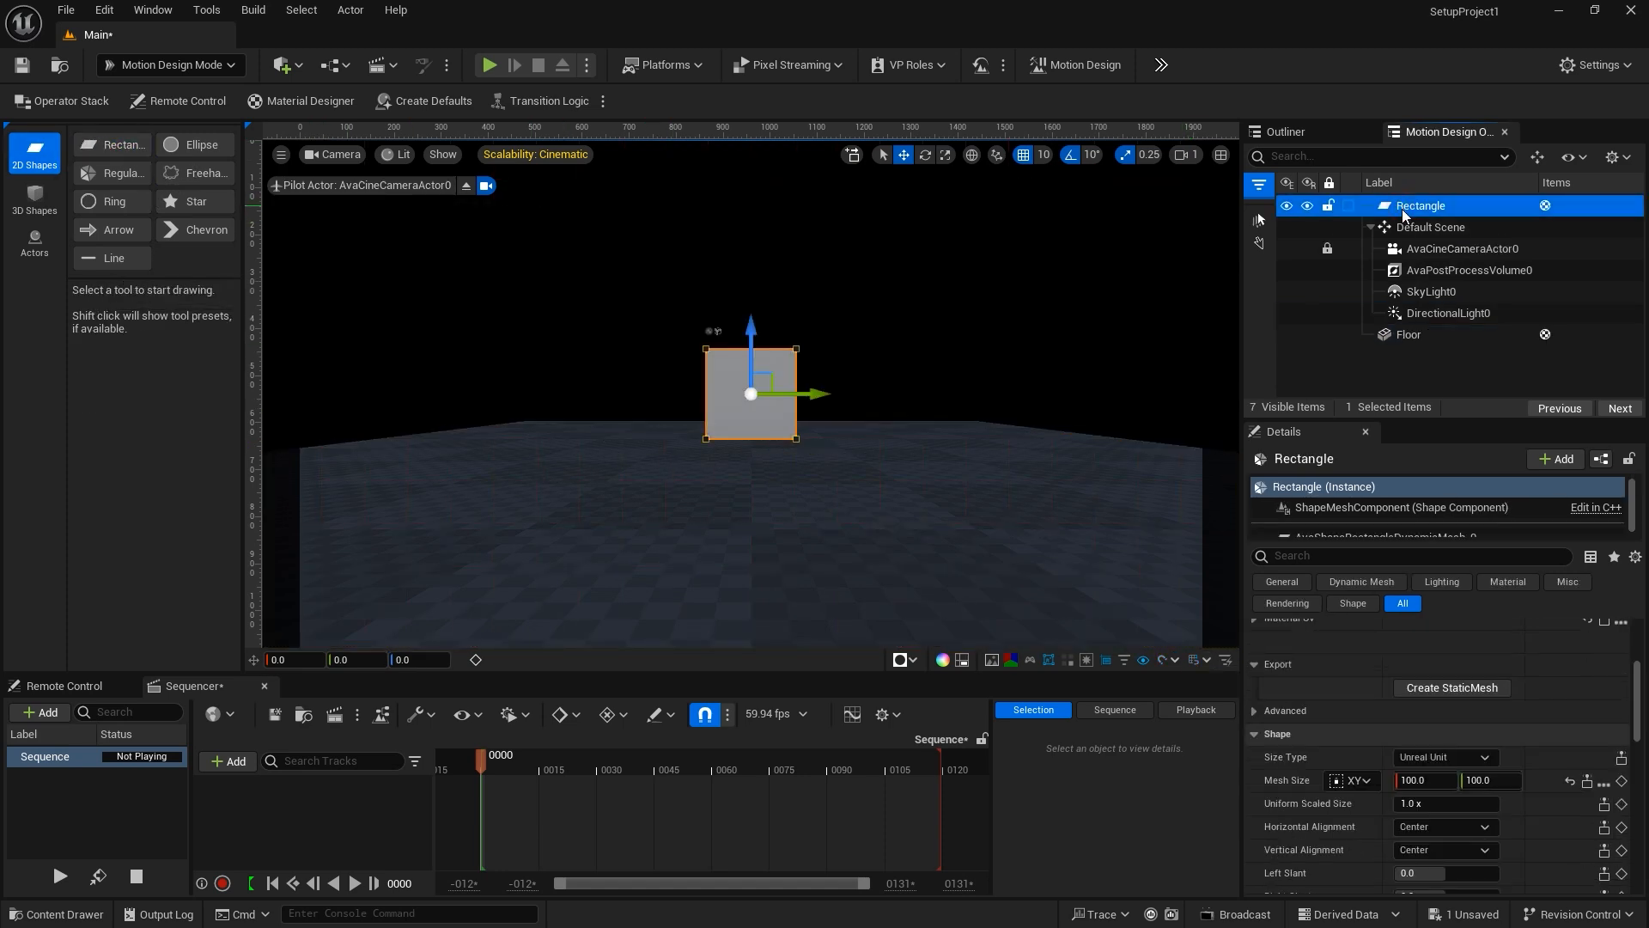
scroll(down, 3)
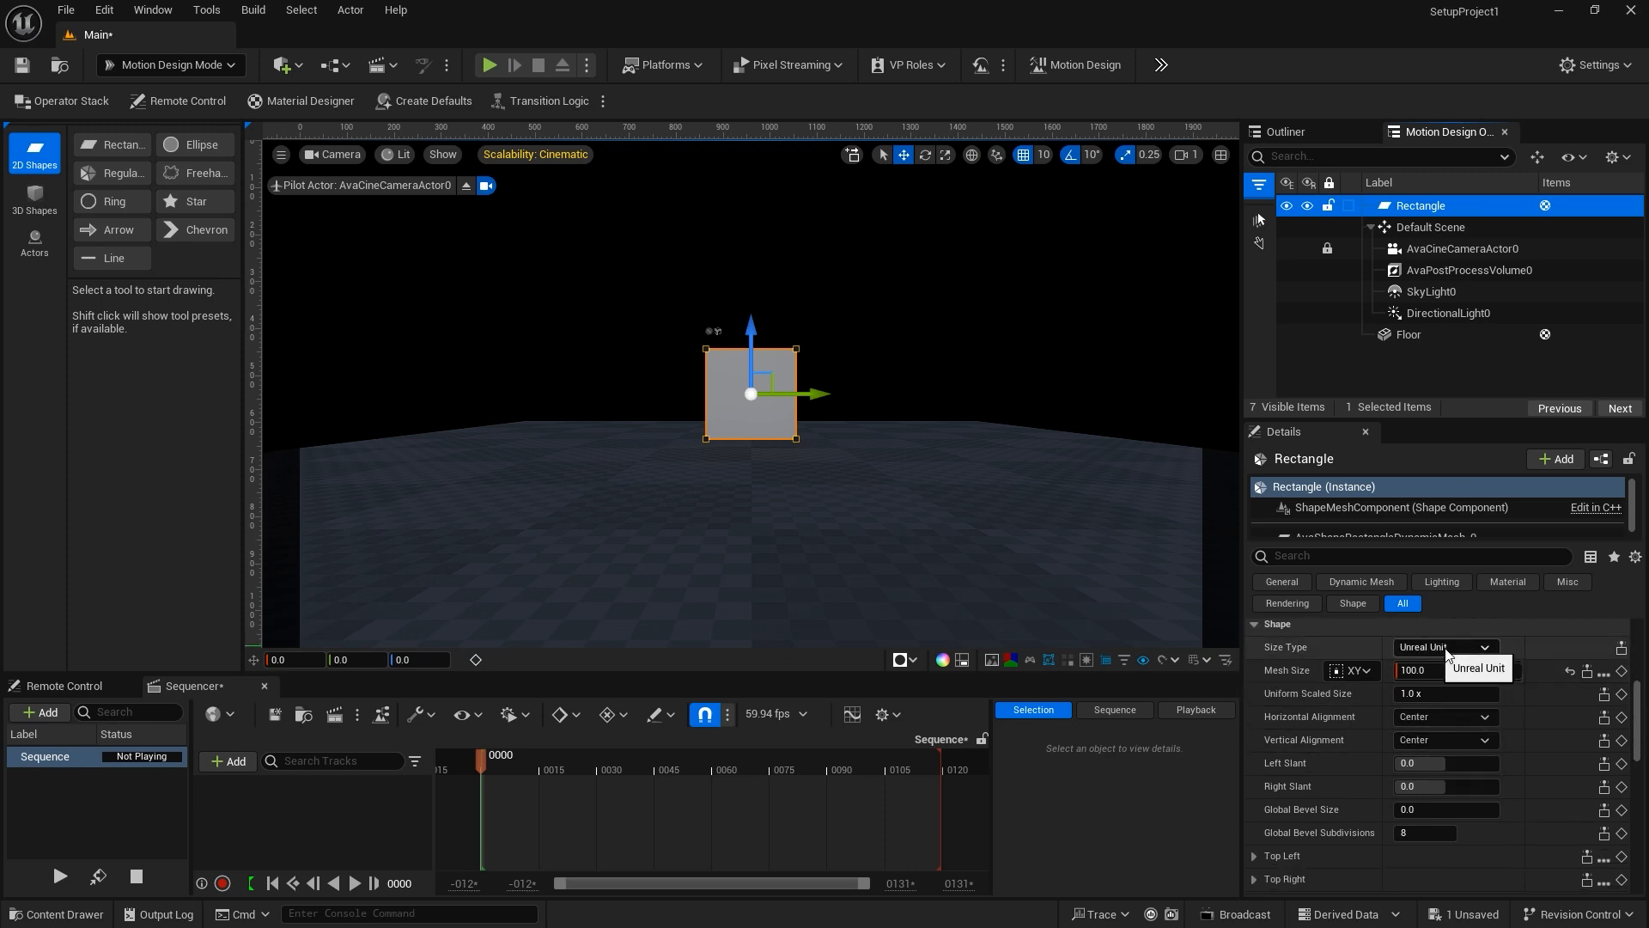
mouse_move(1442, 655)
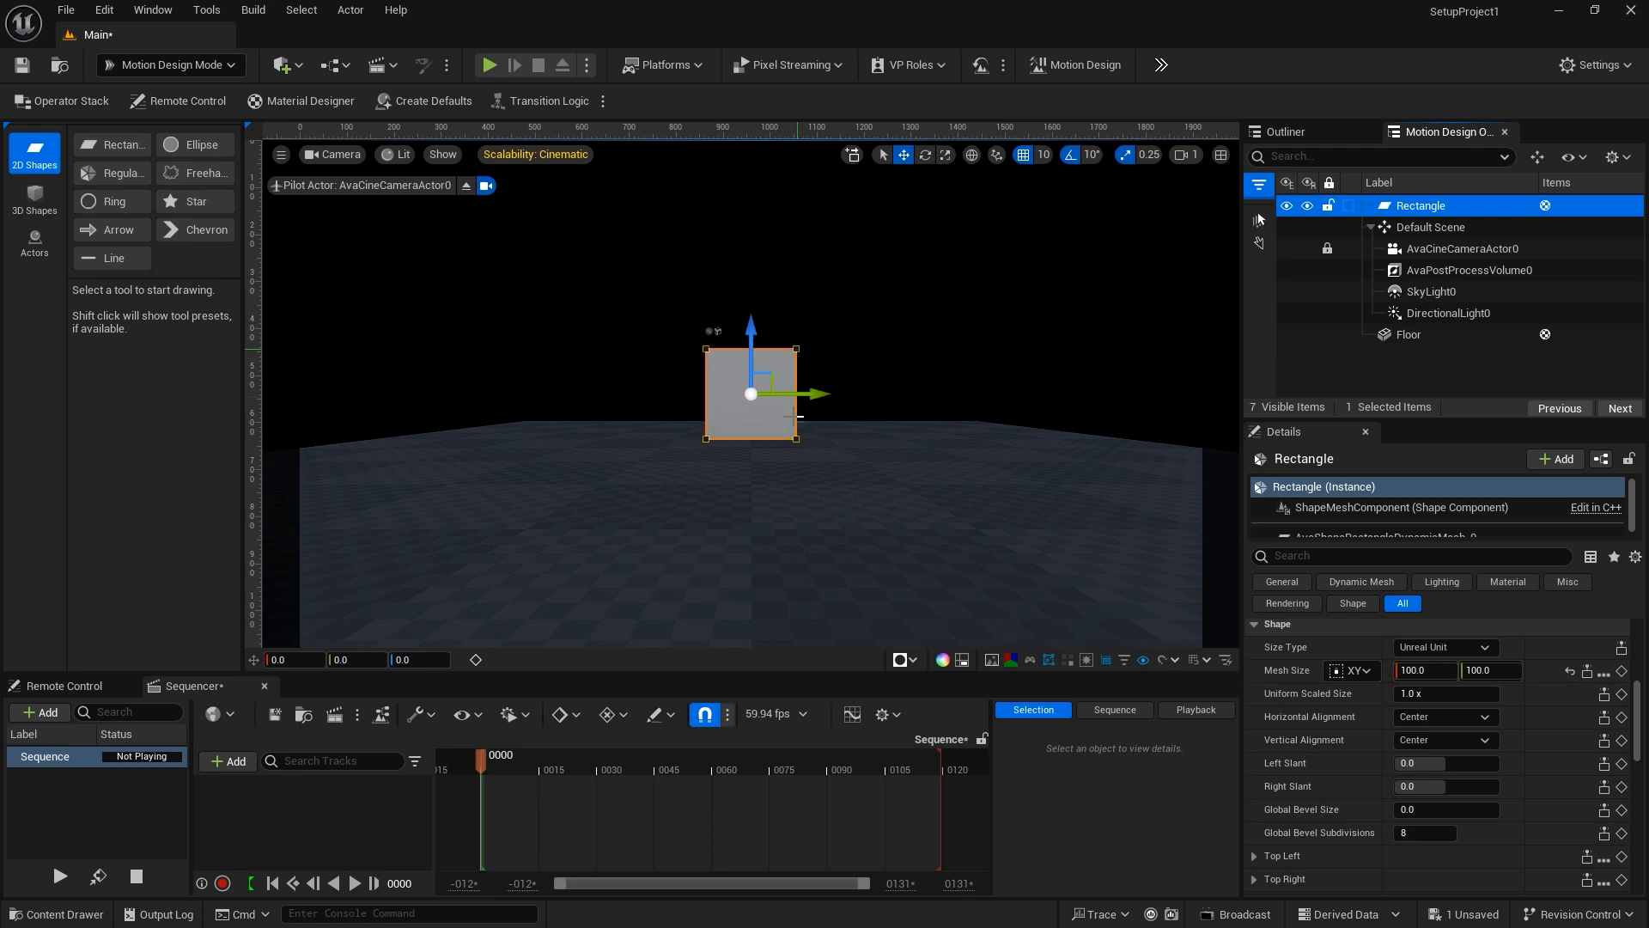
Step: Switch the rectangle's Size Type to Pixel and set Pixel Size to 1920.0 by 1080.0
click(1445, 648)
text(1920)
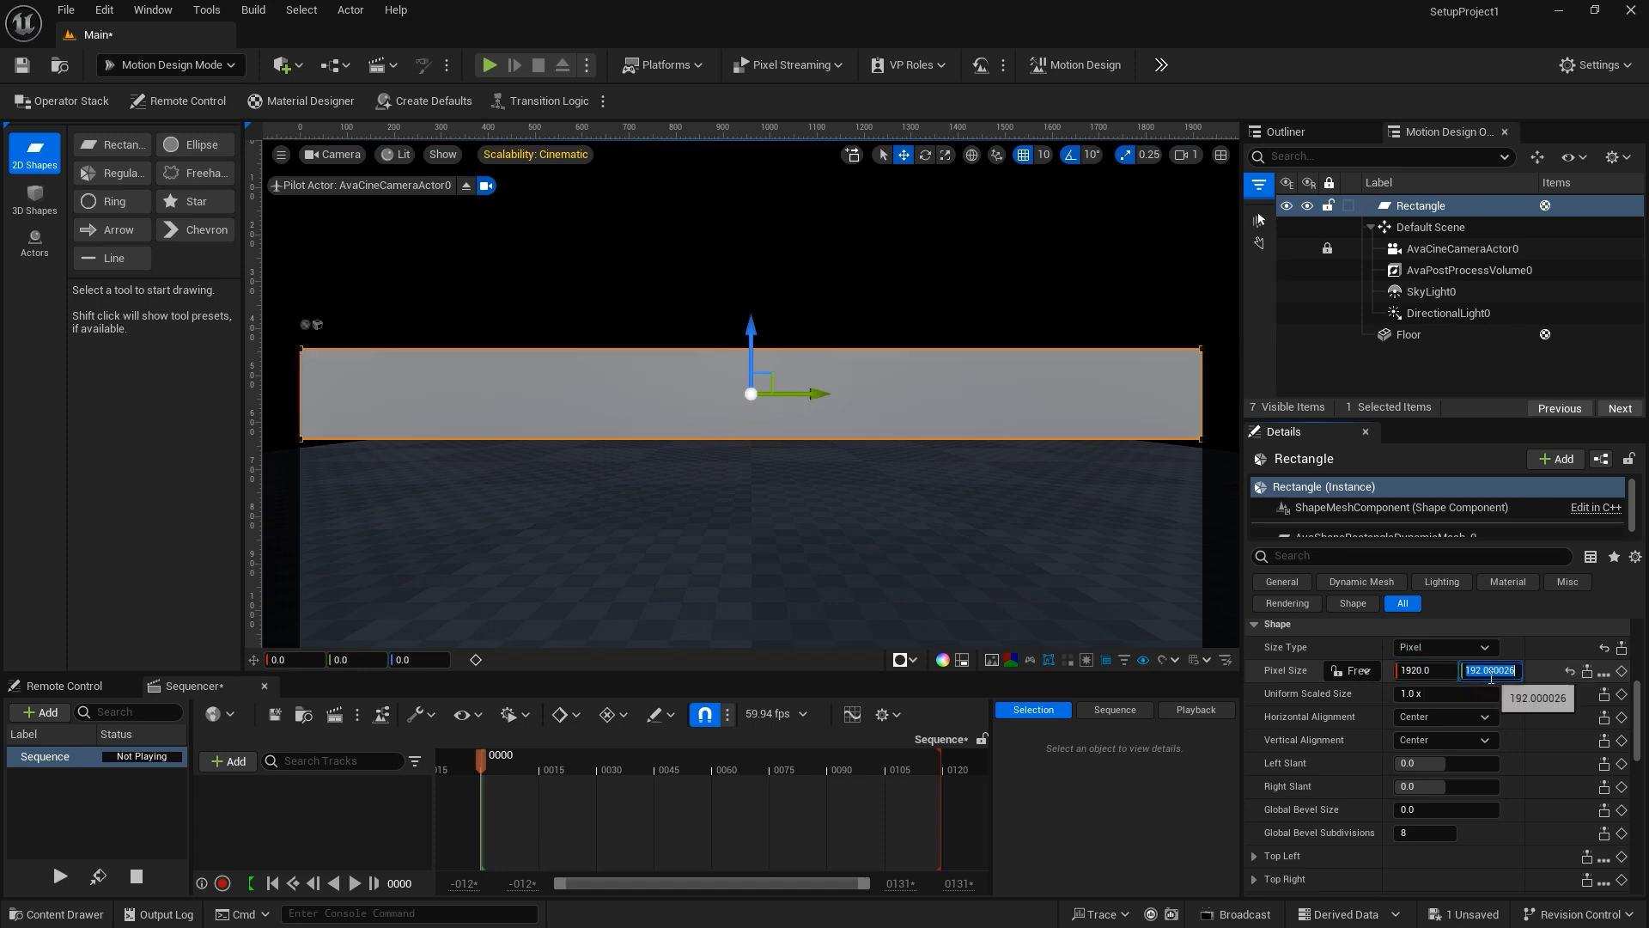
text(1080.0)
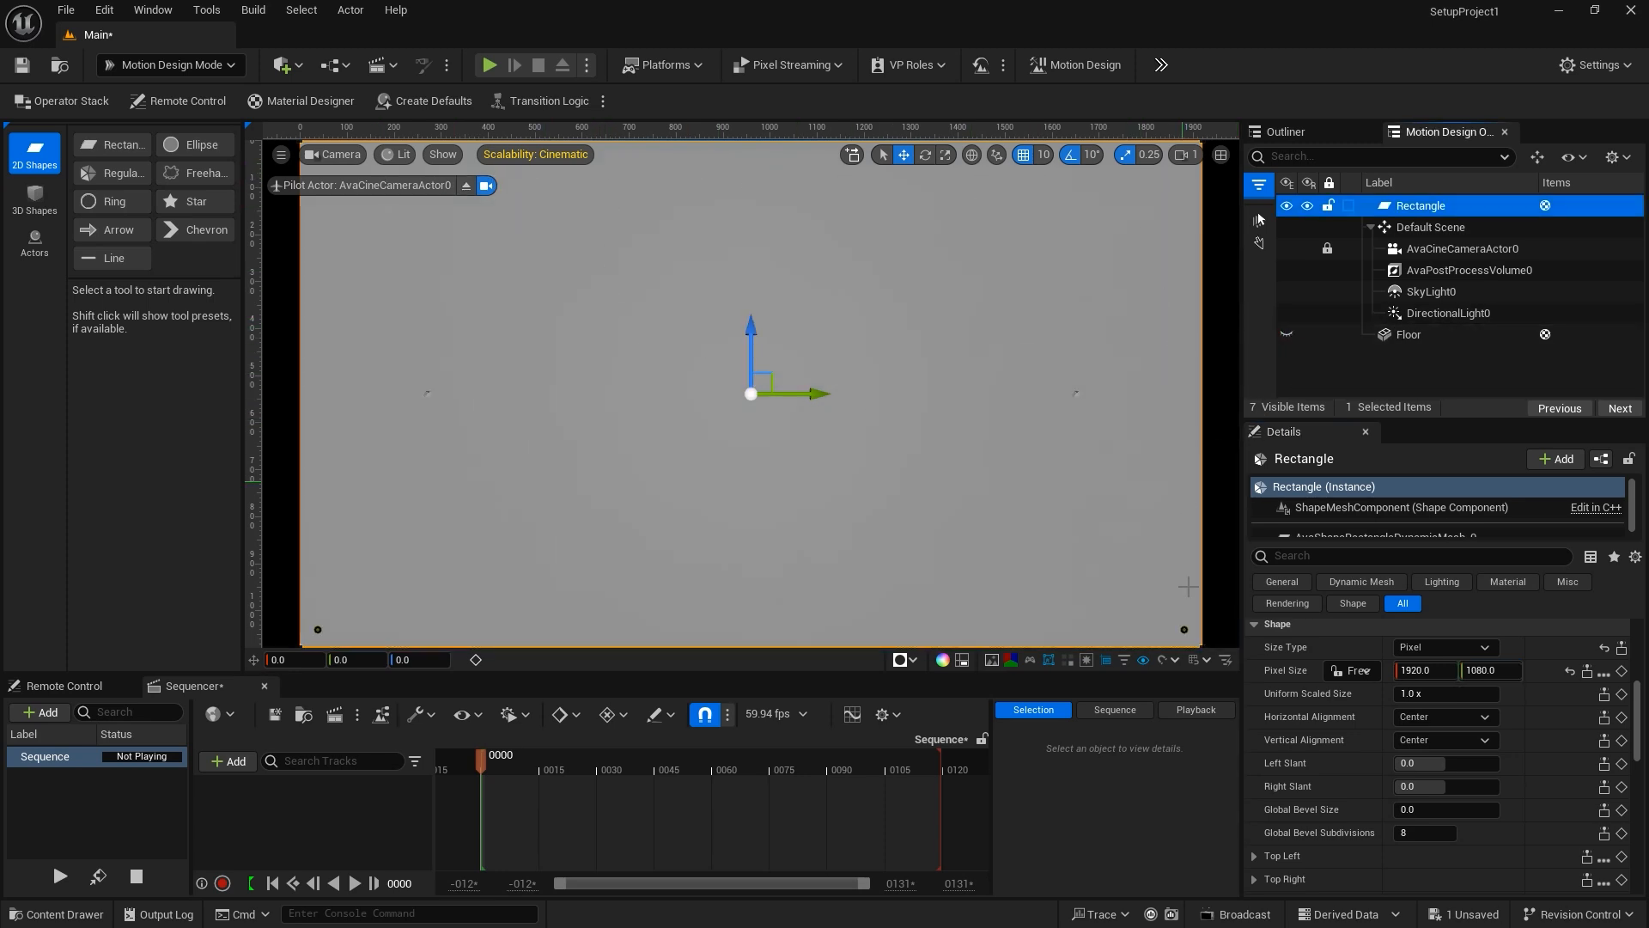
mouse_move(338, 237)
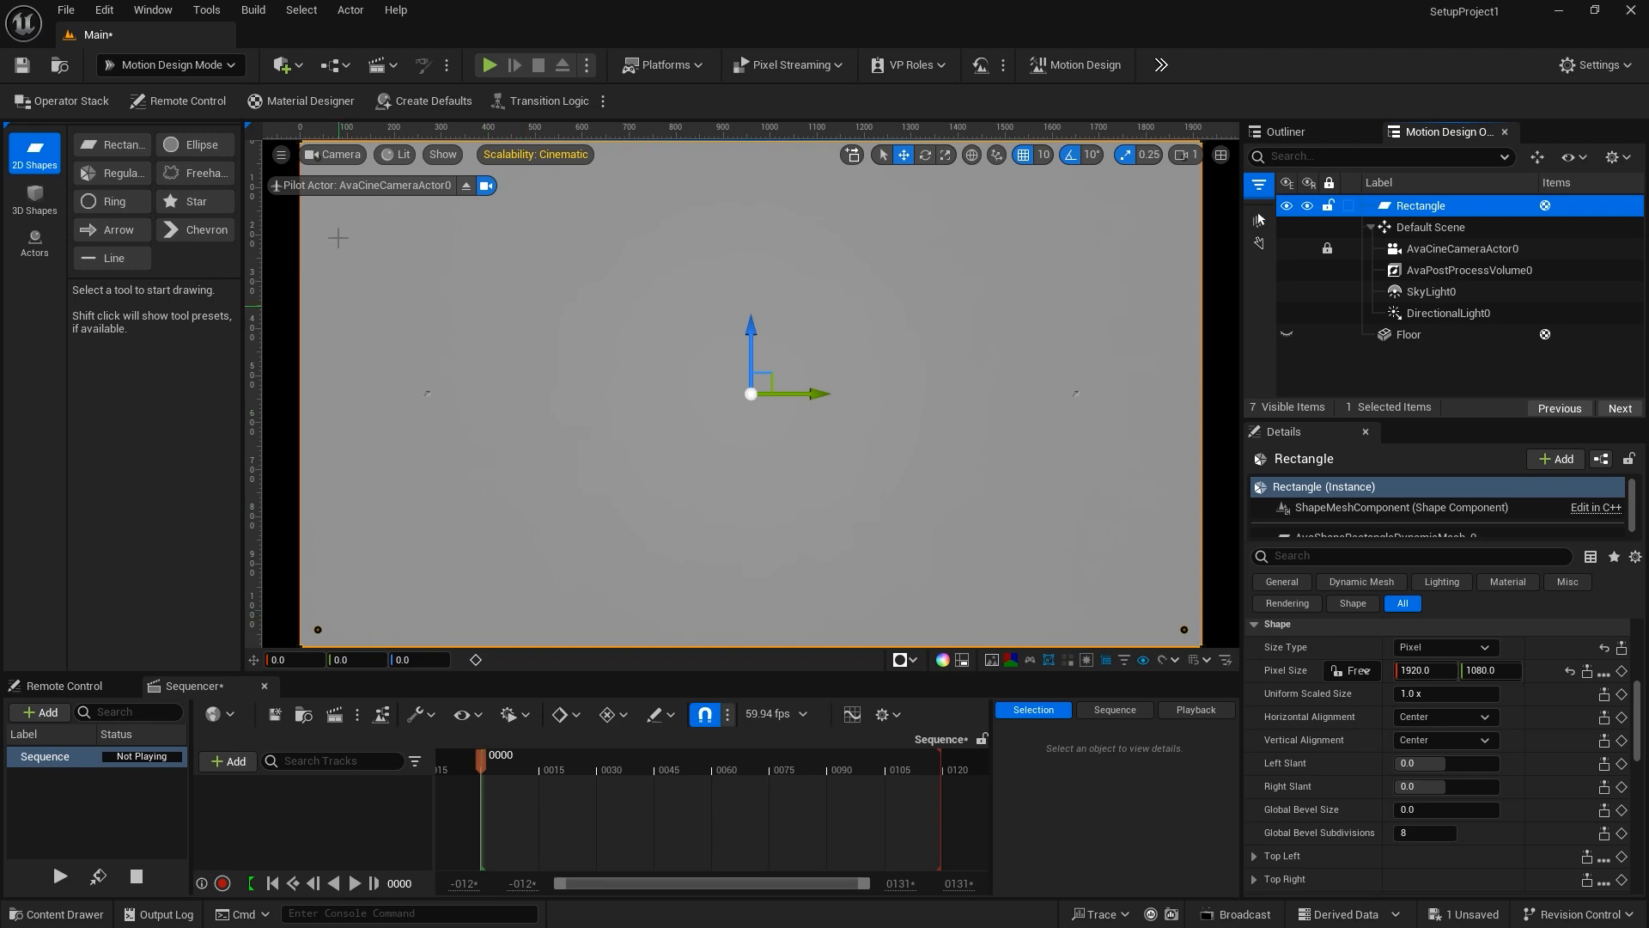
mouse_move(761, 419)
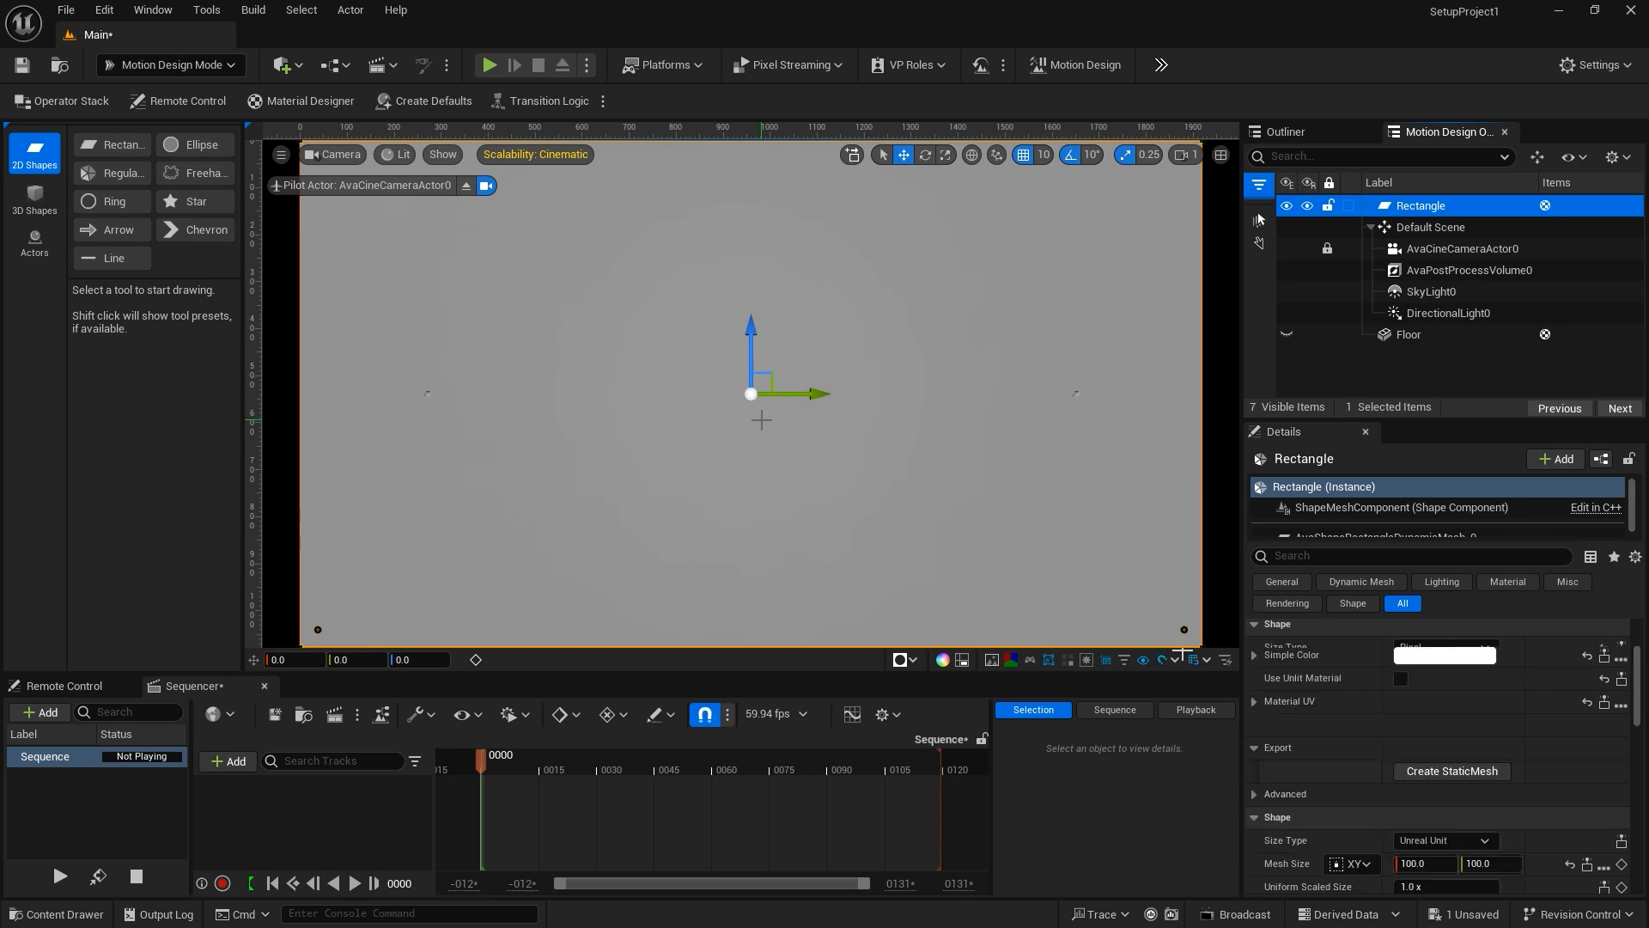
mouse_move(1192, 660)
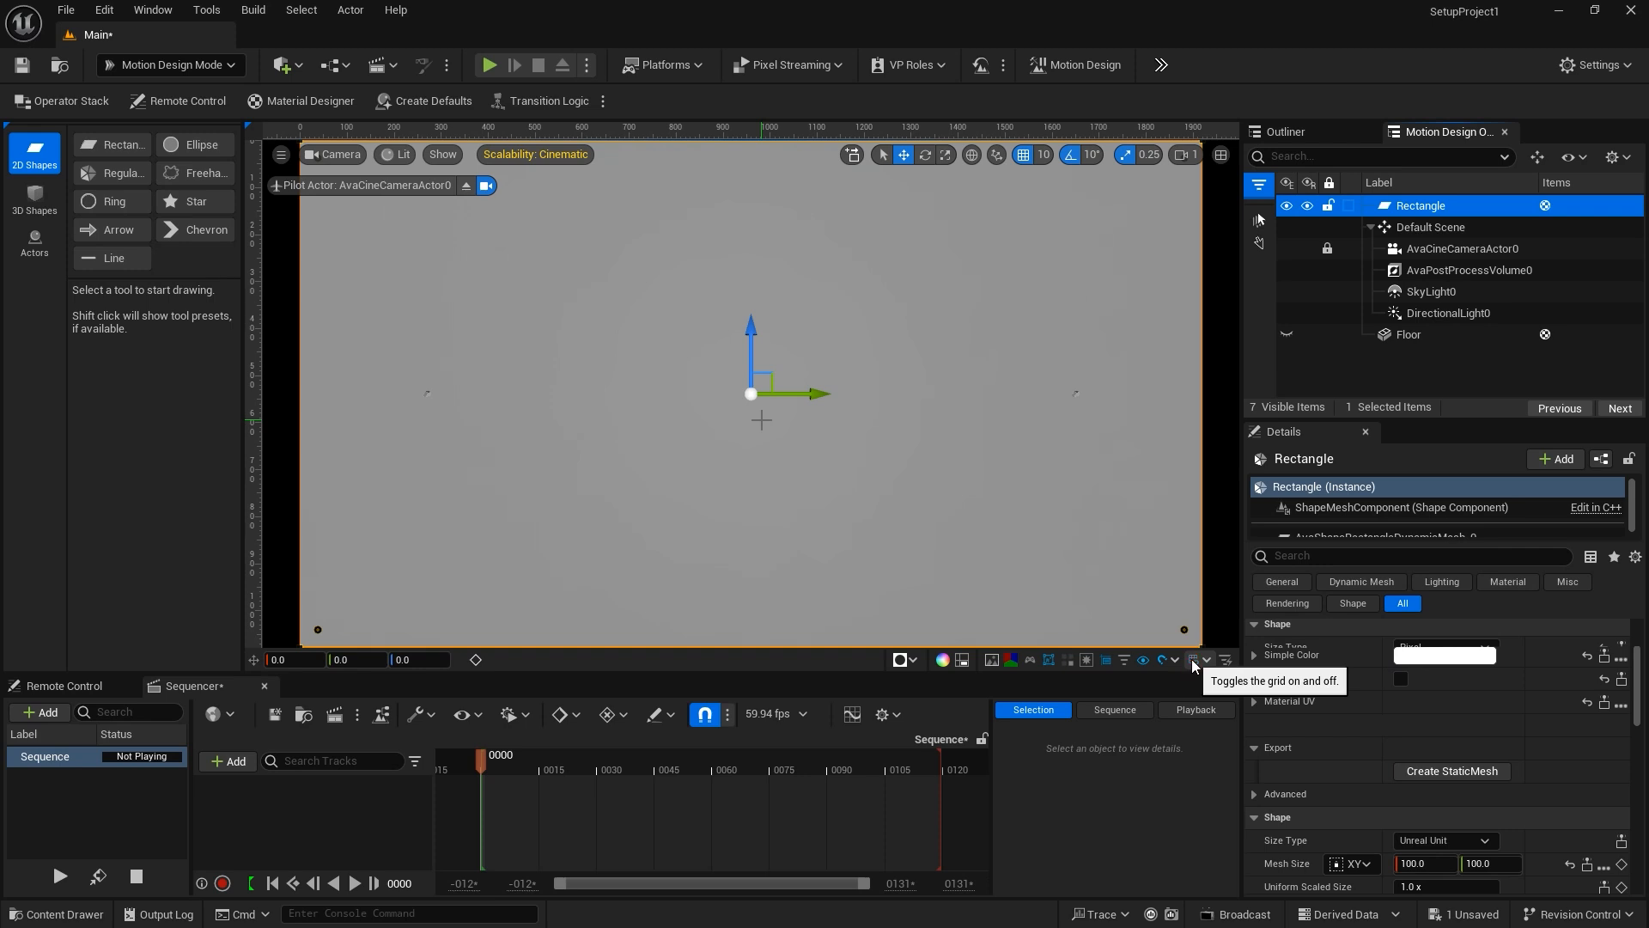
mouse_move(1189, 660)
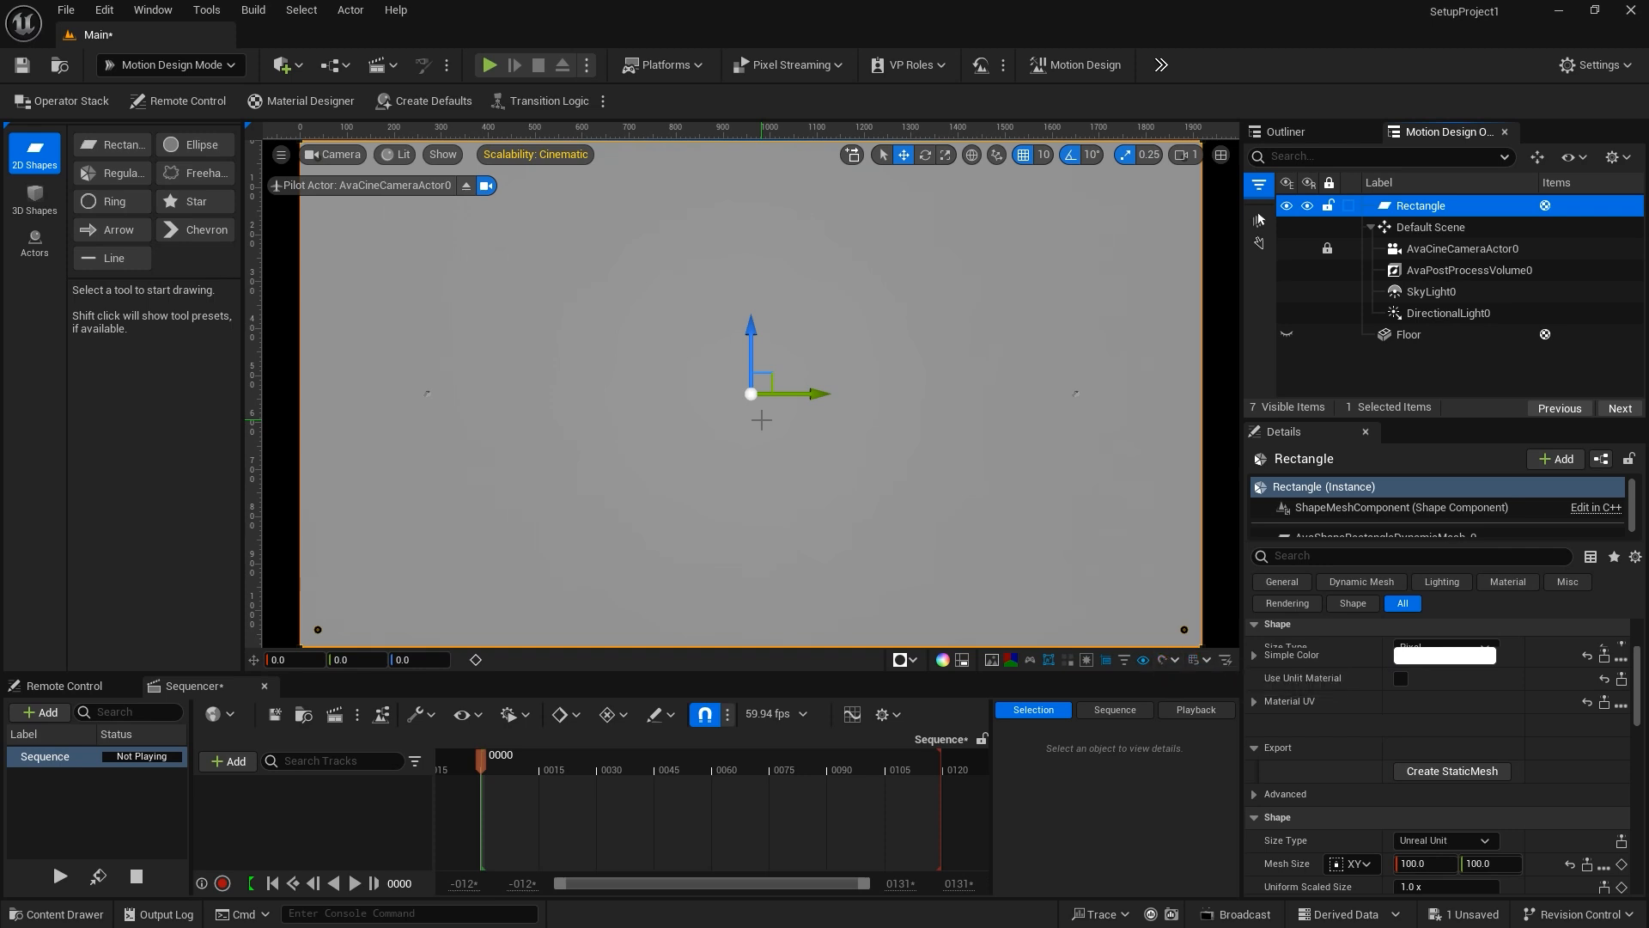
mouse_move(1142, 660)
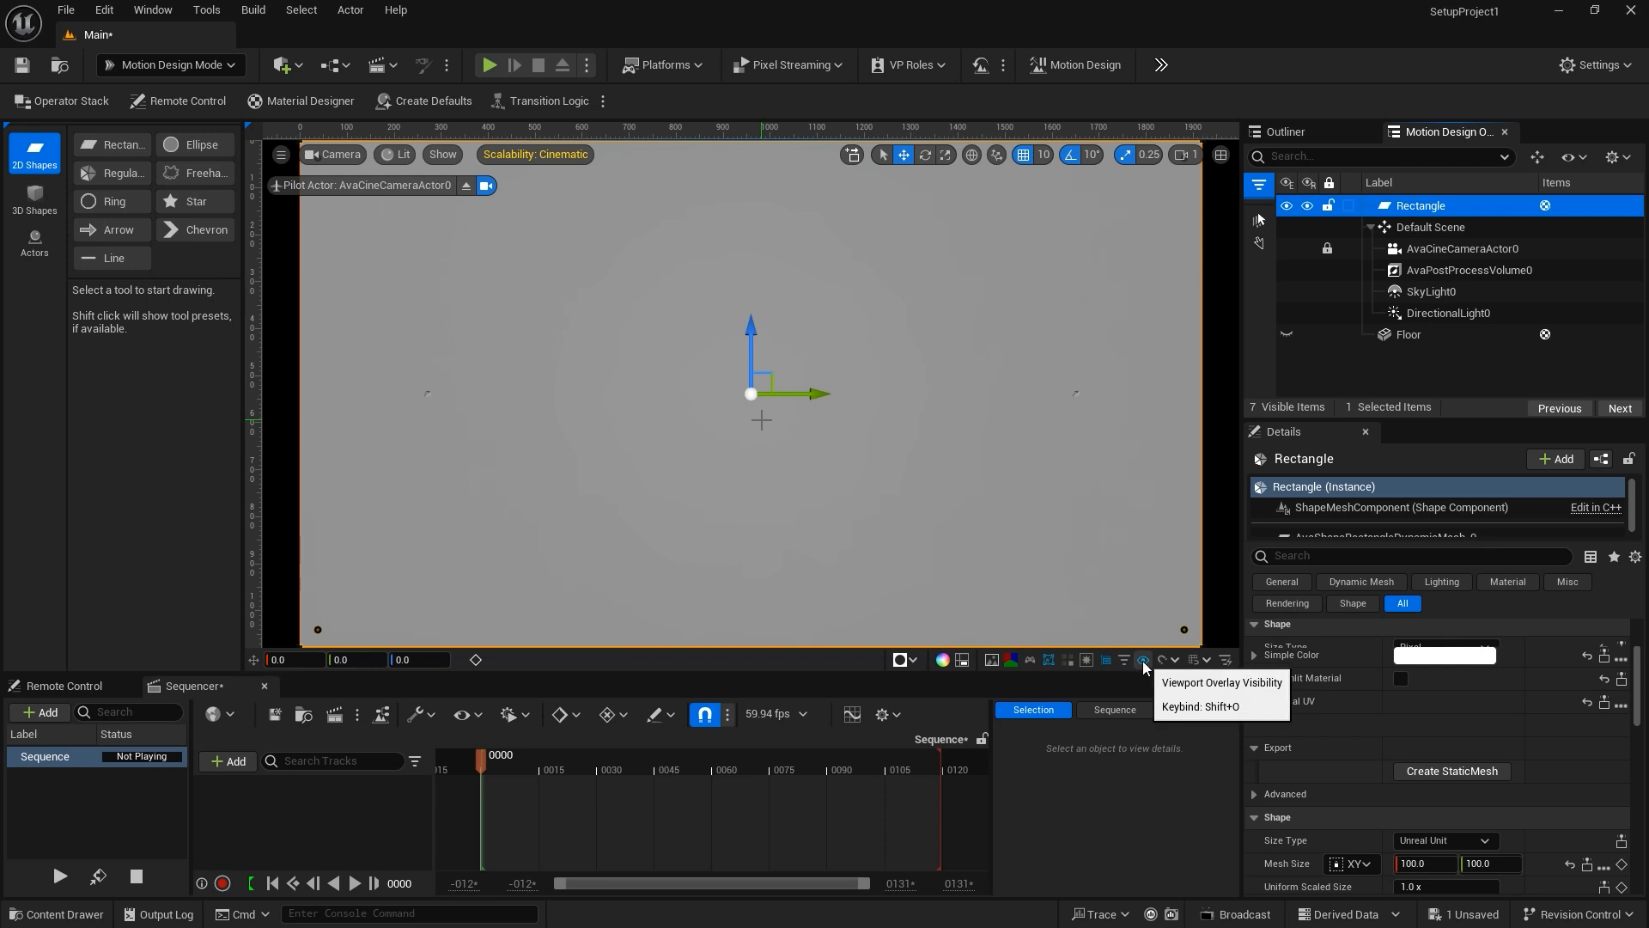
Step: Revert the rectangle to Unreal Unit sizing at its default 100 by 100 Mesh Size
click(1142, 659)
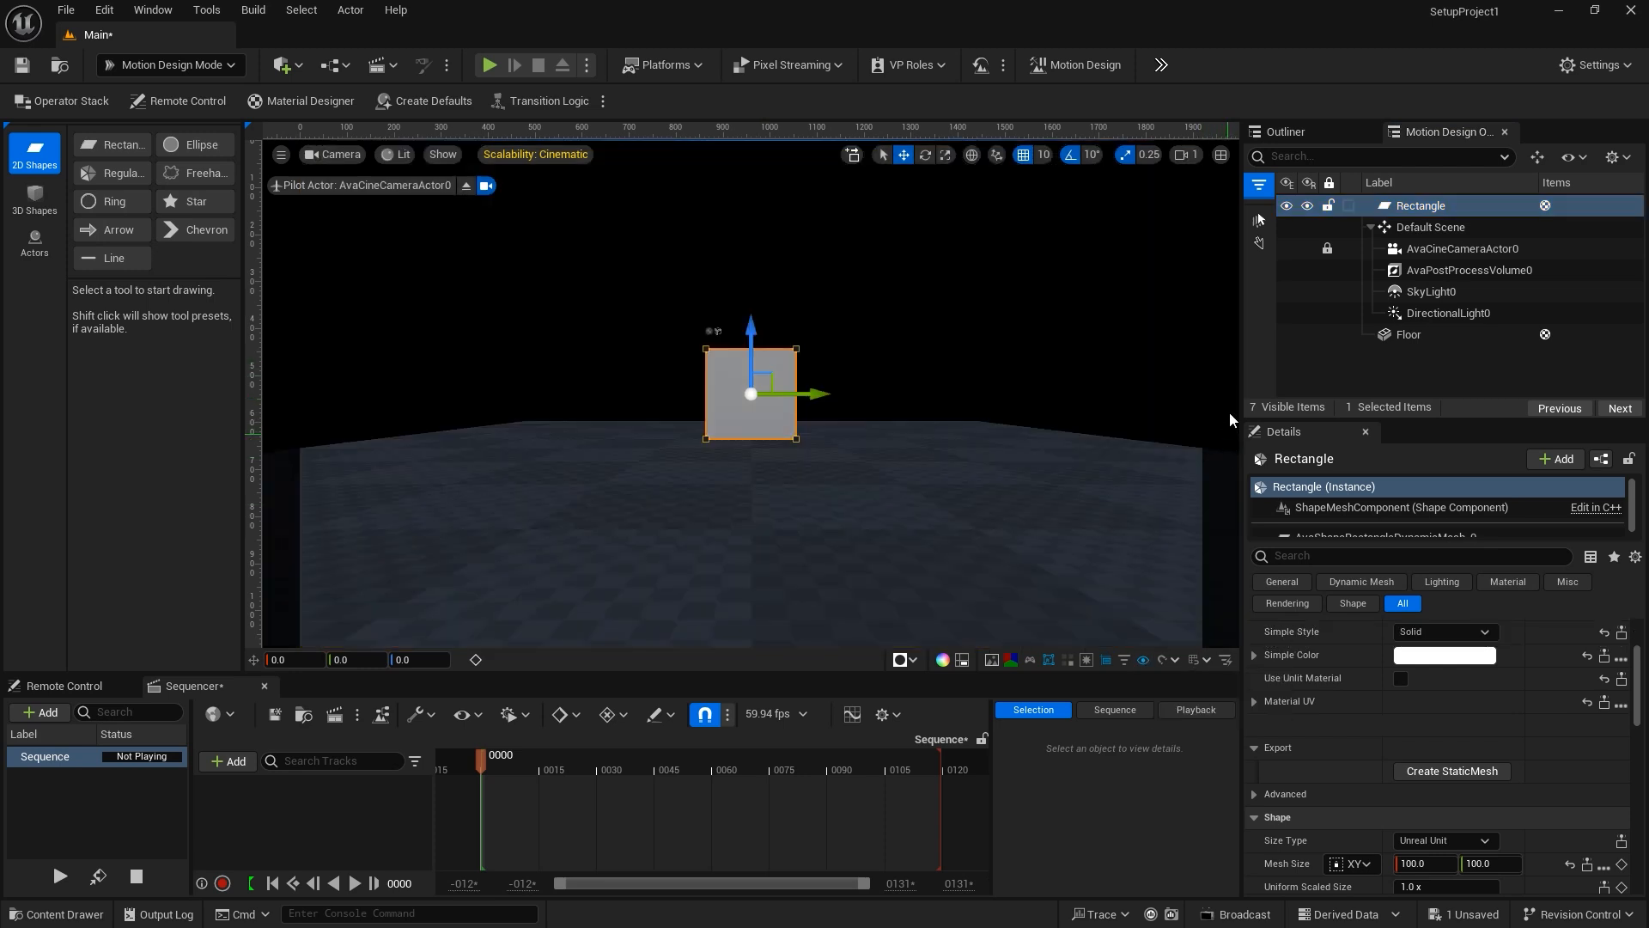
mouse_move(292, 395)
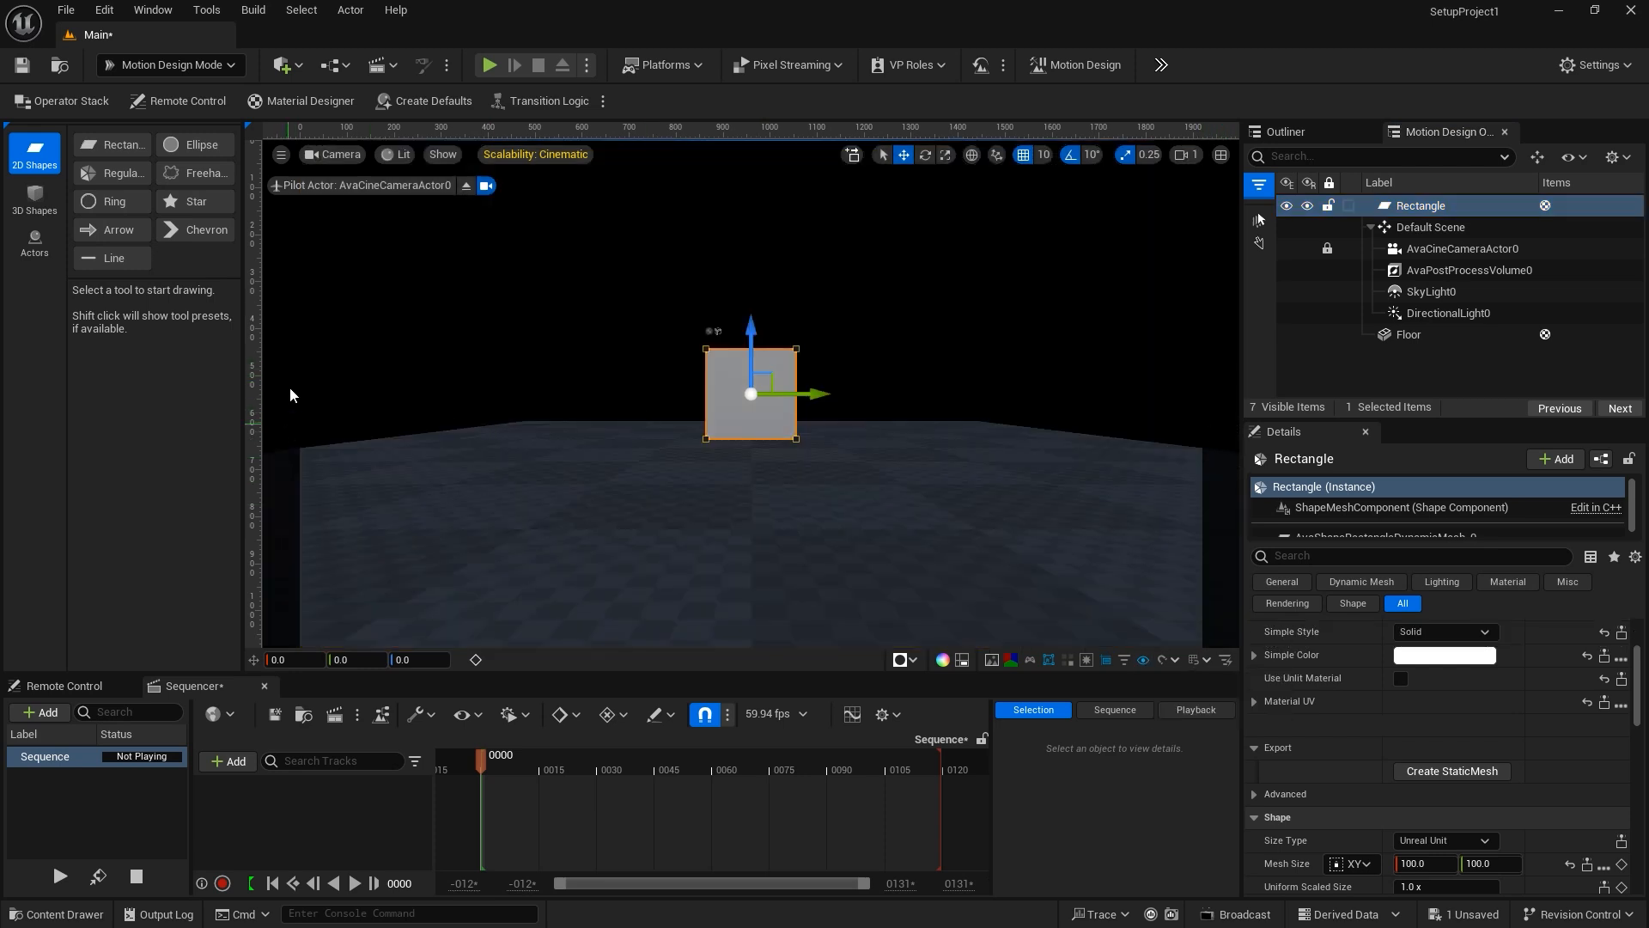
mouse_move(259, 419)
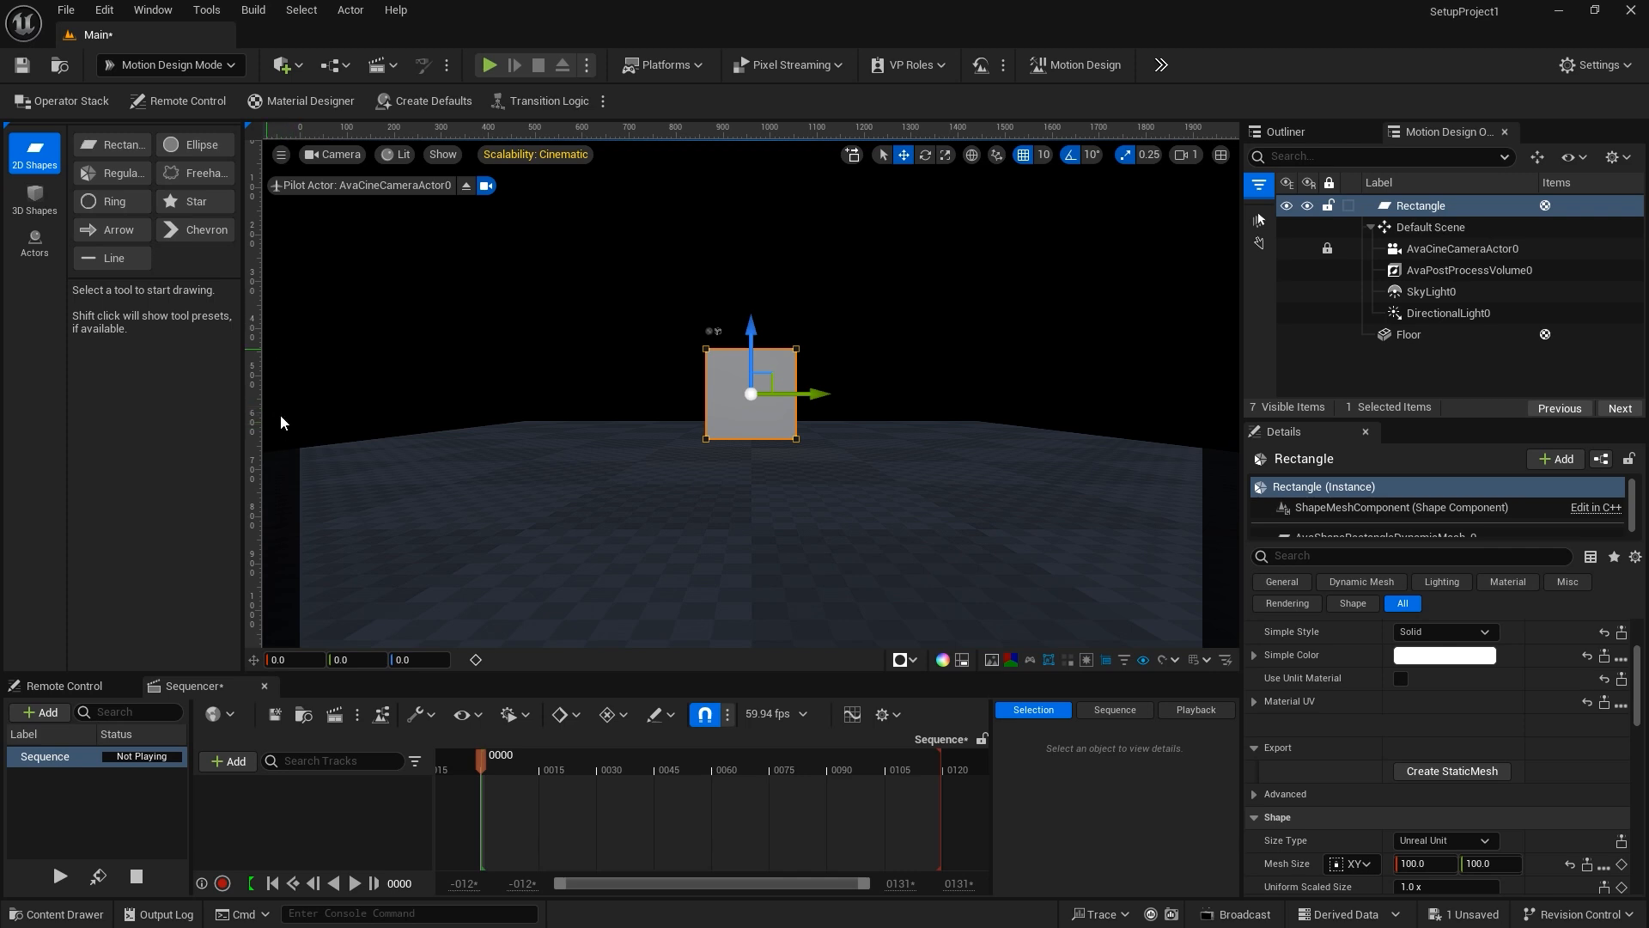
mouse_move(598, 663)
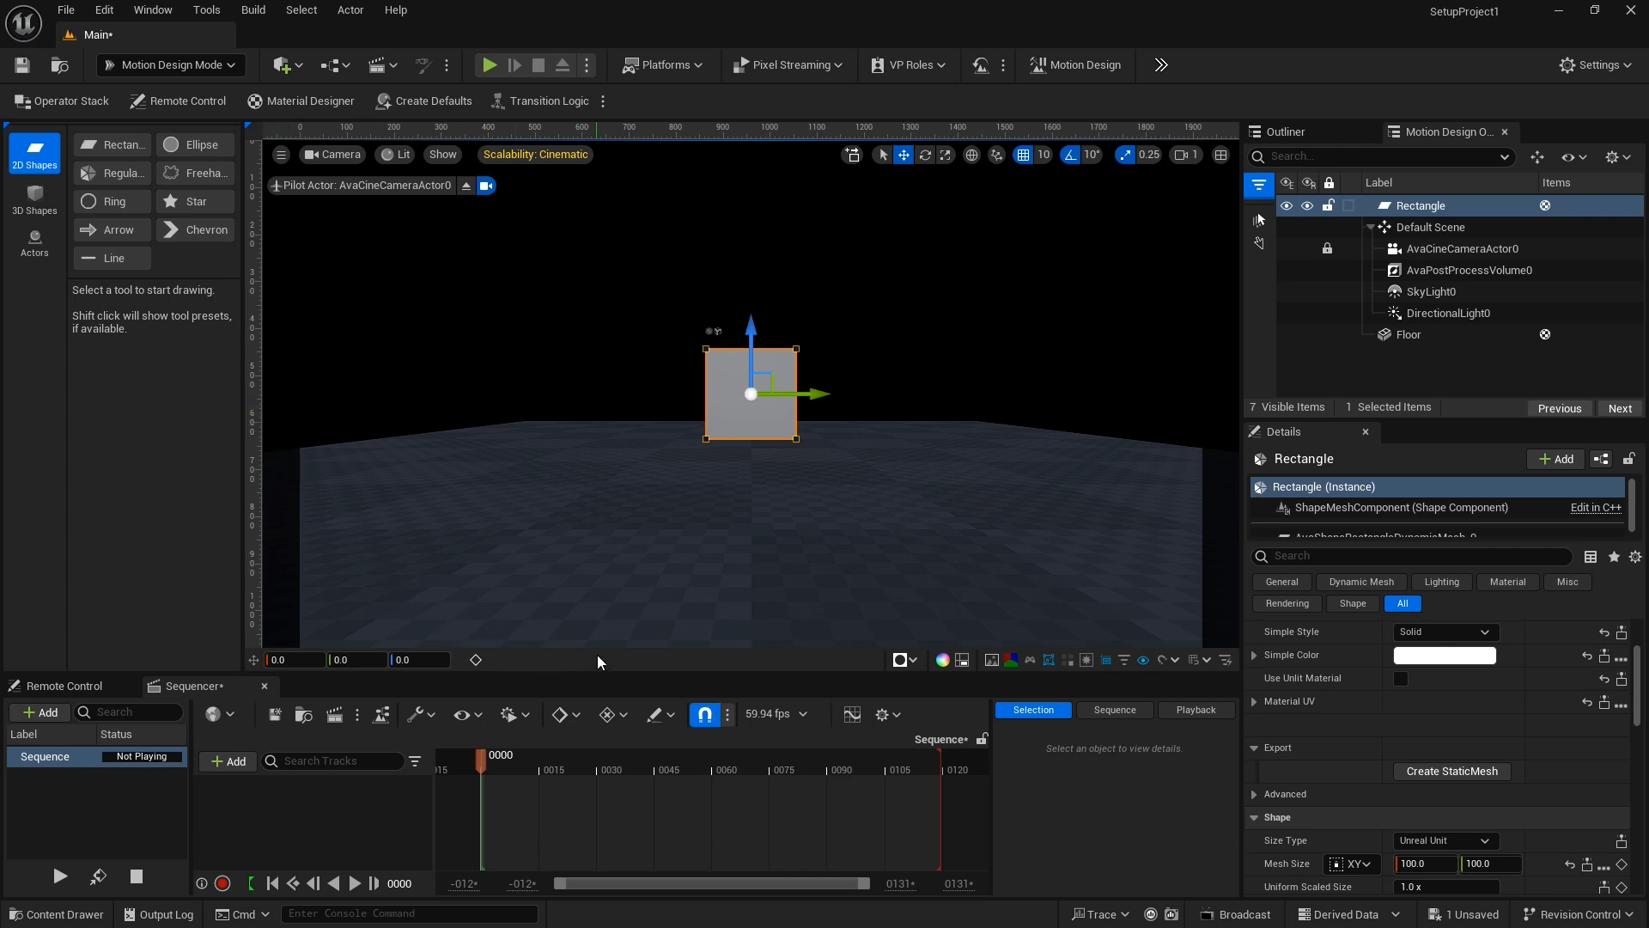
mouse_move(608, 313)
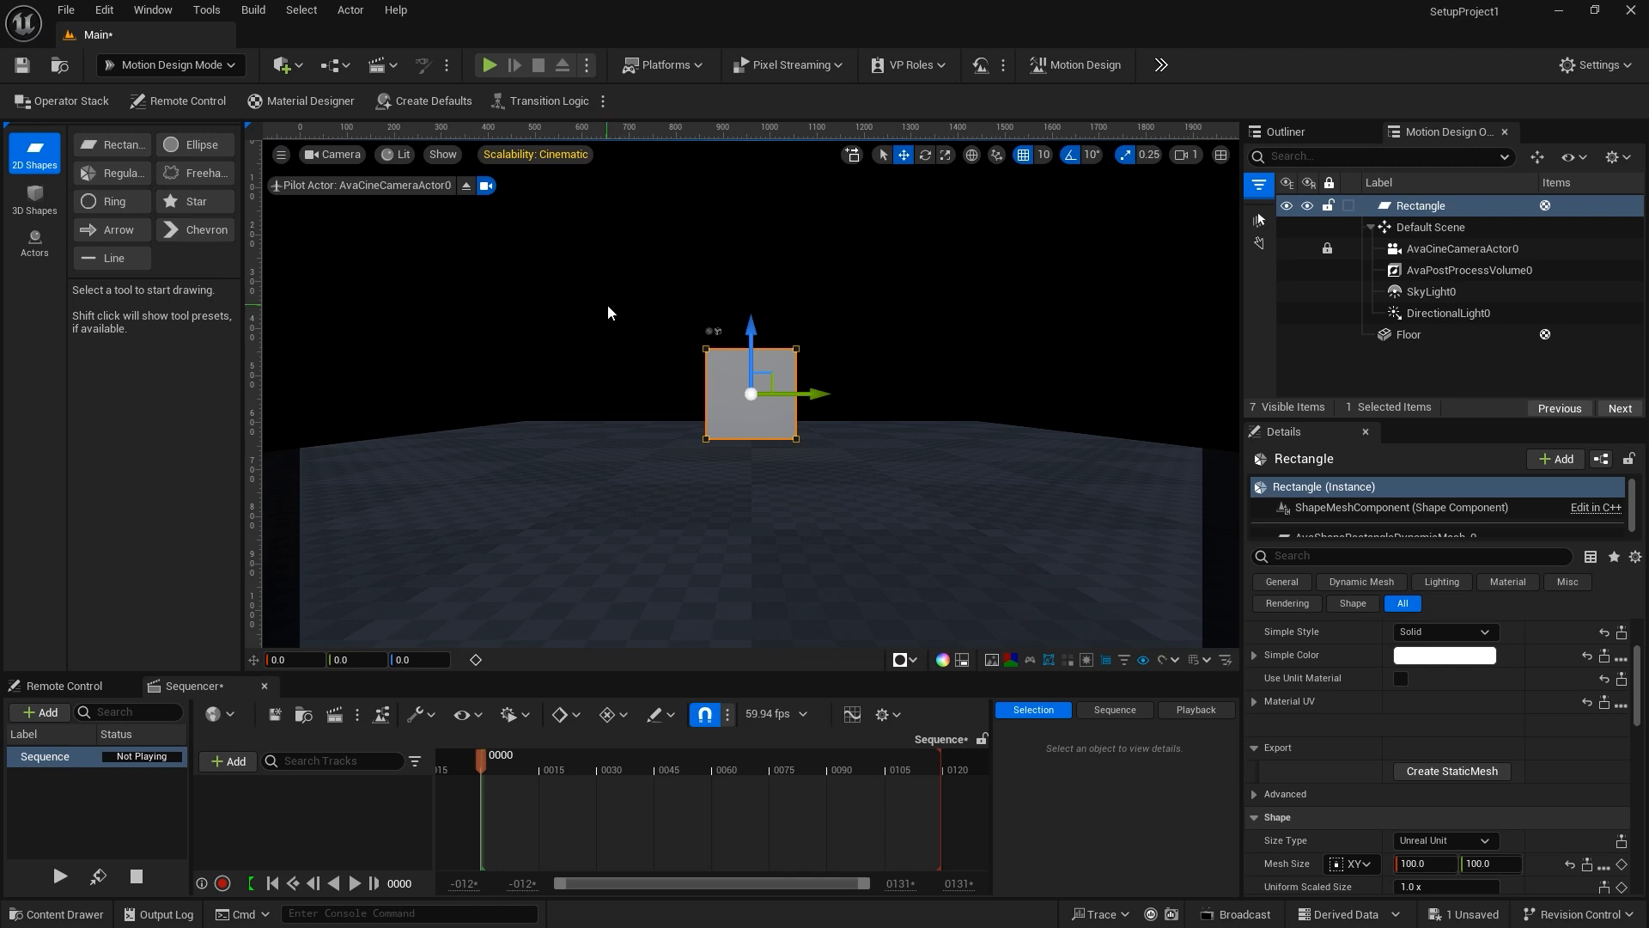